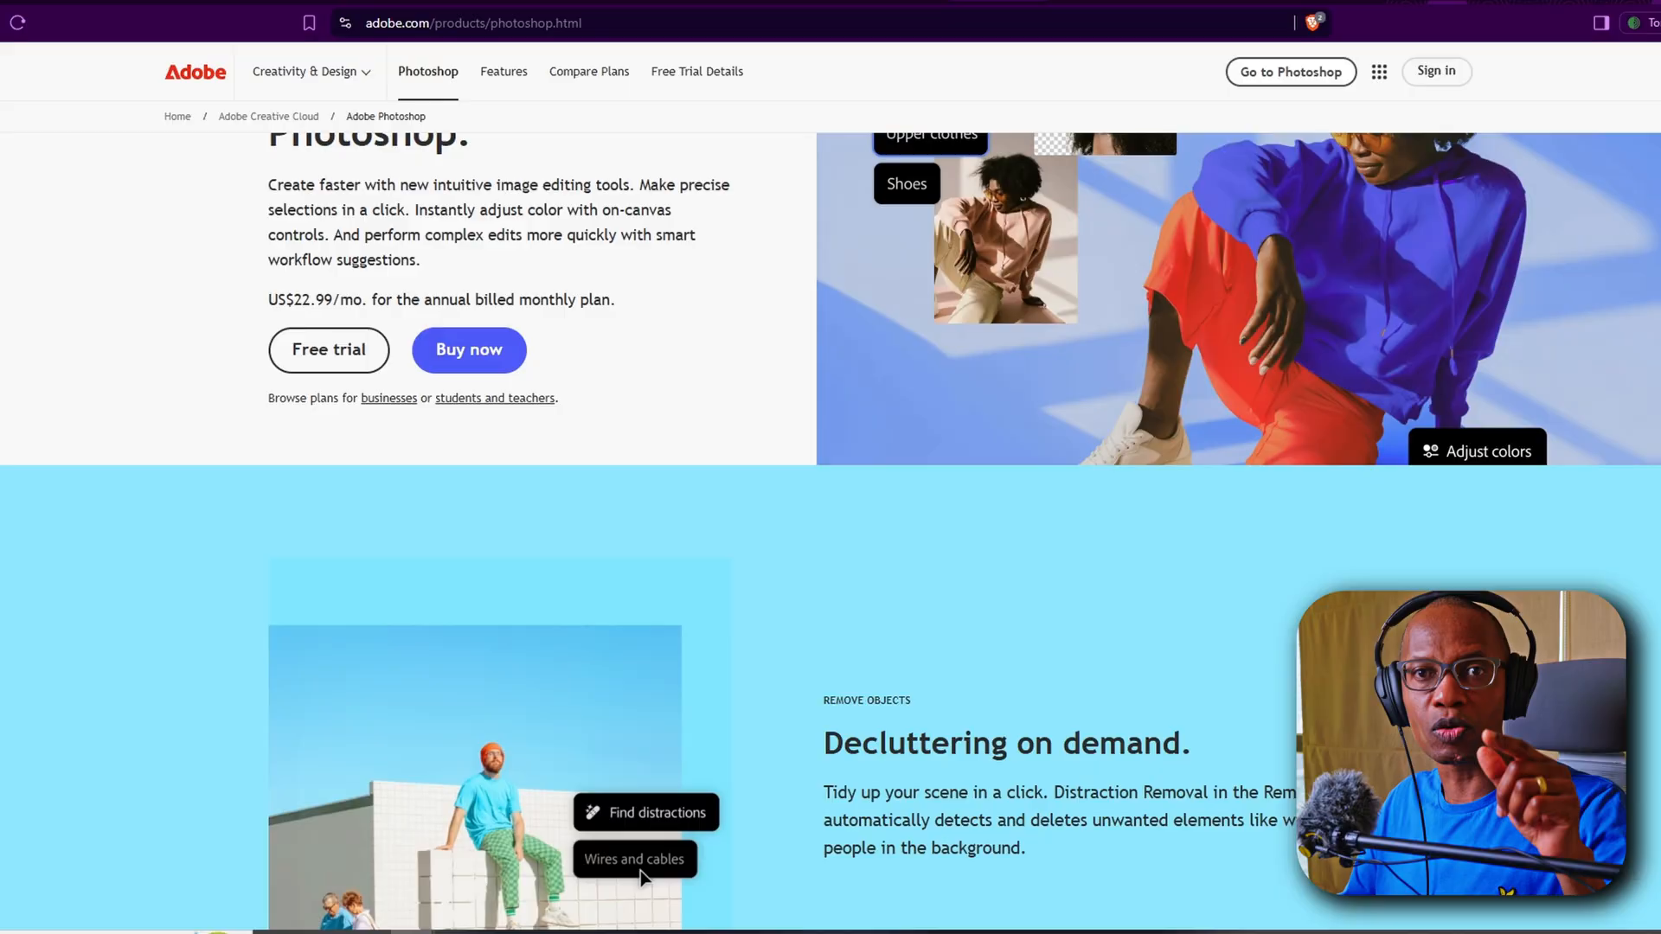
Scroll past Distraction Removal on the Photoshop page and open the Generative Fill help article.
{"action": "scroll", "scroll_direction": "down", "scroll_amount": 3}
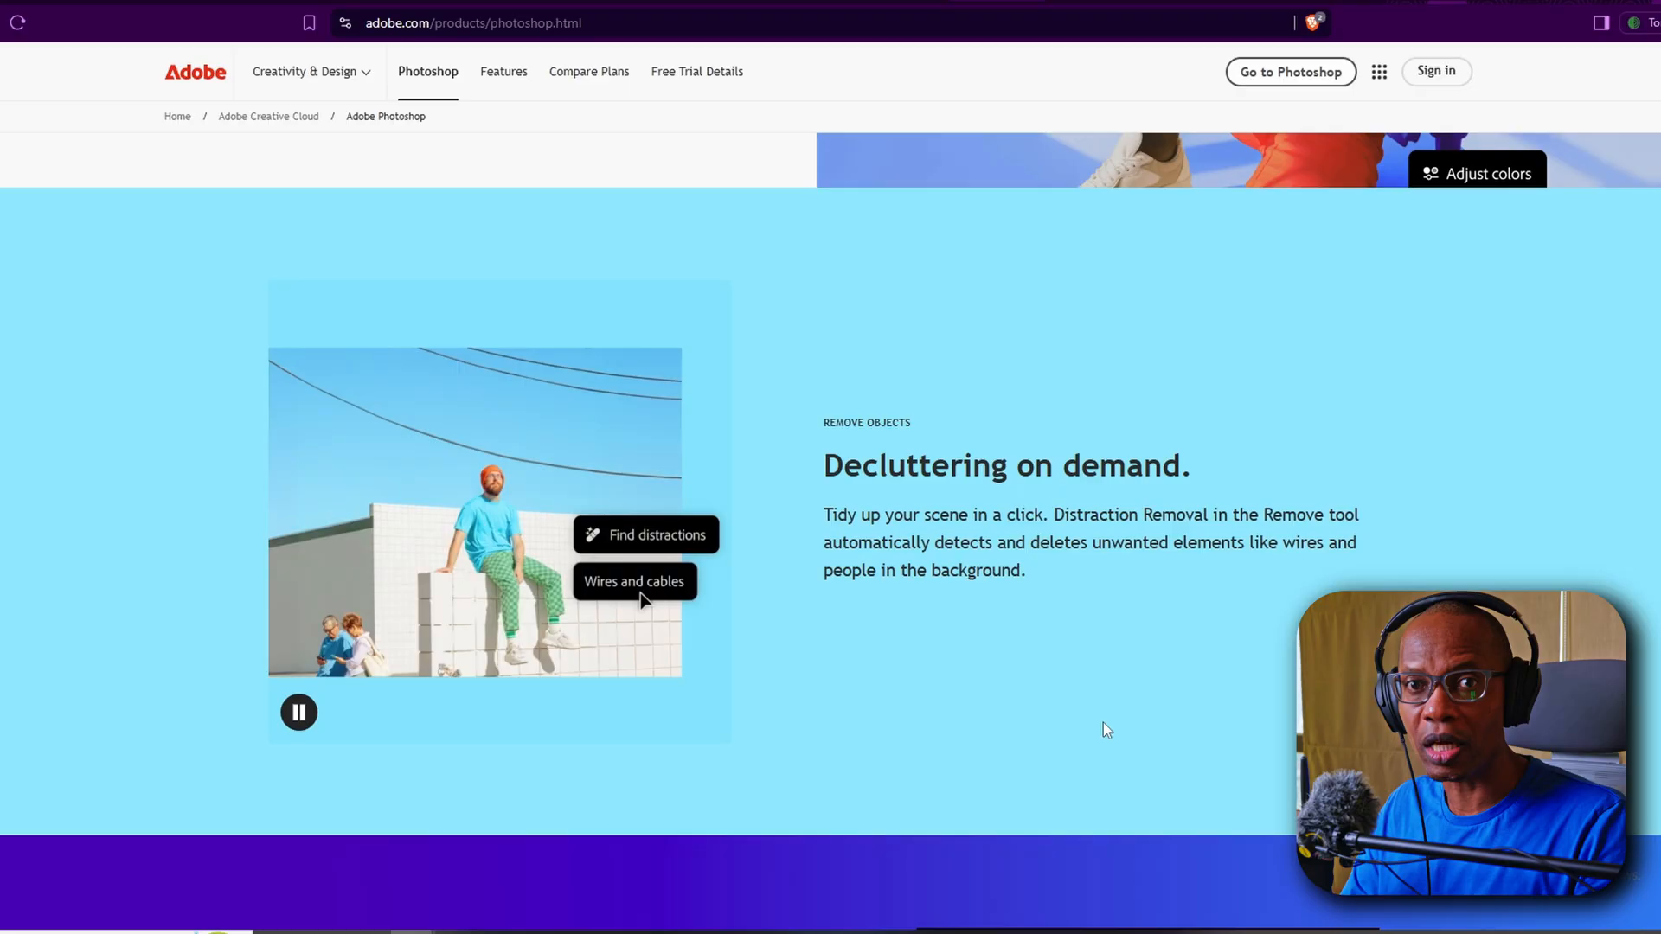
{"action": "scroll", "scroll_direction": "down", "scroll_amount": 3}
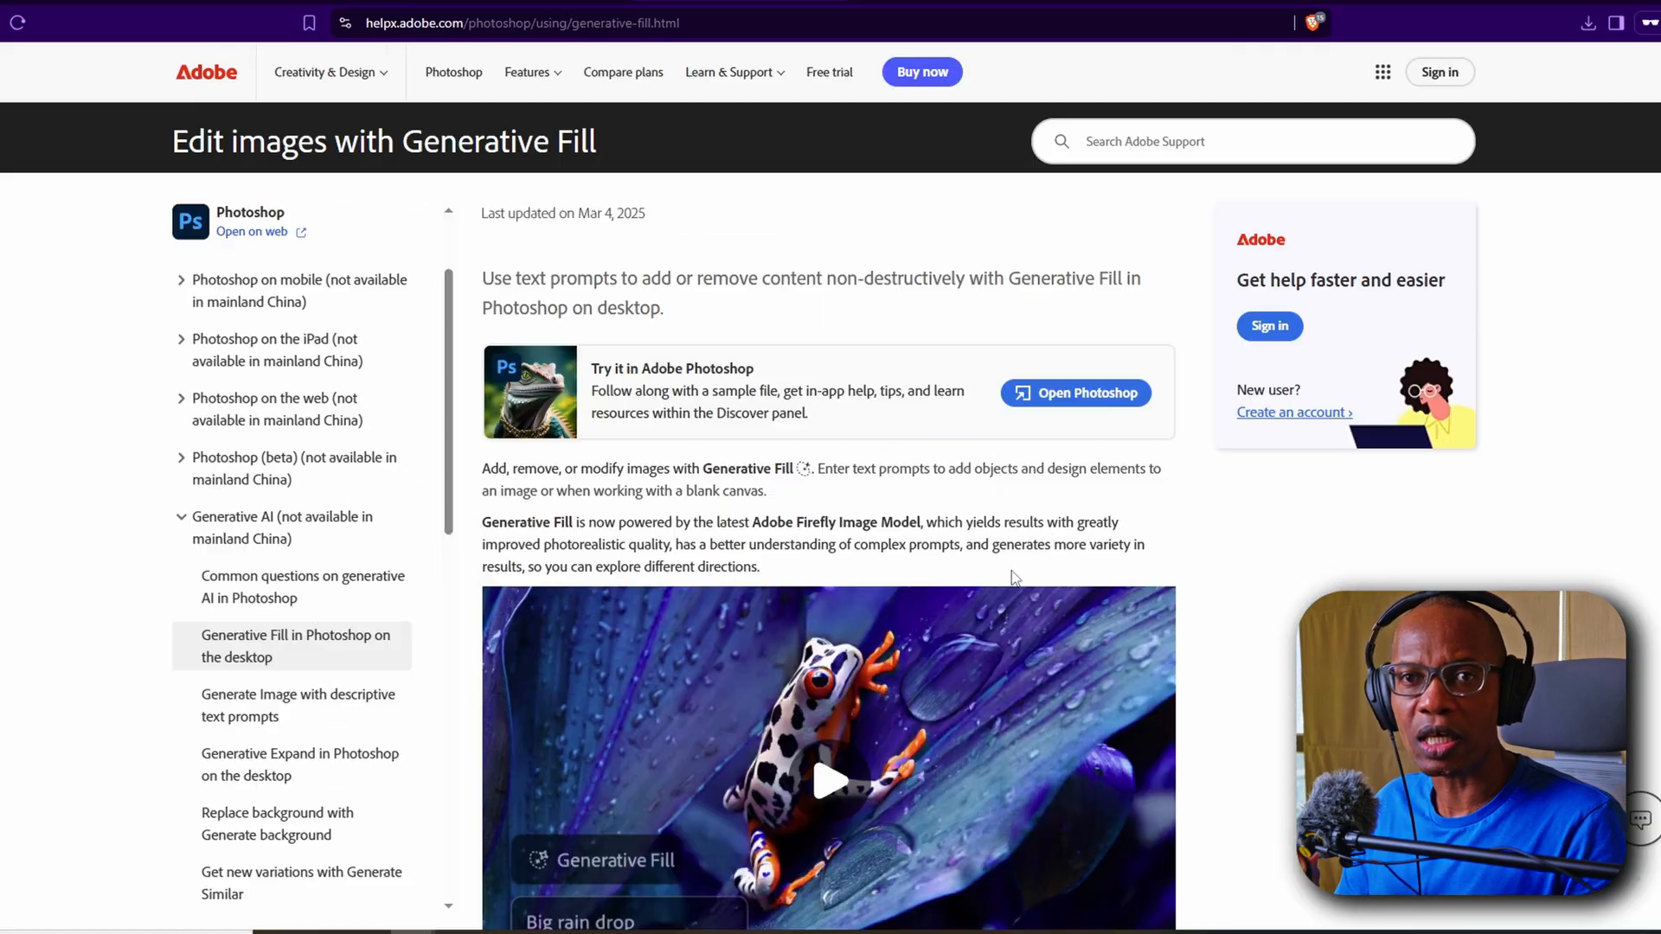
{"action": "scroll", "scroll_direction": "down", "scroll_amount": 3}
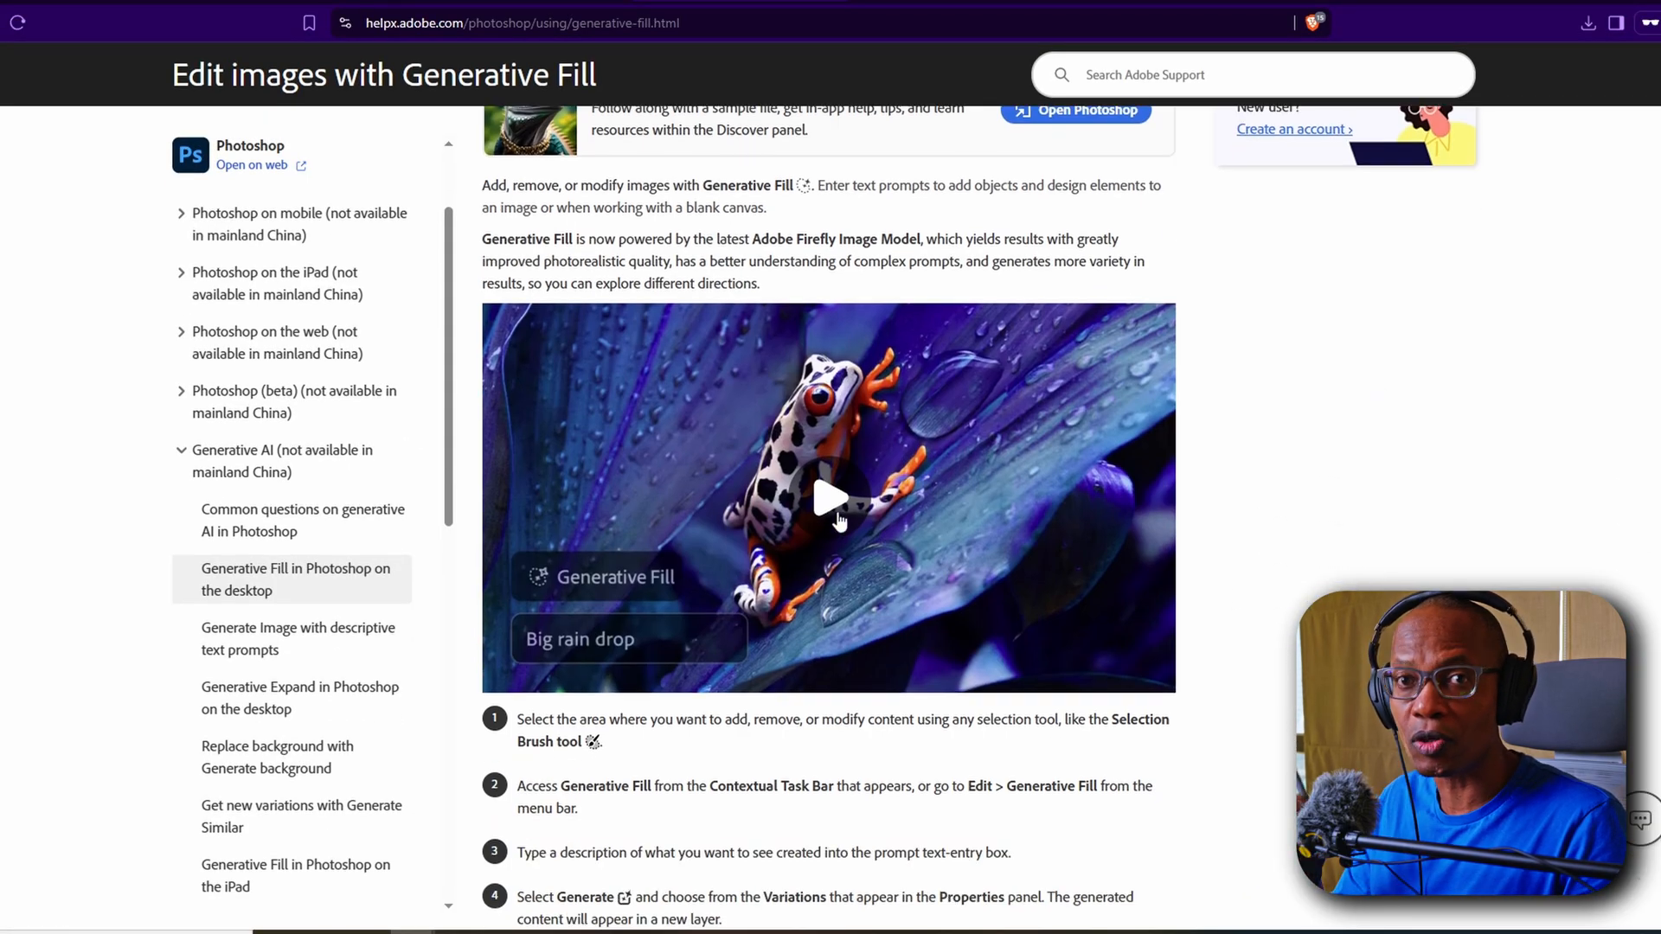
{"action": "left_click", "coordinate": [833, 517]}
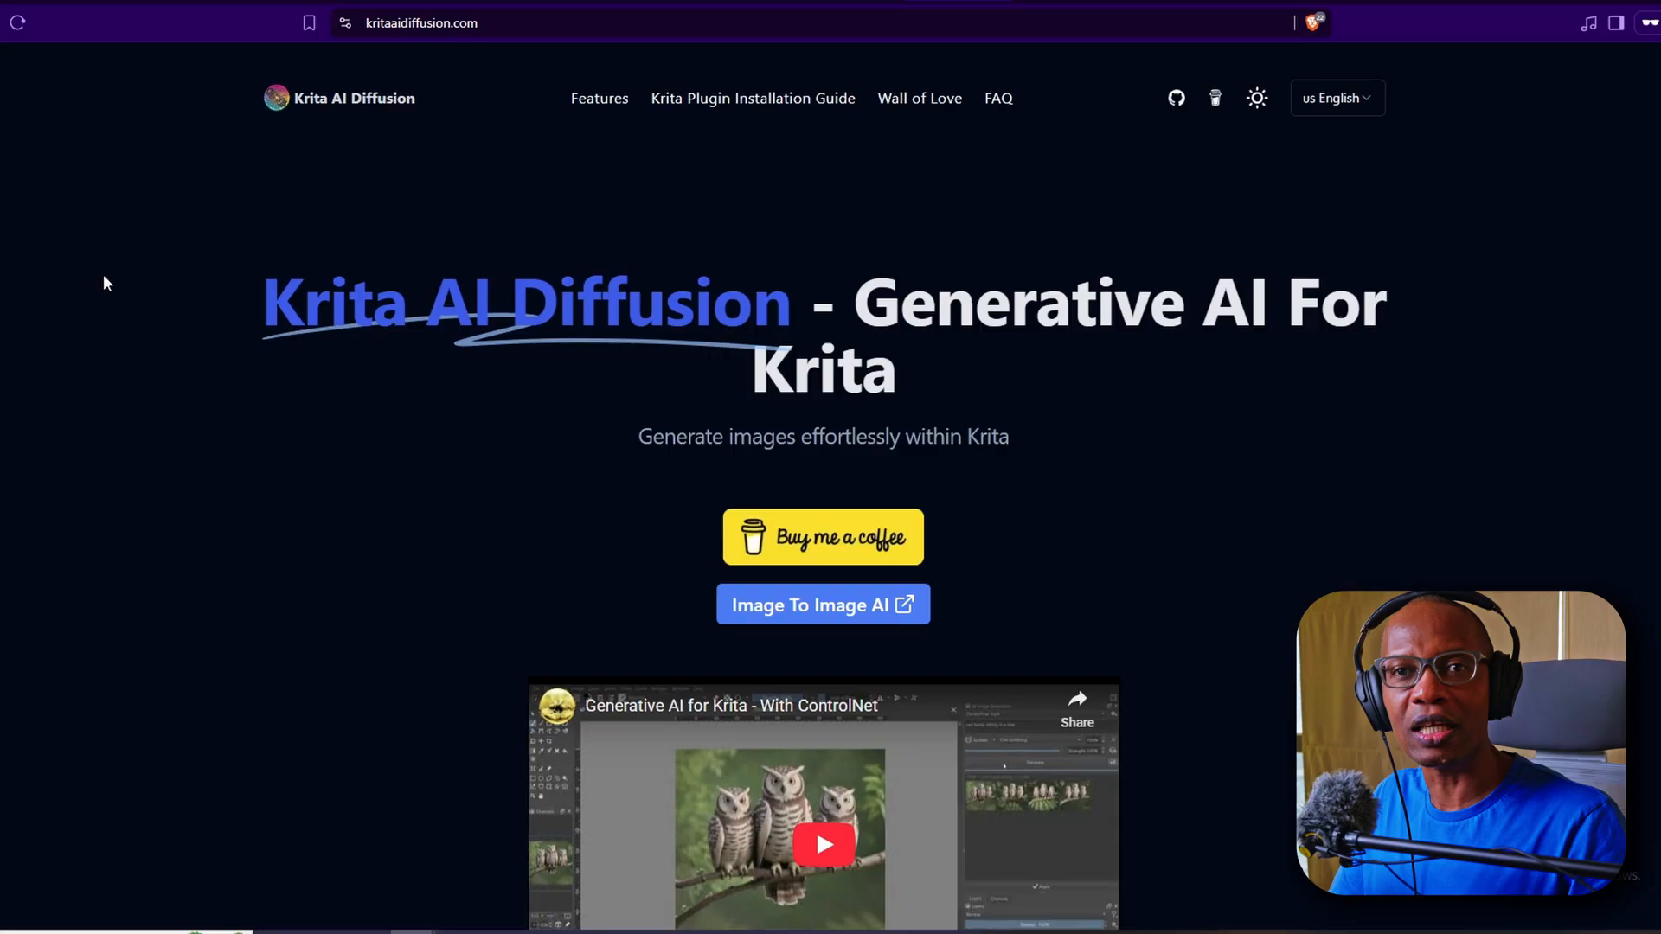
{"action": "mouse_move", "coordinate": [122, 270]}
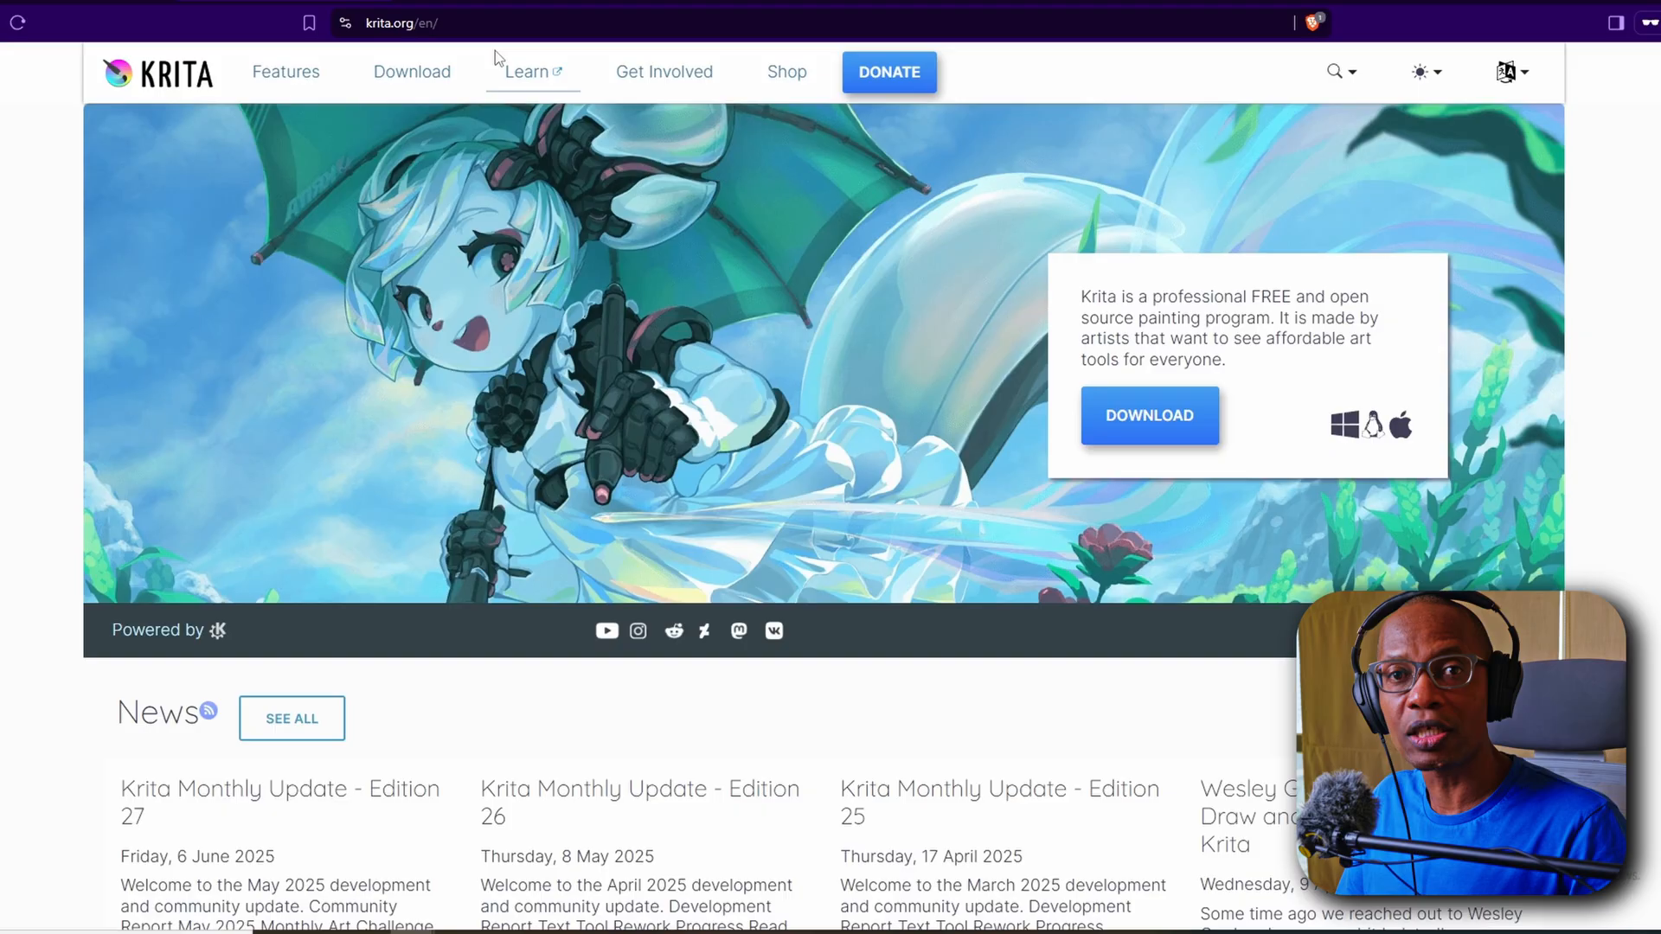
{"action": "mouse_move", "coordinate": [1109, 364]}
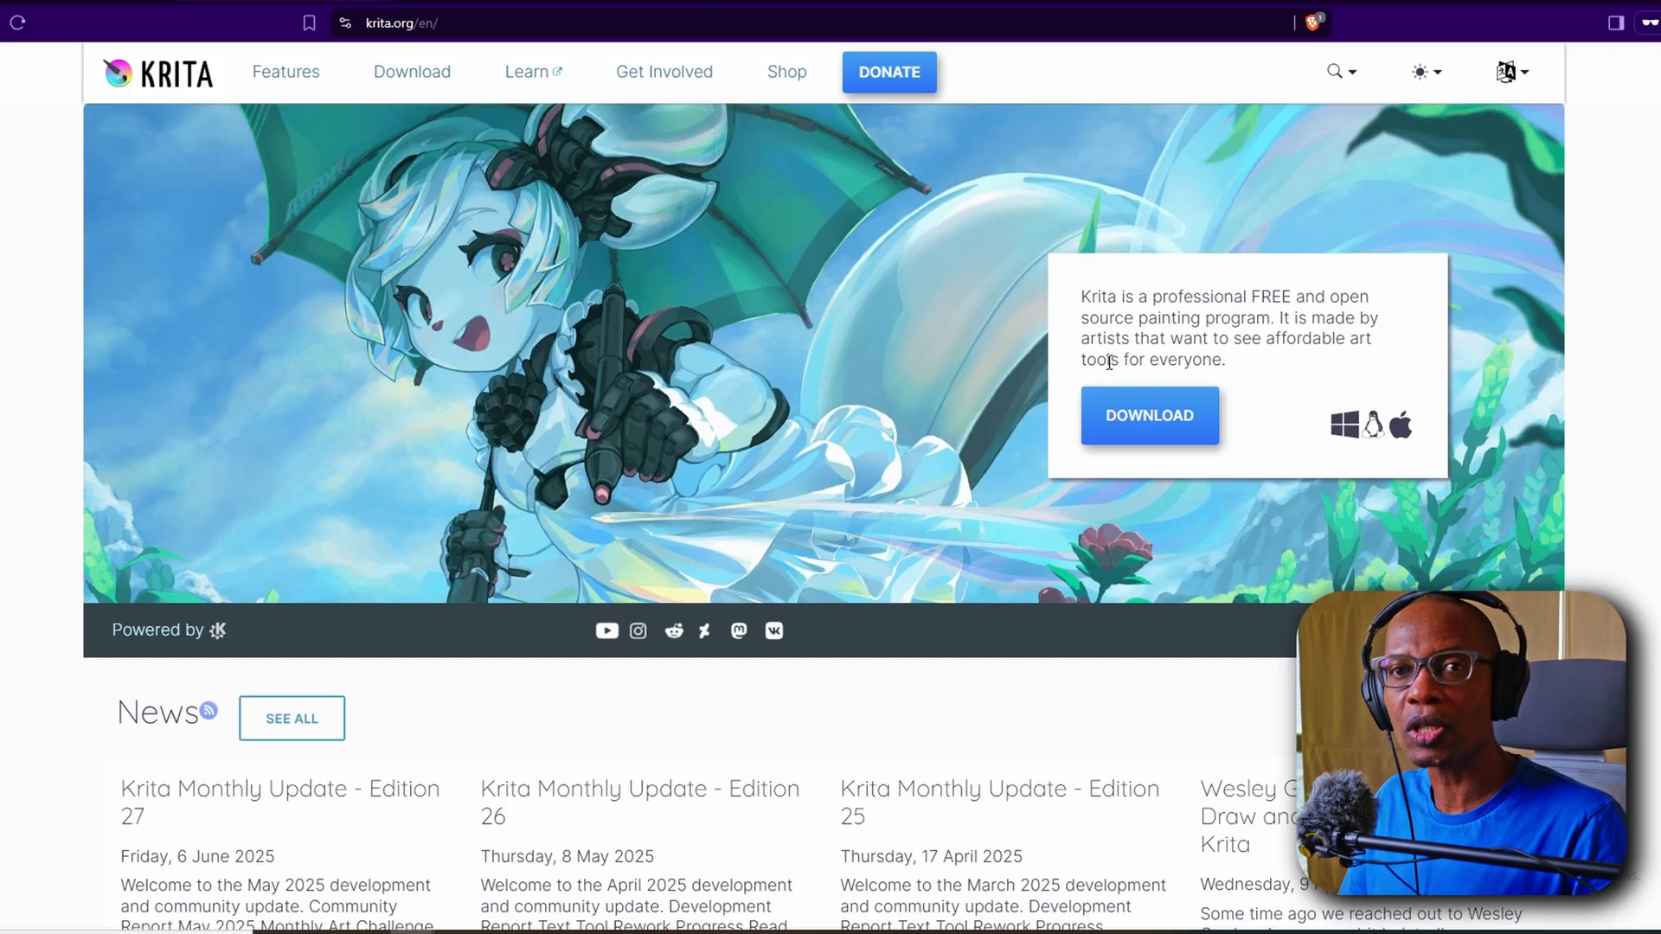
Browse the krita.org homepage and go to the Krita 5.2.9 download page.
{"action": "scroll", "scroll_direction": "down", "scroll_amount": 3}
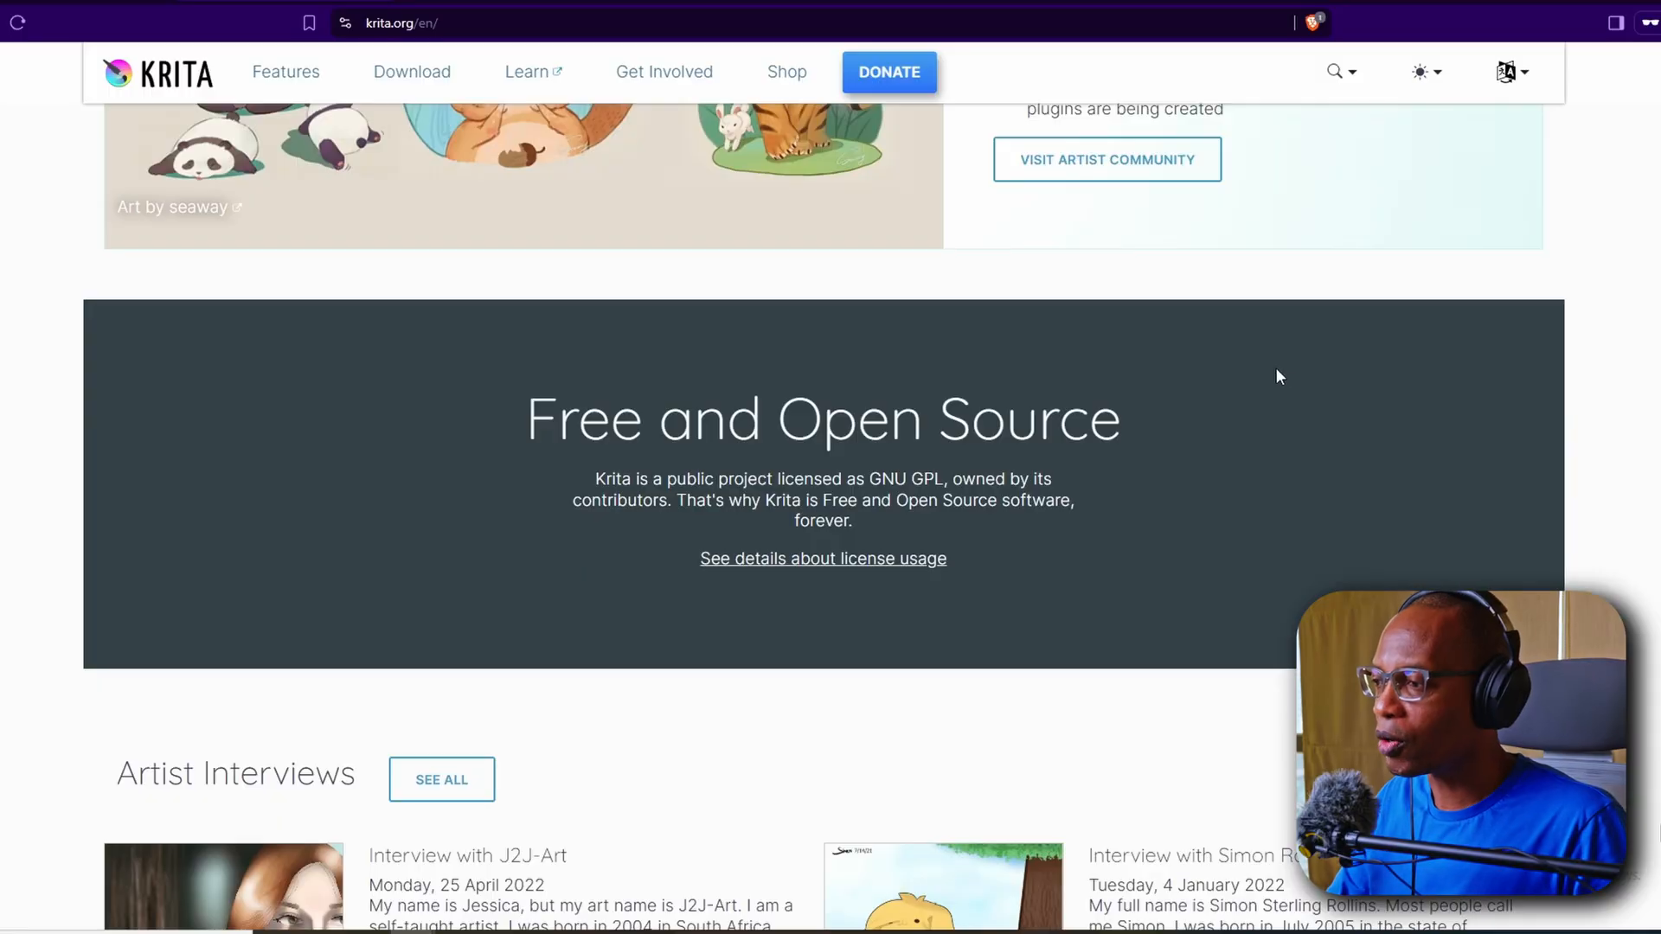
{"action": "mouse_move", "coordinate": [1241, 442]}
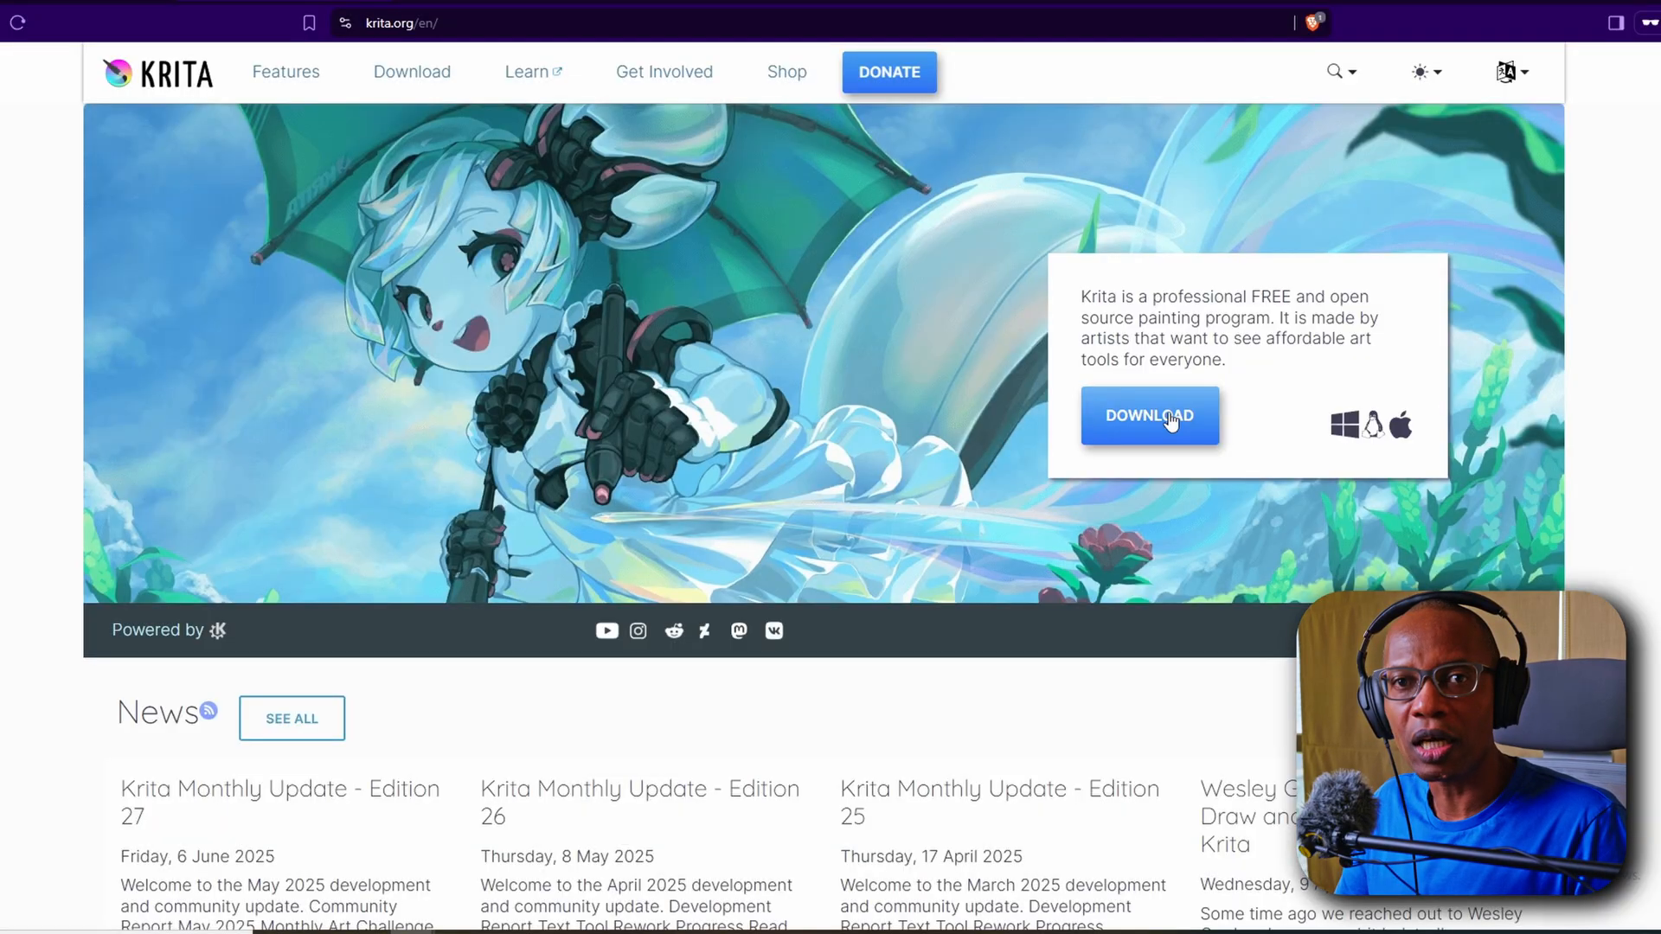
{"action": "left_click", "coordinate": [1151, 416]}
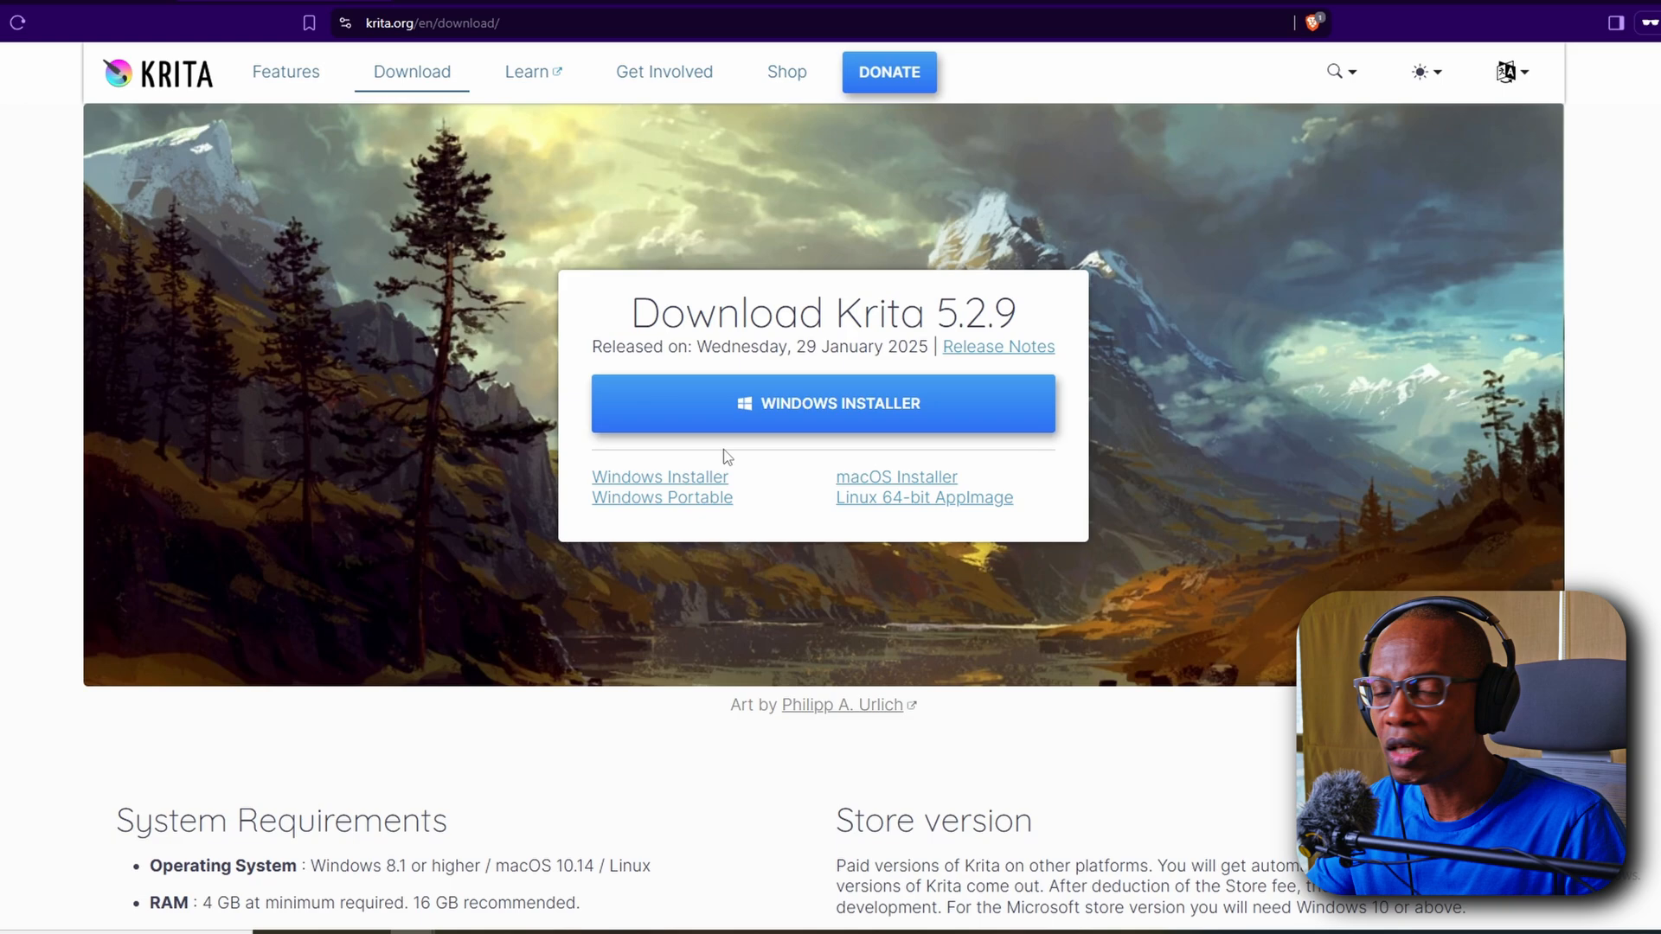
{"action": "mouse_move", "coordinate": [878, 523]}
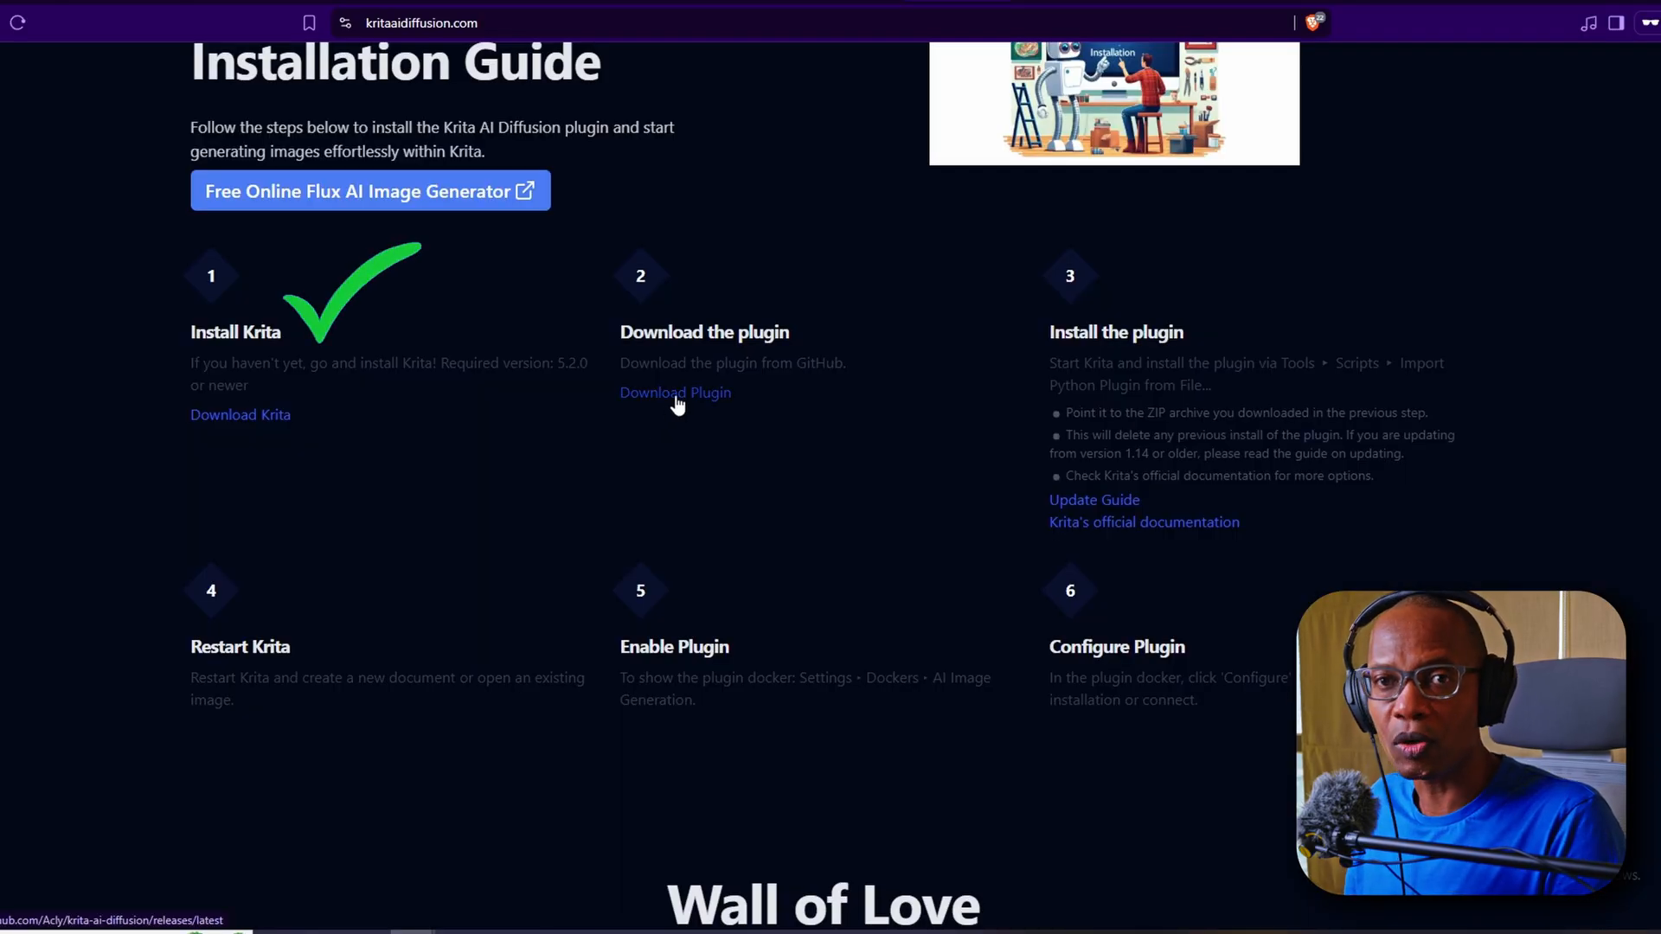
{"action": "mouse_move", "coordinate": [713, 420]}
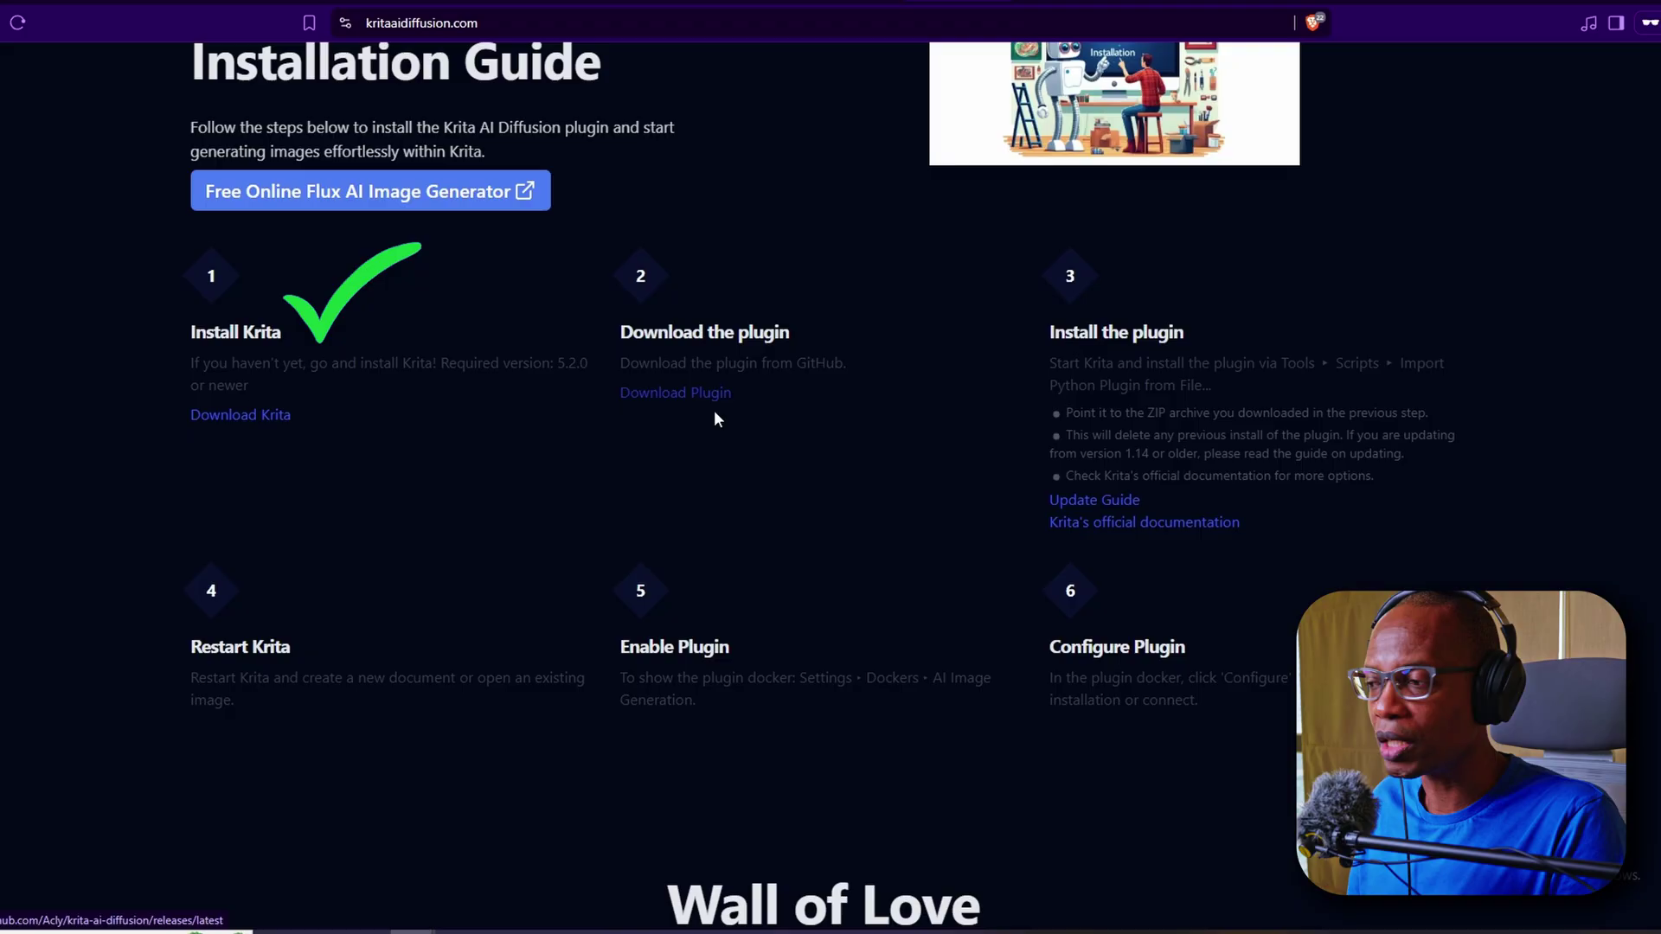
Save the krita_ai_diffusion 1.35.0 plugin zip from GitHub and browse the plugin's features.
{"action": "left_click", "coordinate": [675, 392]}
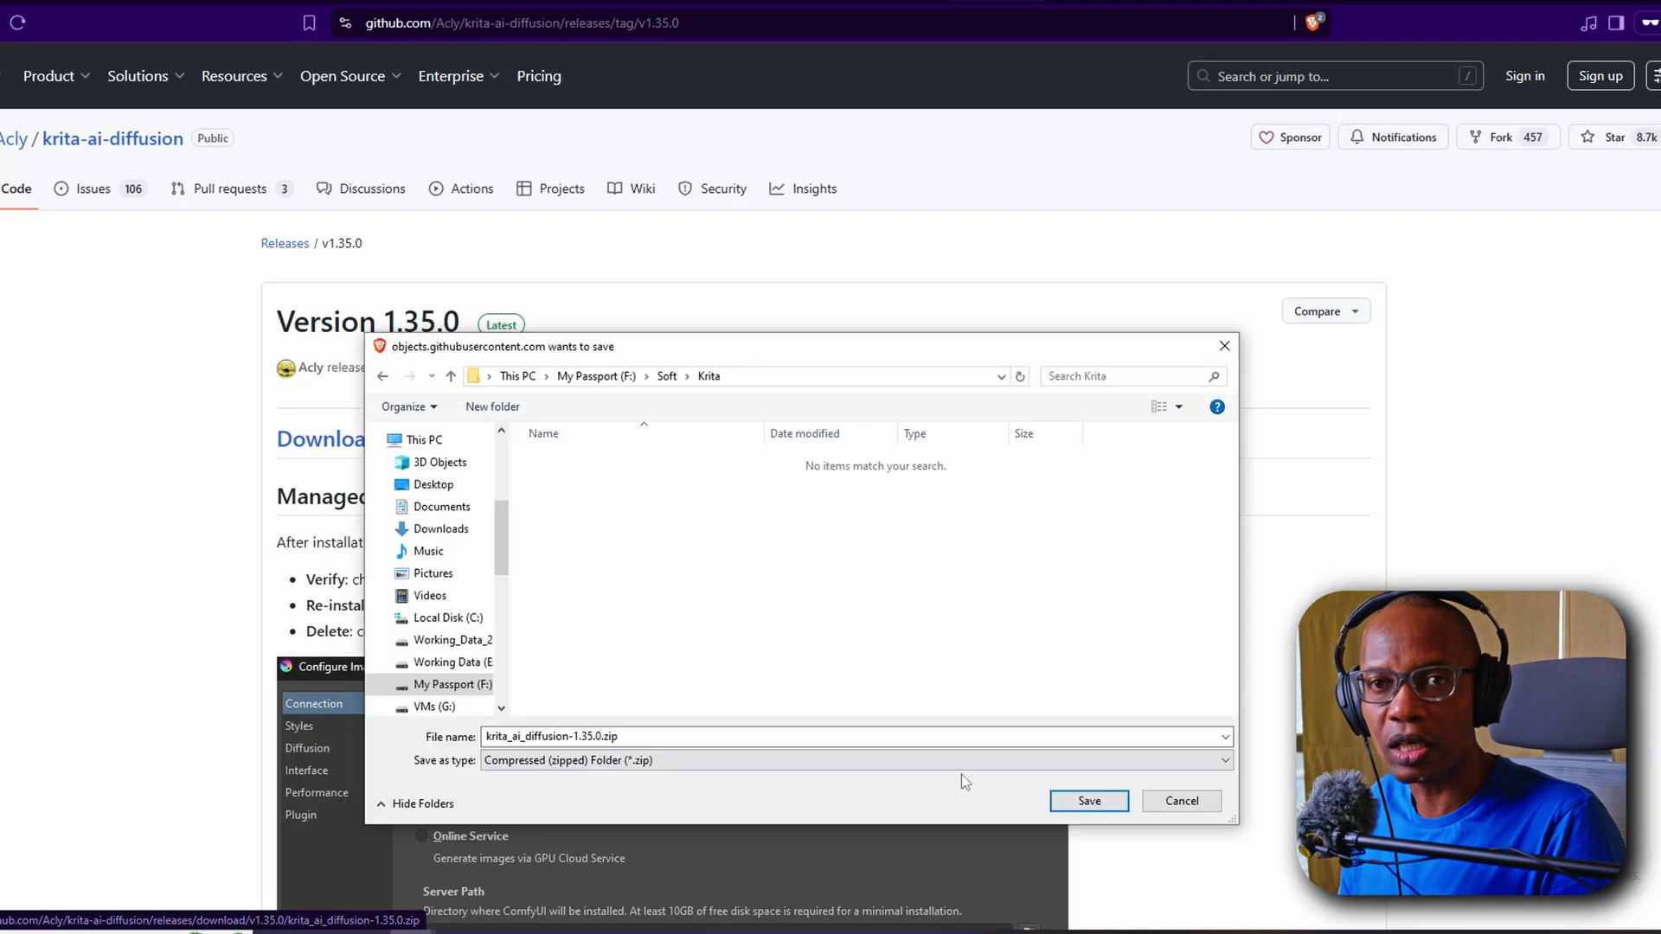
{"action": "left_click", "coordinate": [1089, 801]}
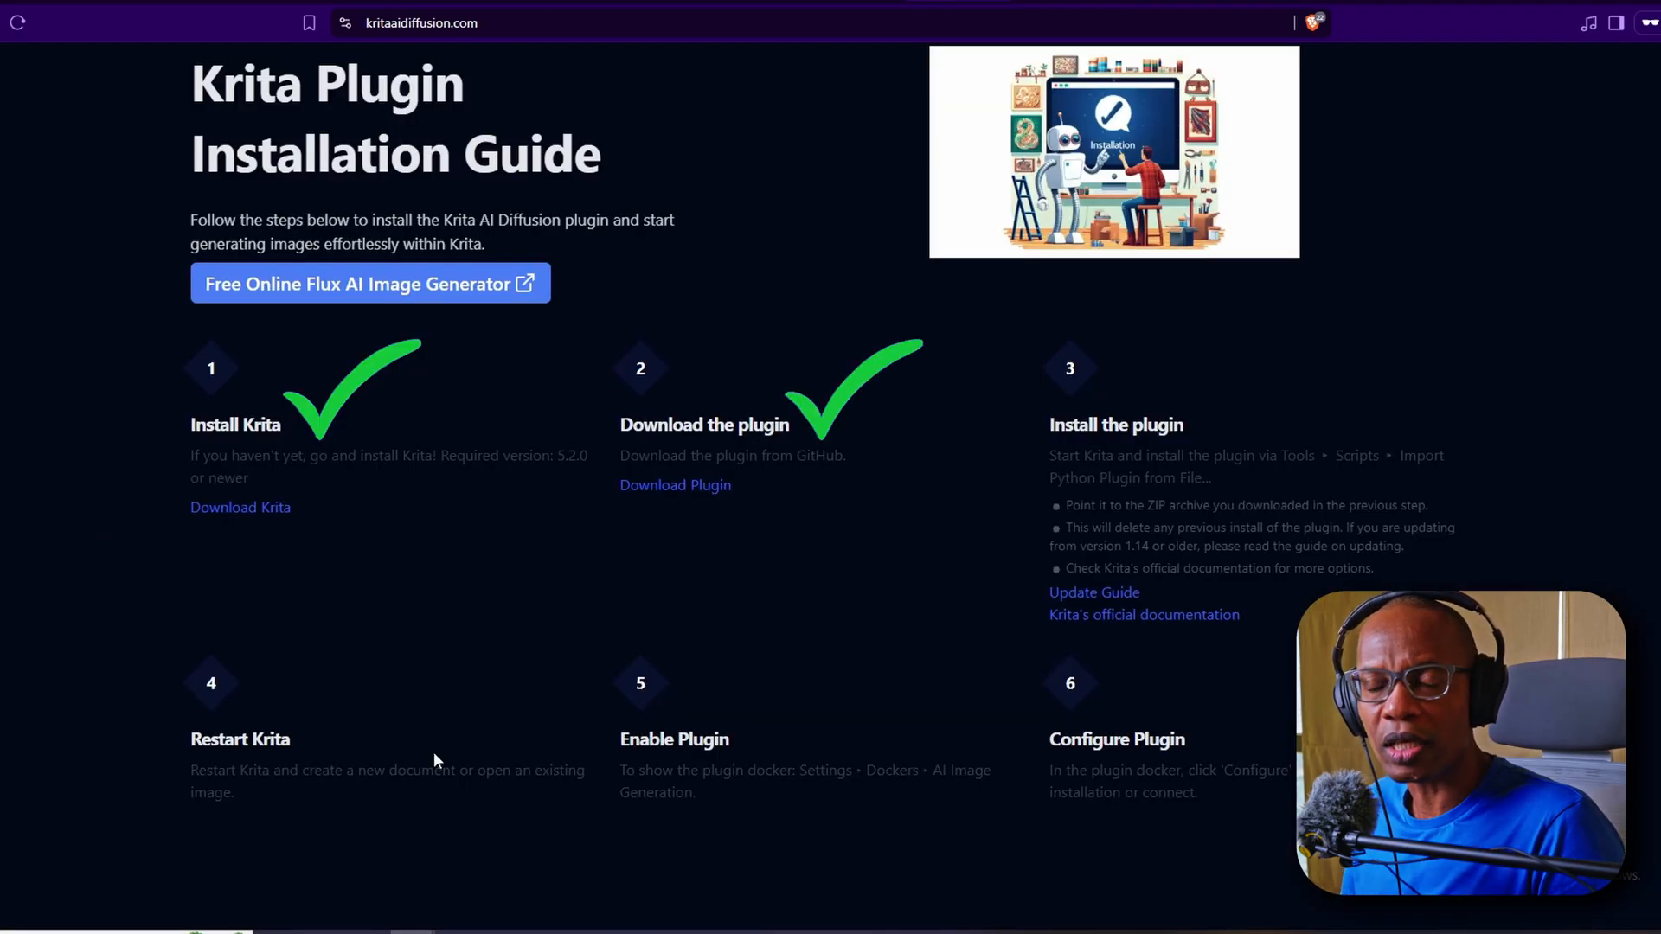
{"action": "scroll", "scroll_direction": "down", "scroll_amount": 3}
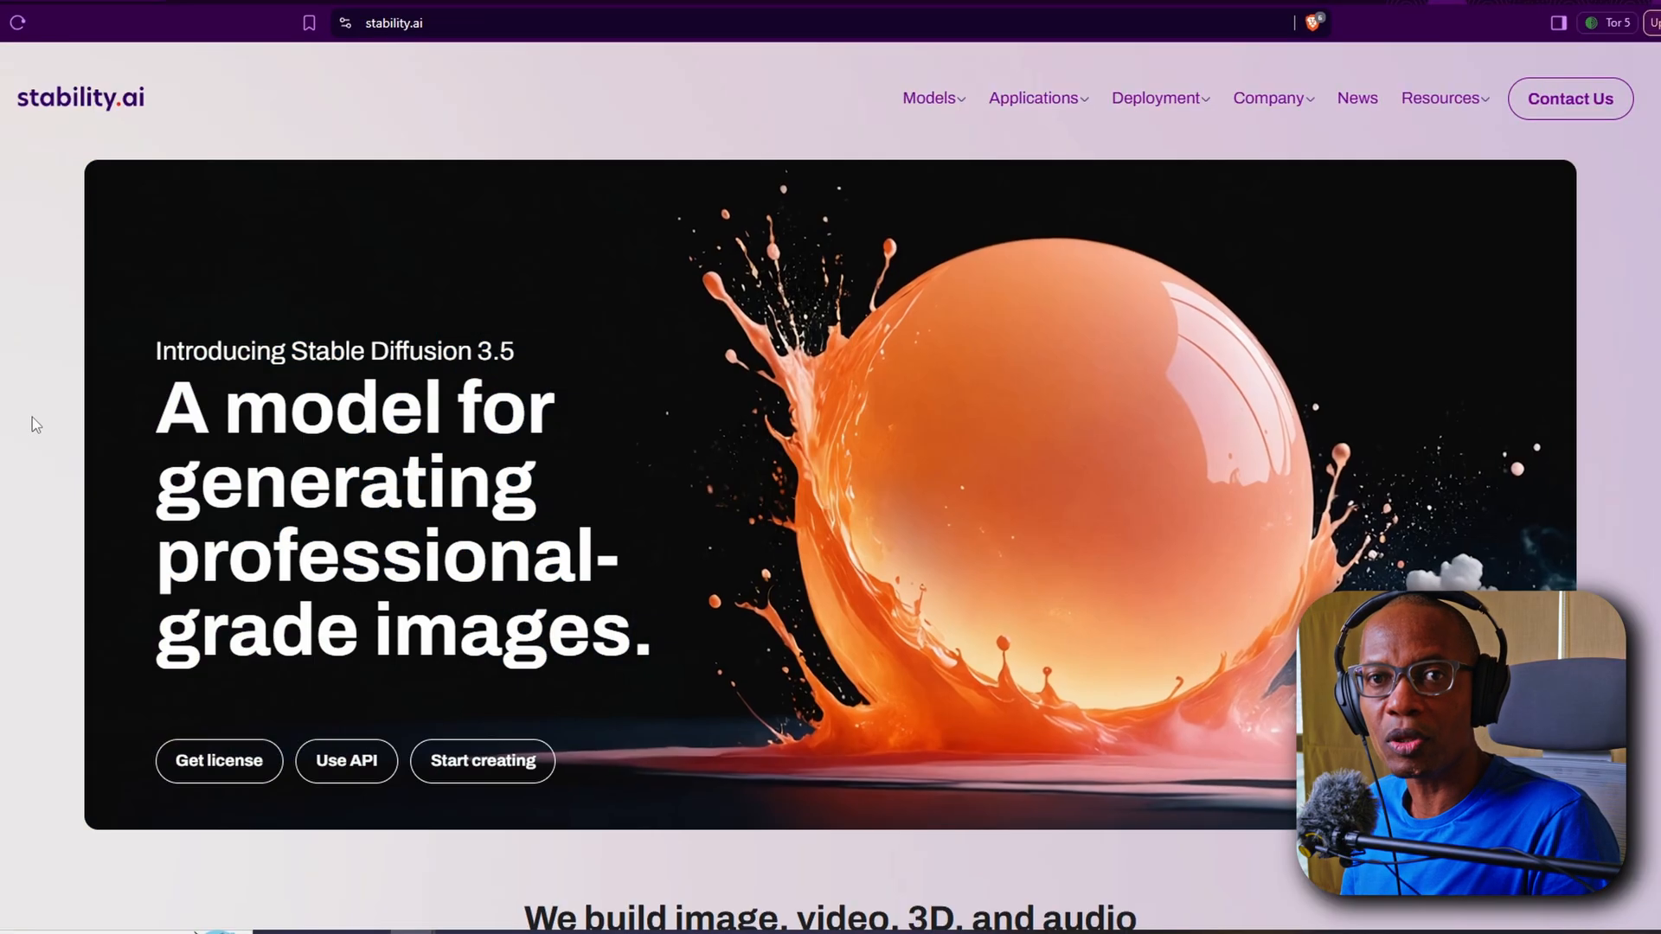
{"action": "scroll", "scroll_direction": "down", "scroll_amount": 3}
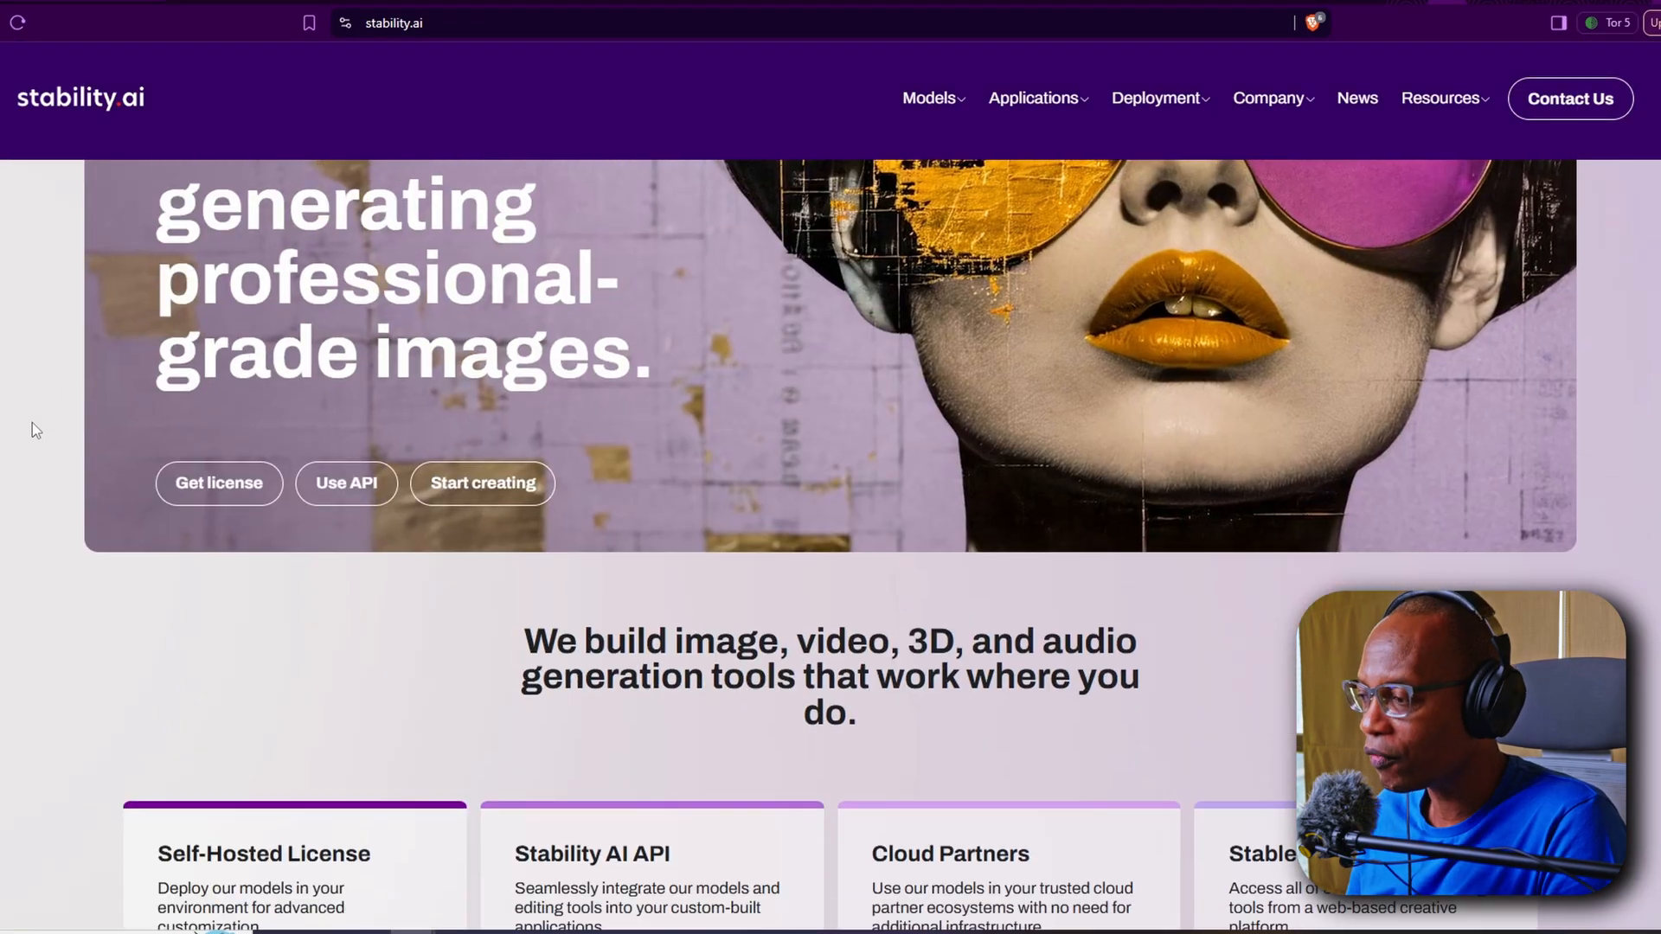
{"action": "scroll", "scroll_direction": "down", "scroll_amount": 3}
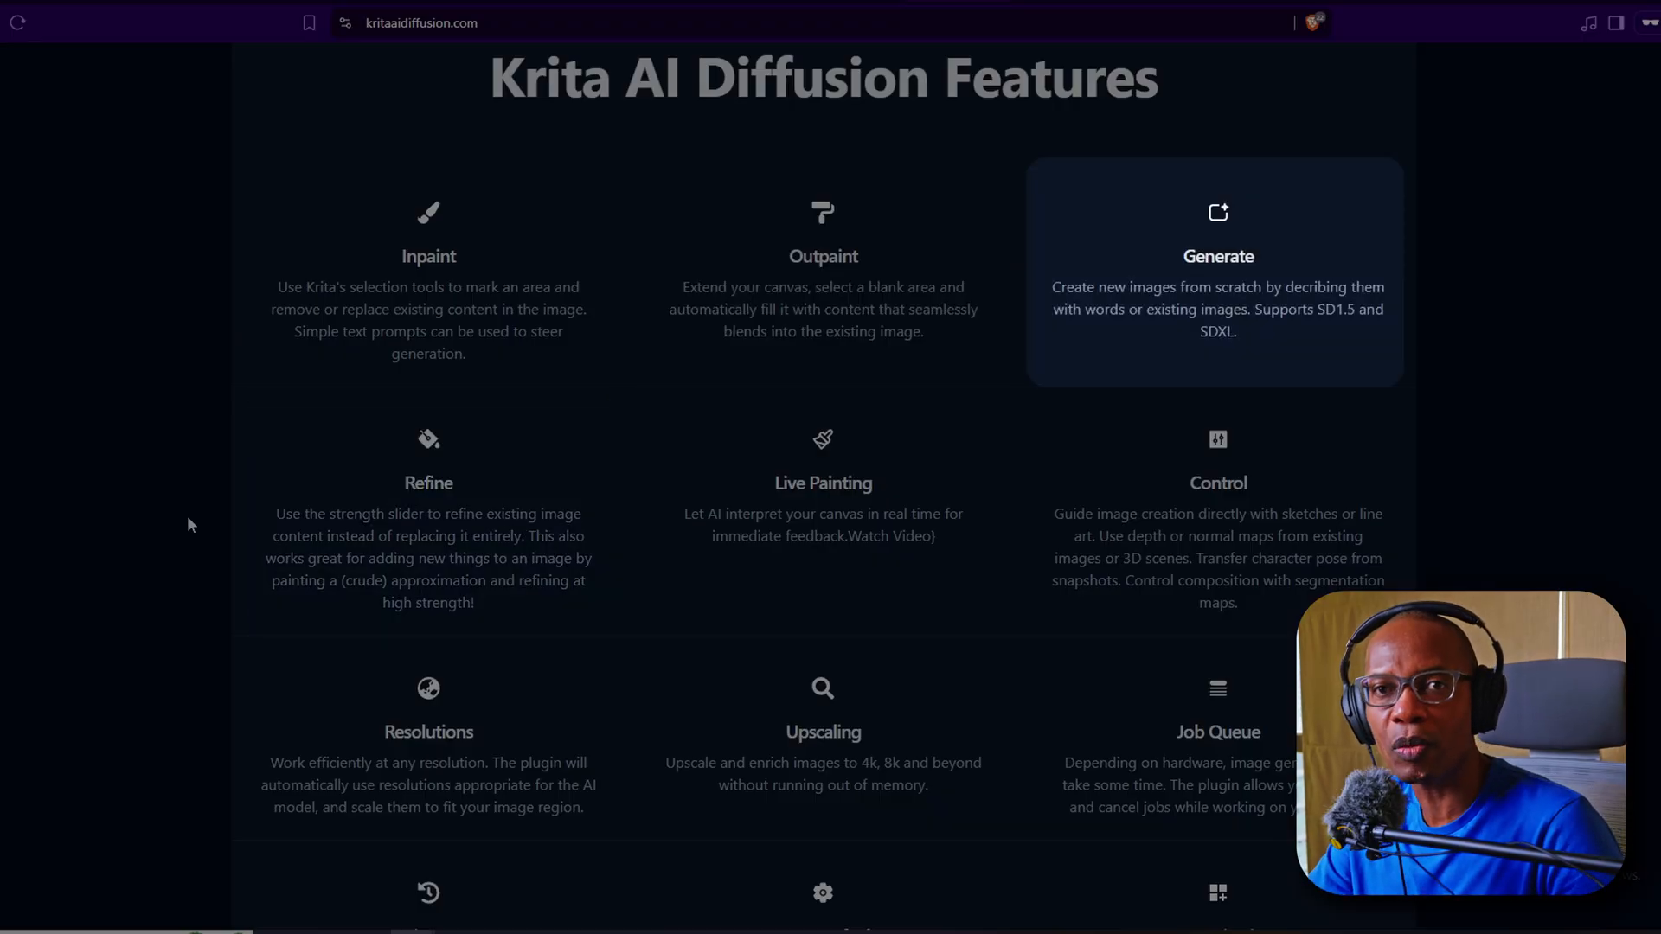
{"action": "scroll", "scroll_direction": "down", "scroll_amount": 3}
{"action": "type", "text": "kri"}
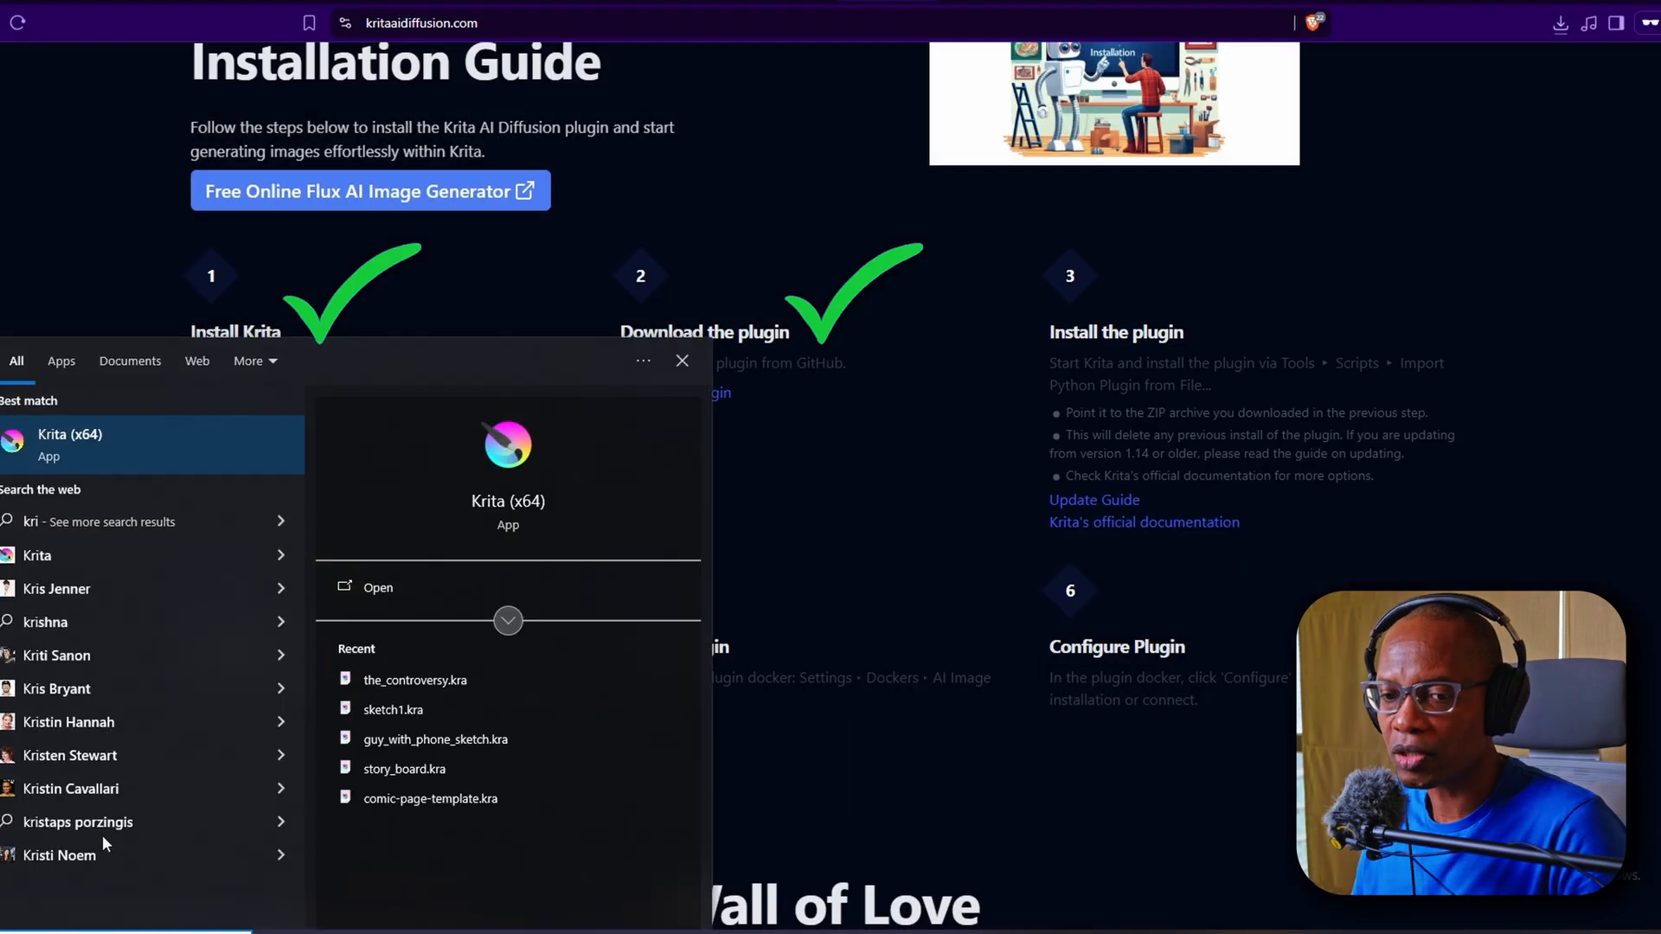
Launch Krita, import the AI Image Diffusion plugin zip as a Python plugin, and enable it.
{"action": "left_click", "coordinate": [70, 445]}
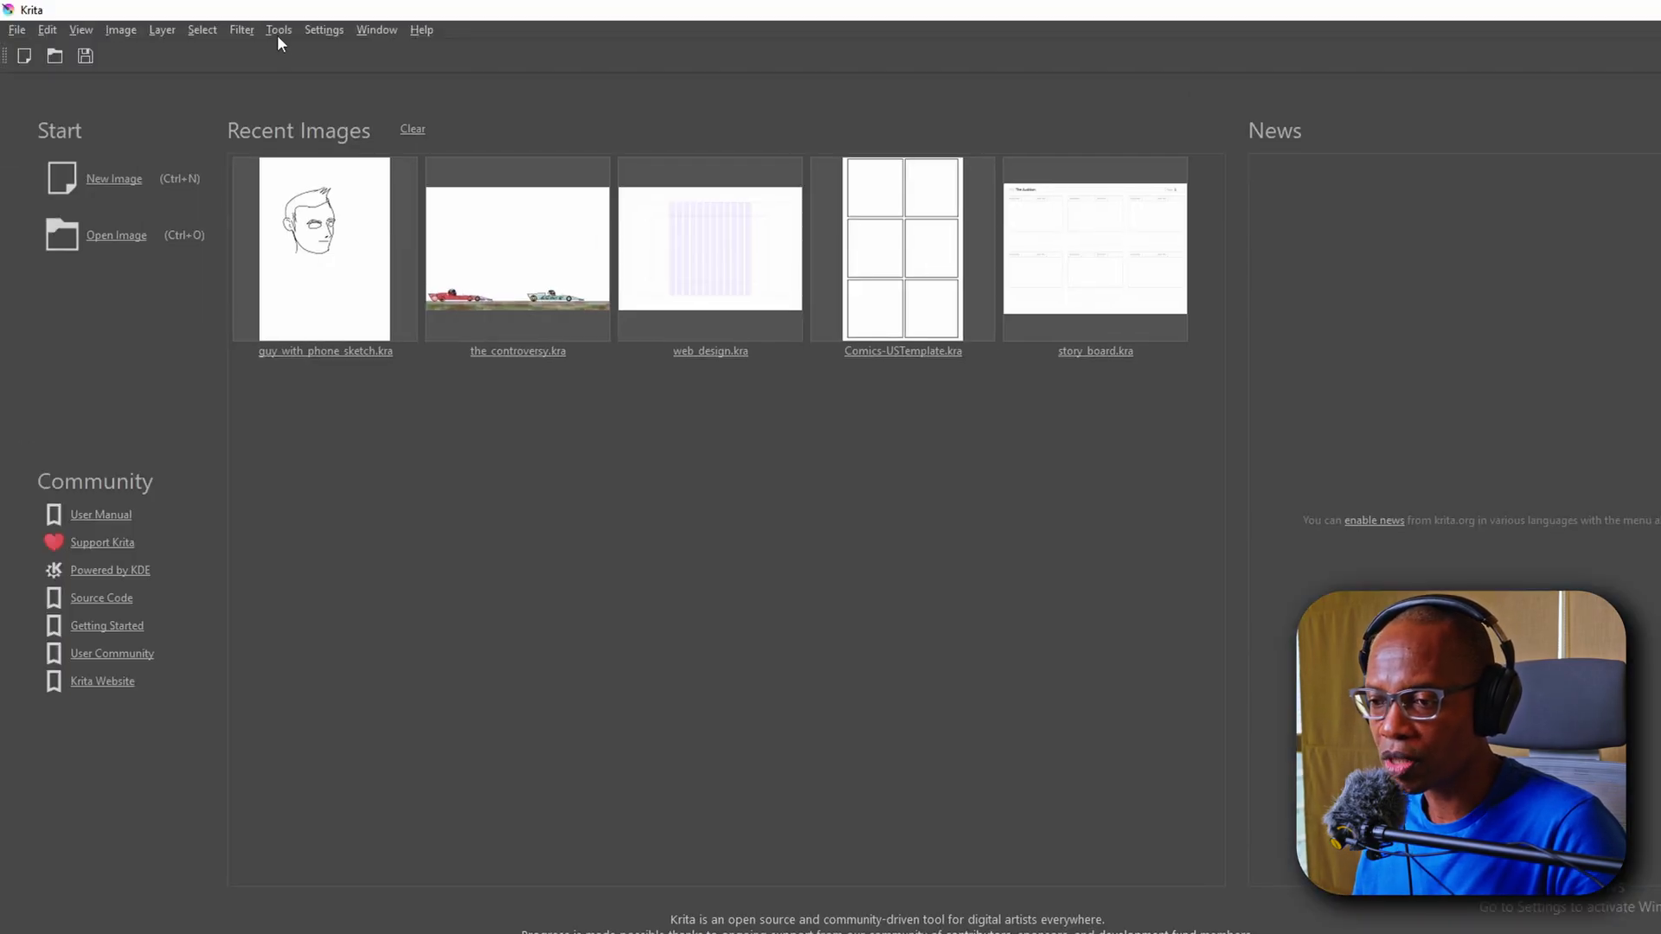
{"action": "left_click", "coordinate": [279, 29]}
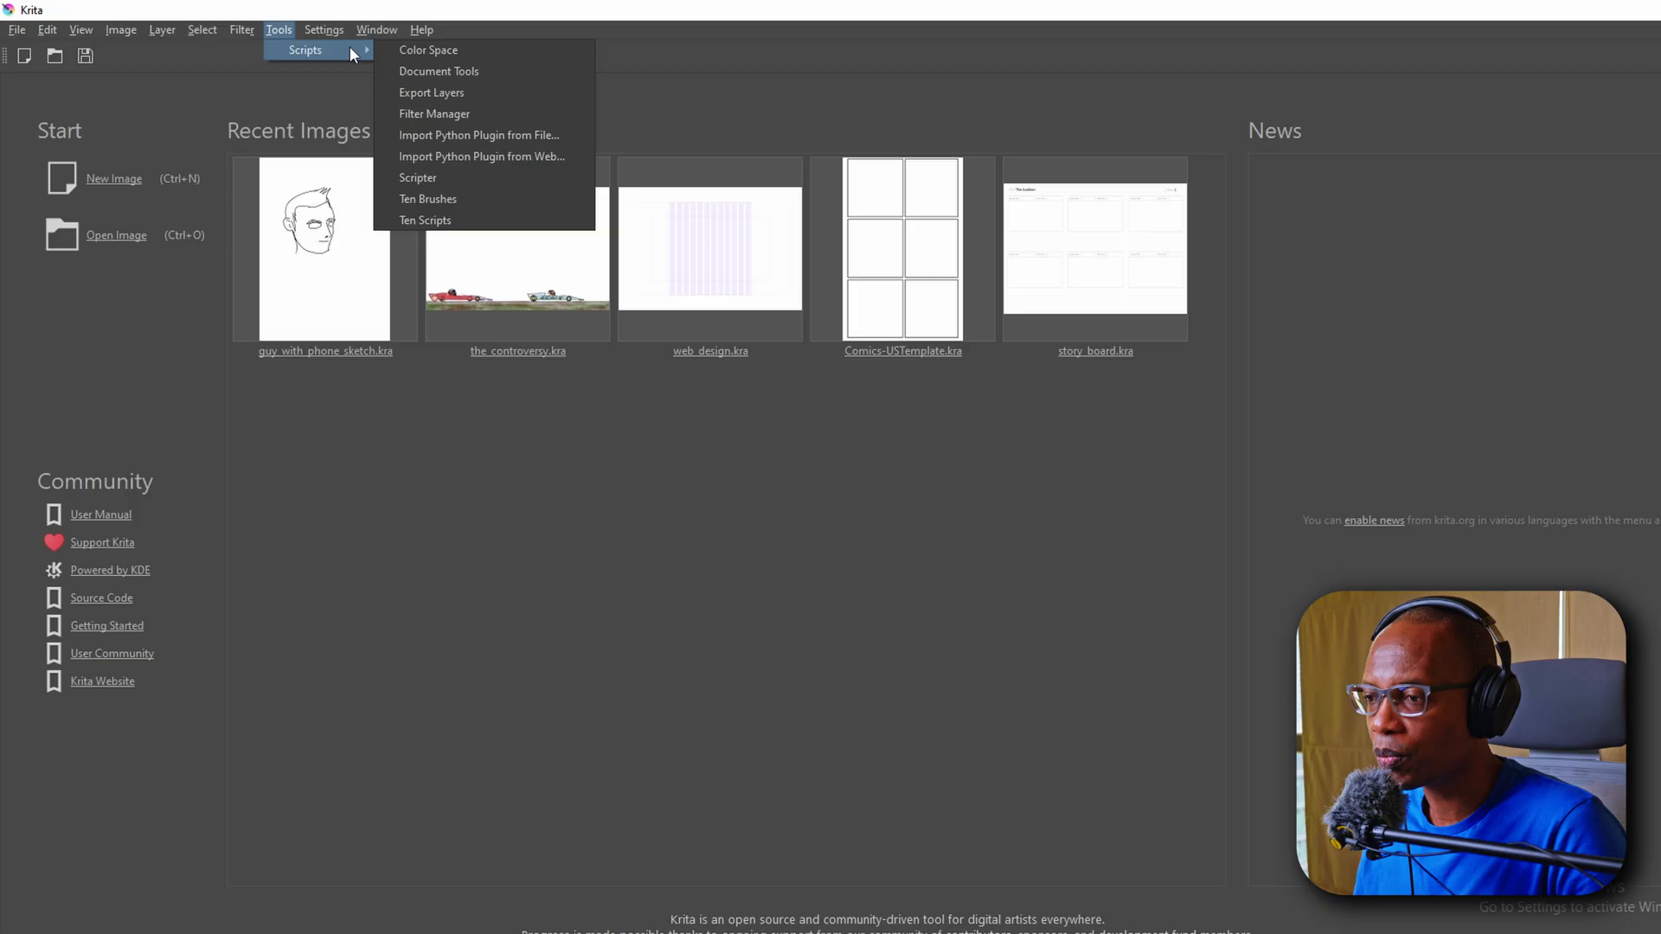
{"action": "left_click", "coordinate": [478, 135]}
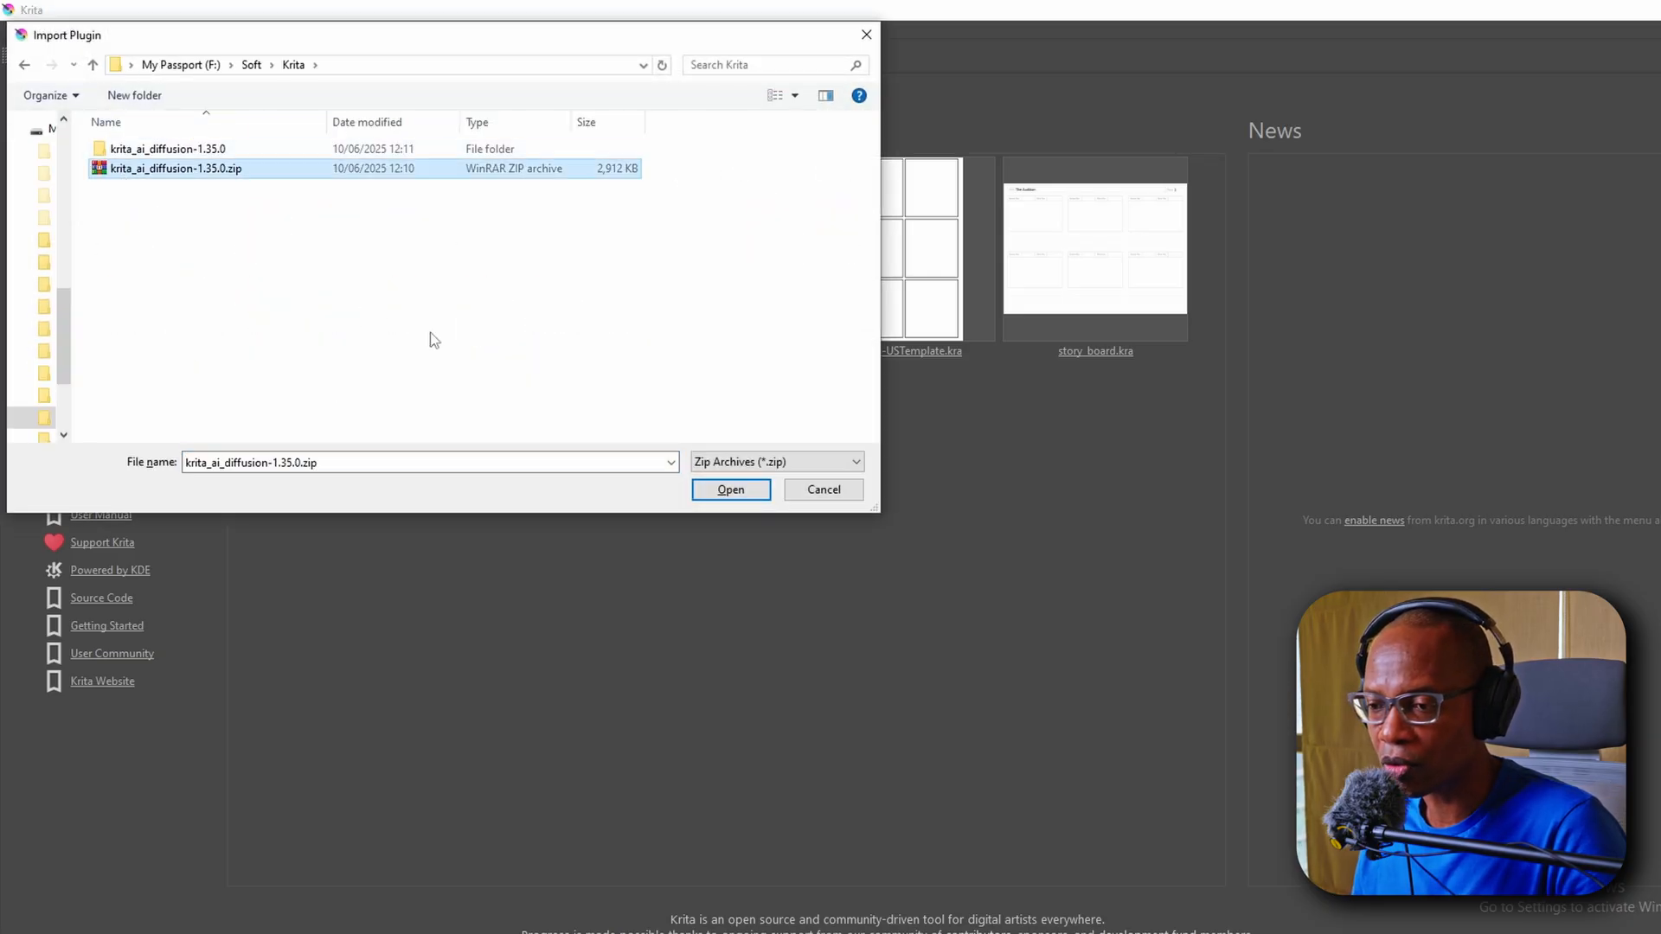
{"action": "left_click", "coordinate": [731, 490]}
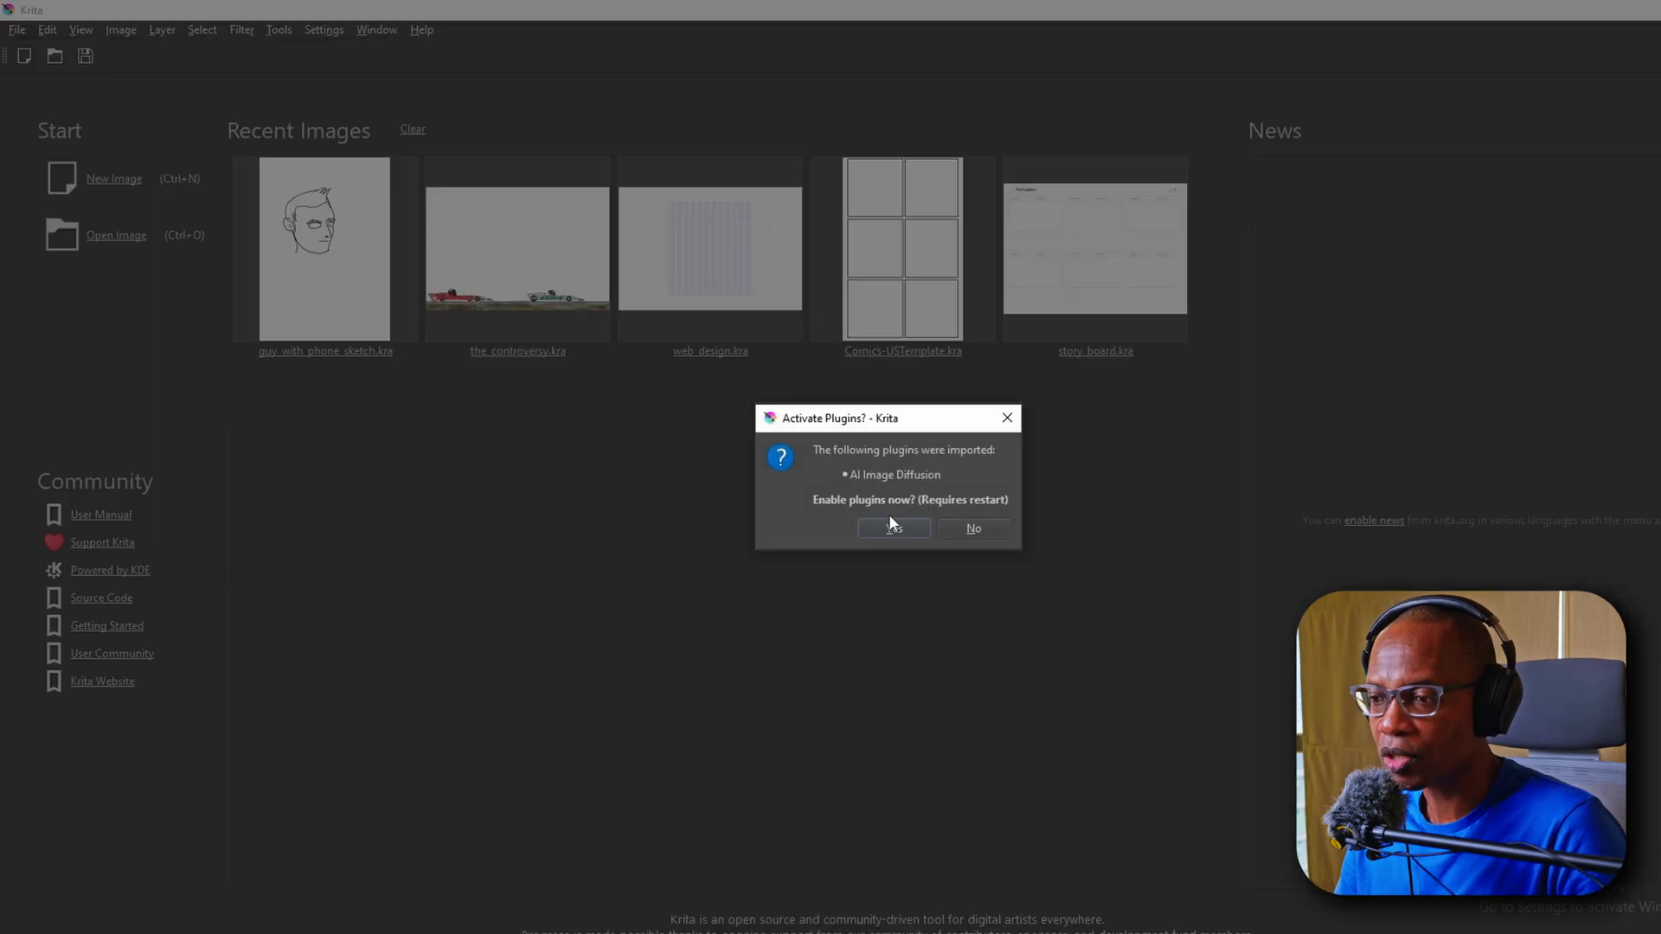
{"action": "left_click", "coordinate": [893, 528]}
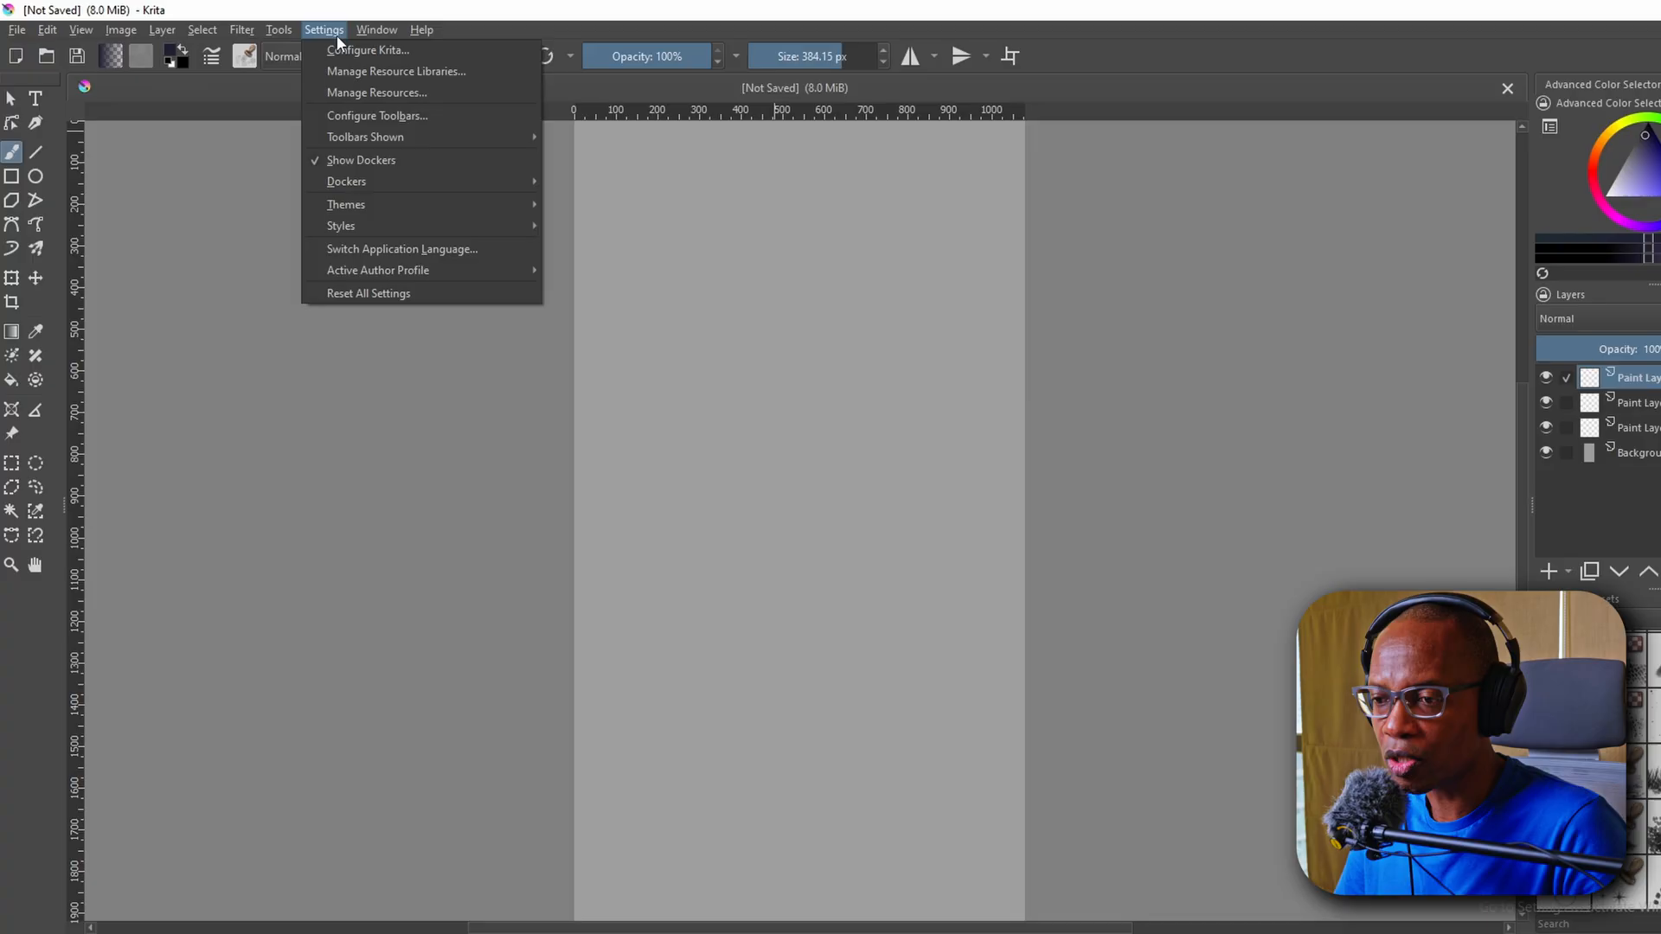
Dock the AI Image Generation panel and open its server configuration.
{"action": "left_click", "coordinate": [347, 182]}
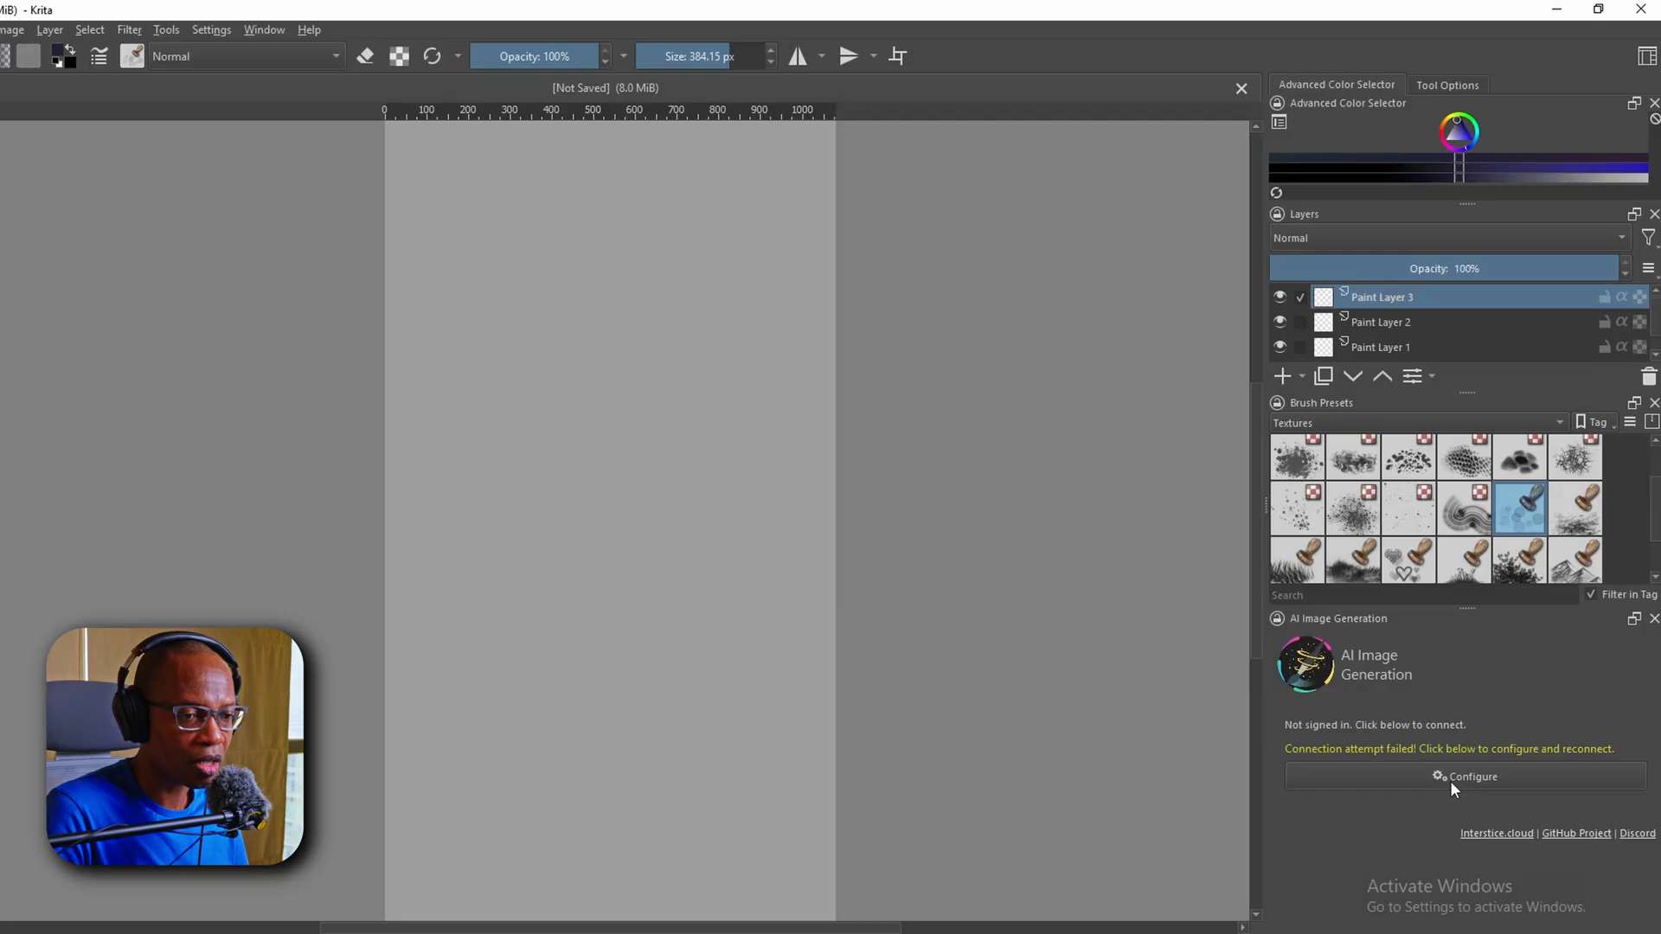
{"action": "left_click", "coordinate": [1466, 776]}
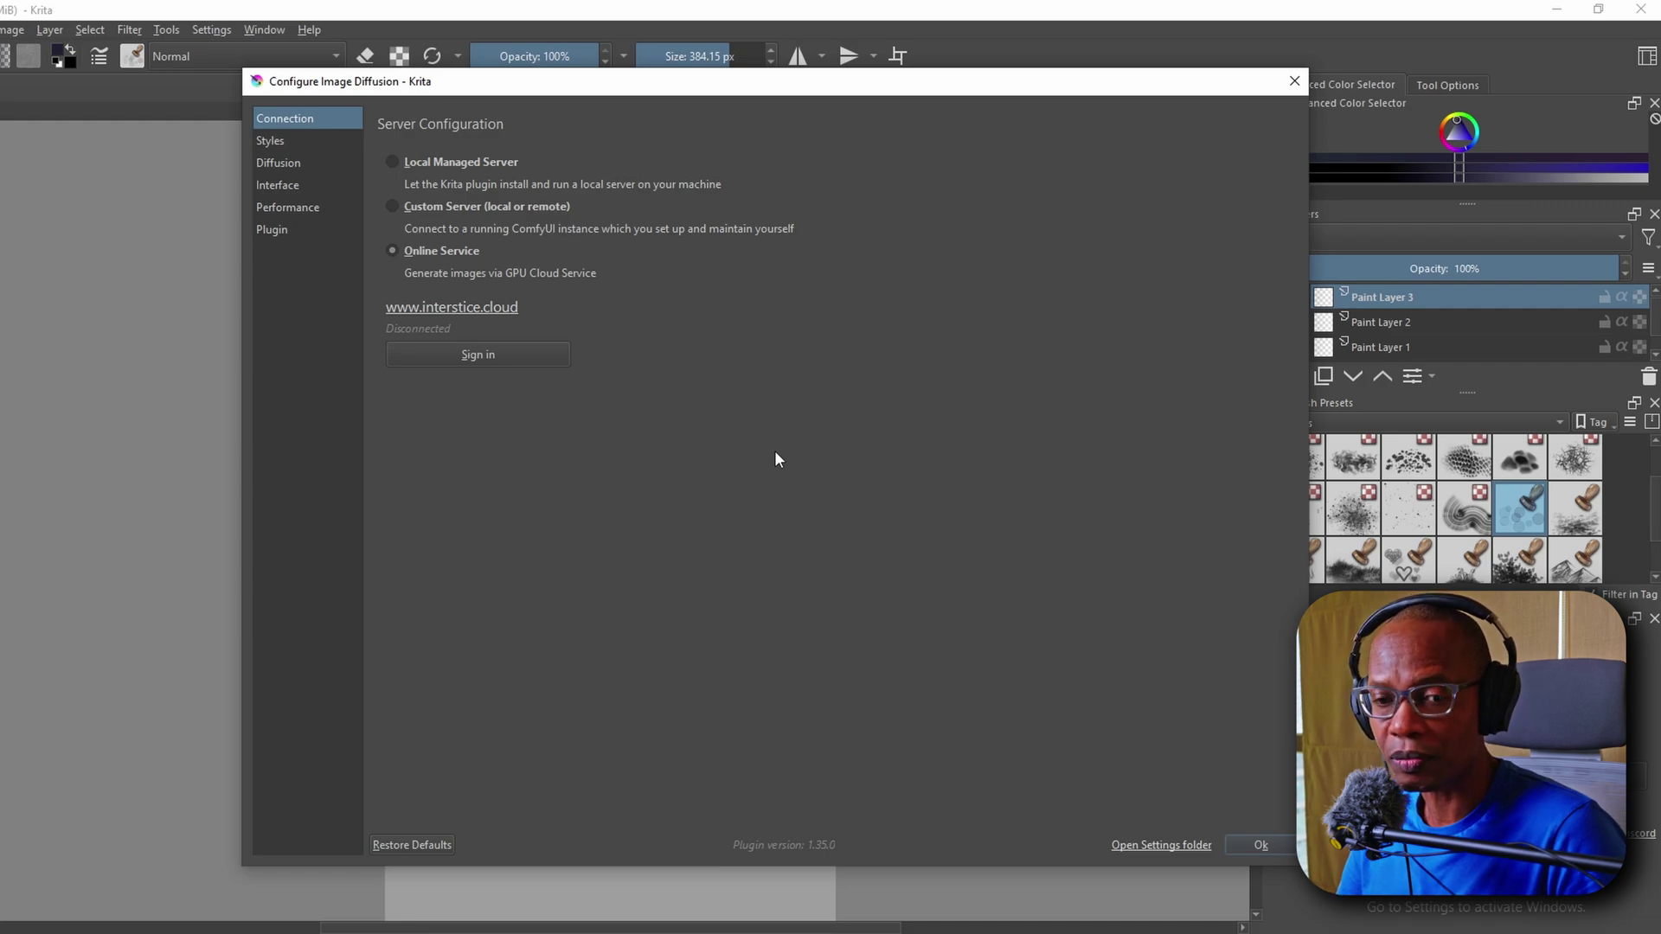
Choose Local Managed Server at G:\Krita_AI\ComfyUI, review workloads and models, and install.
{"action": "left_click", "coordinate": [392, 162]}
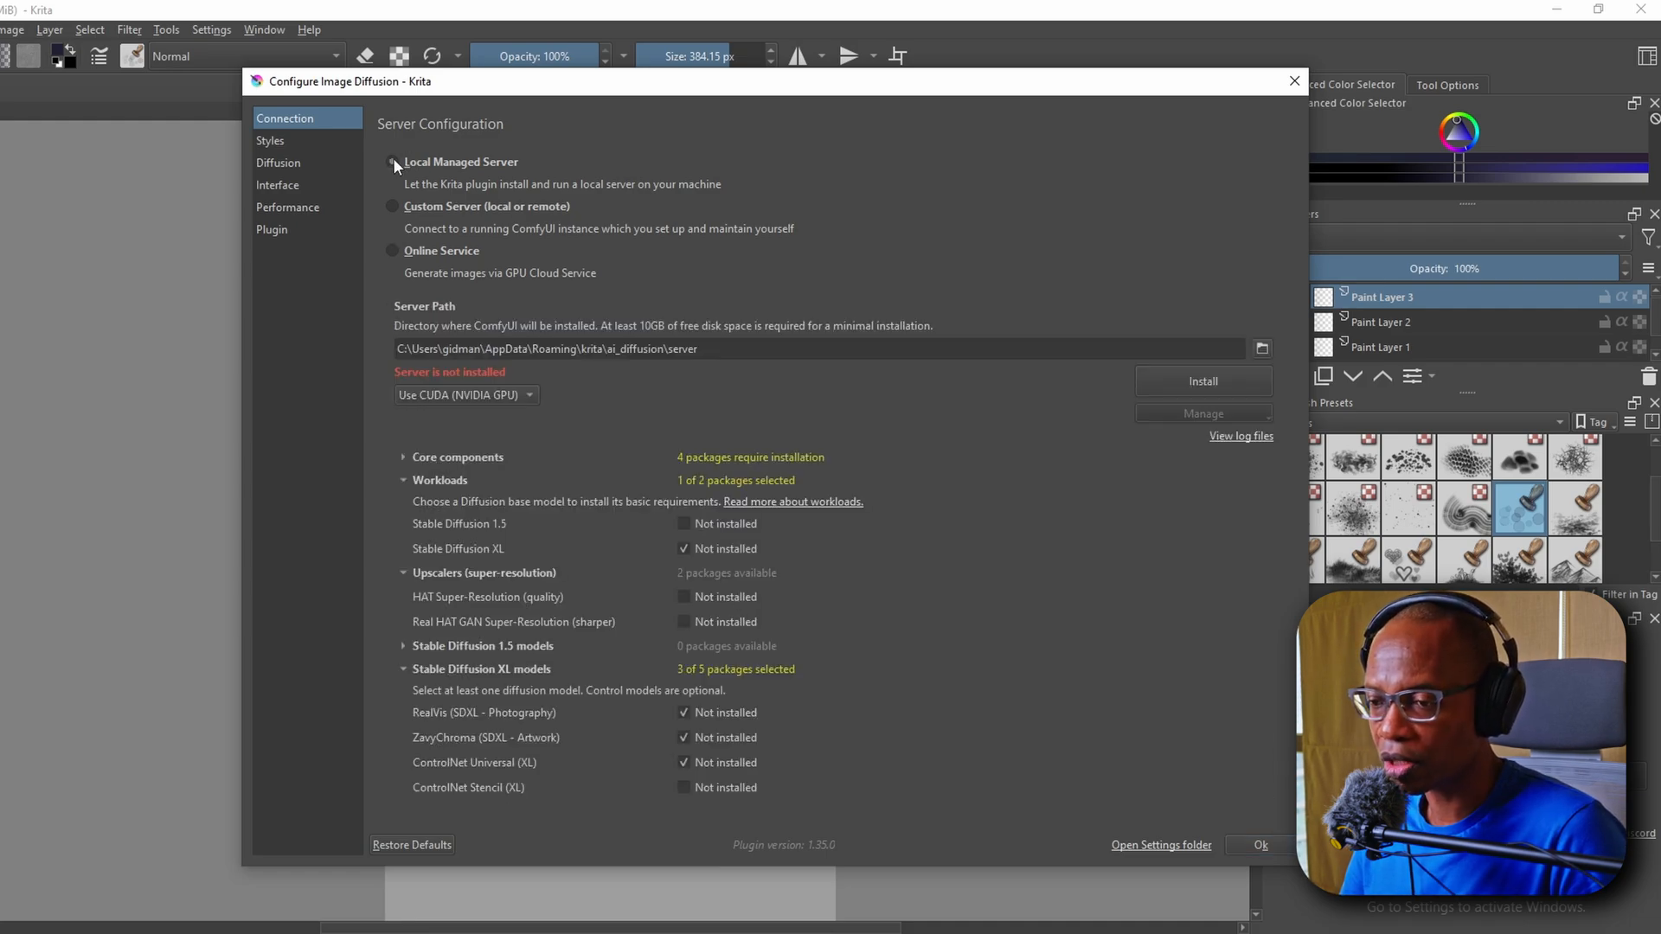
{"action": "left_click", "coordinate": [392, 163]}
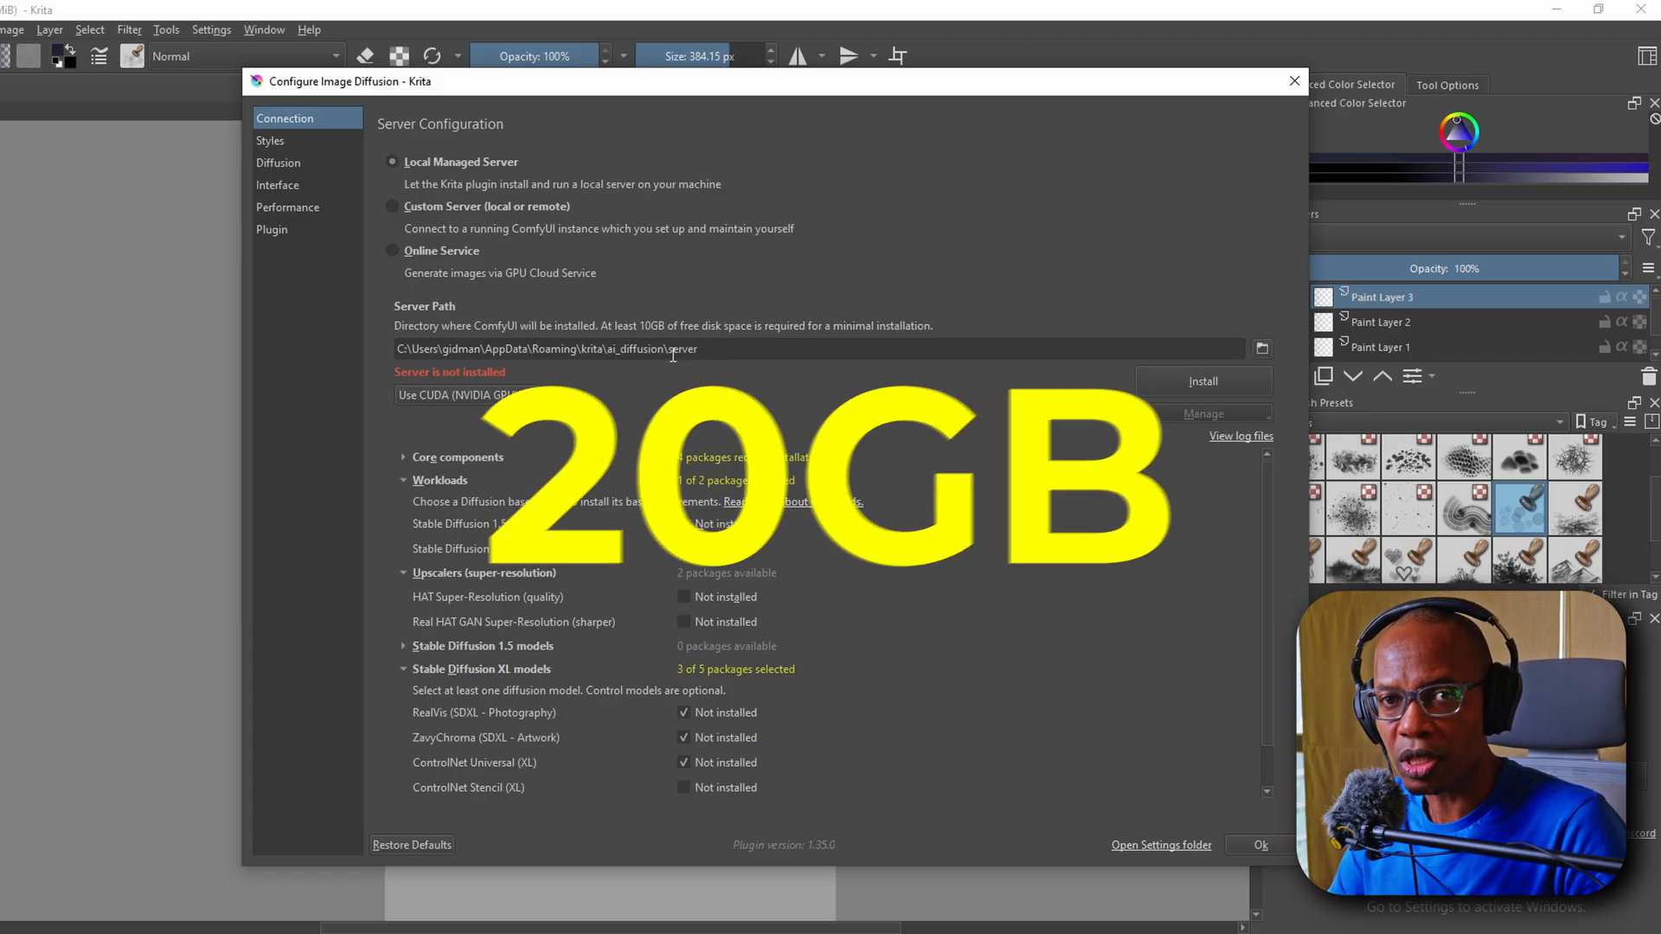
{"action": "left_click", "coordinate": [1261, 348]}
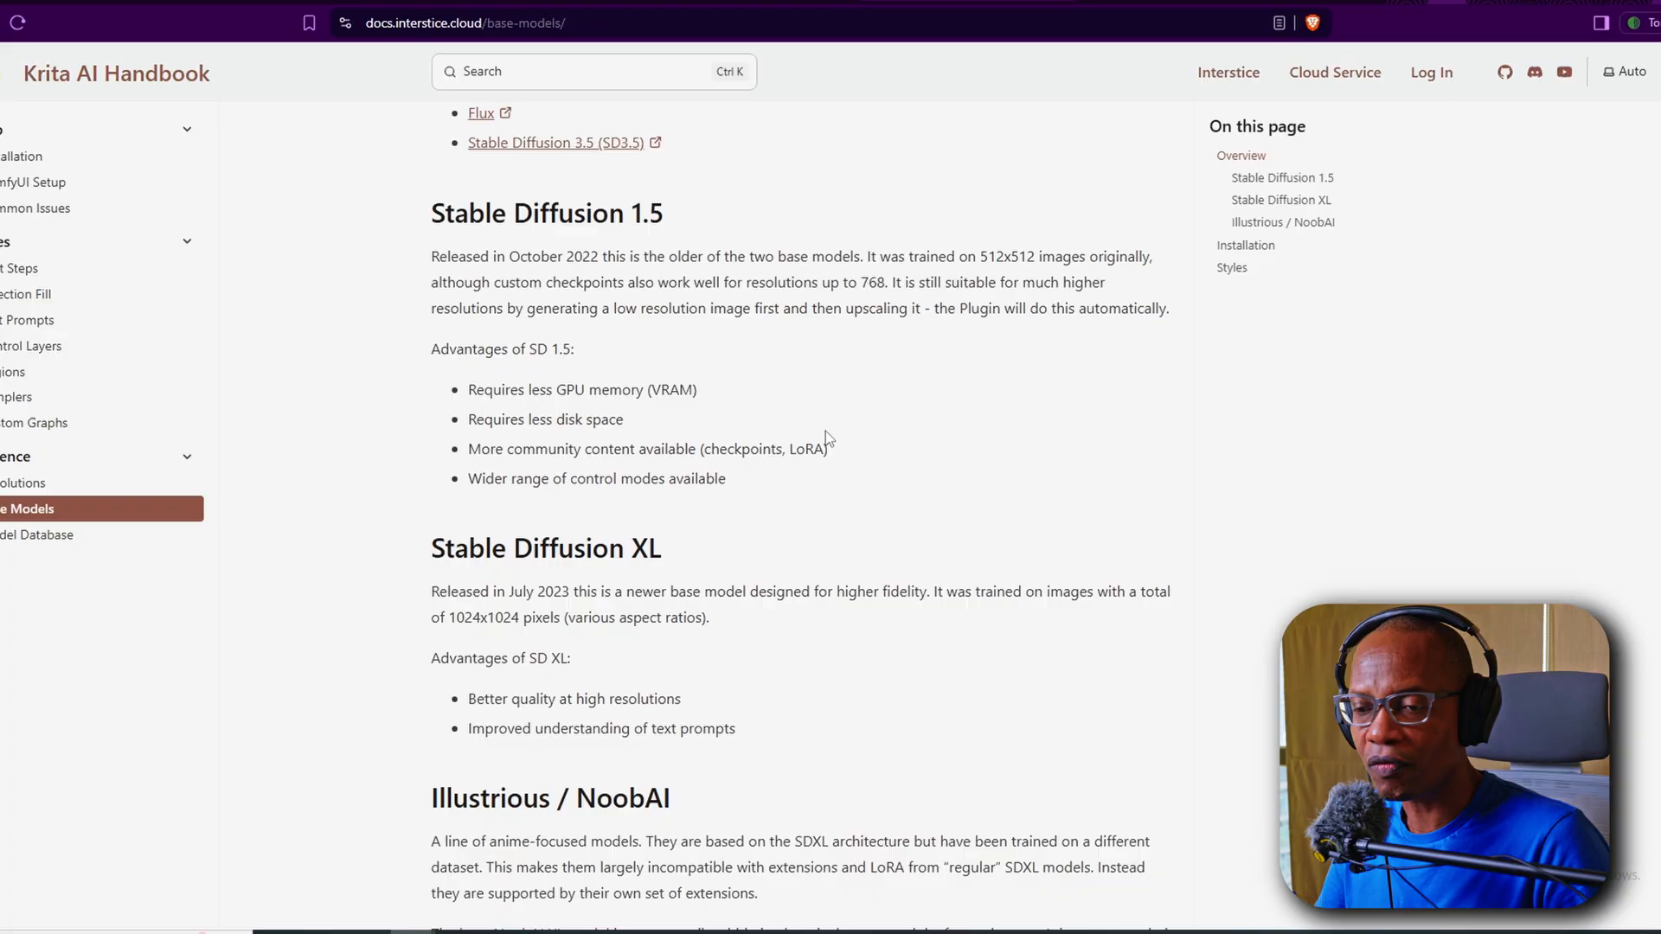
{"action": "scroll", "scroll_direction": "down", "scroll_amount": 3}
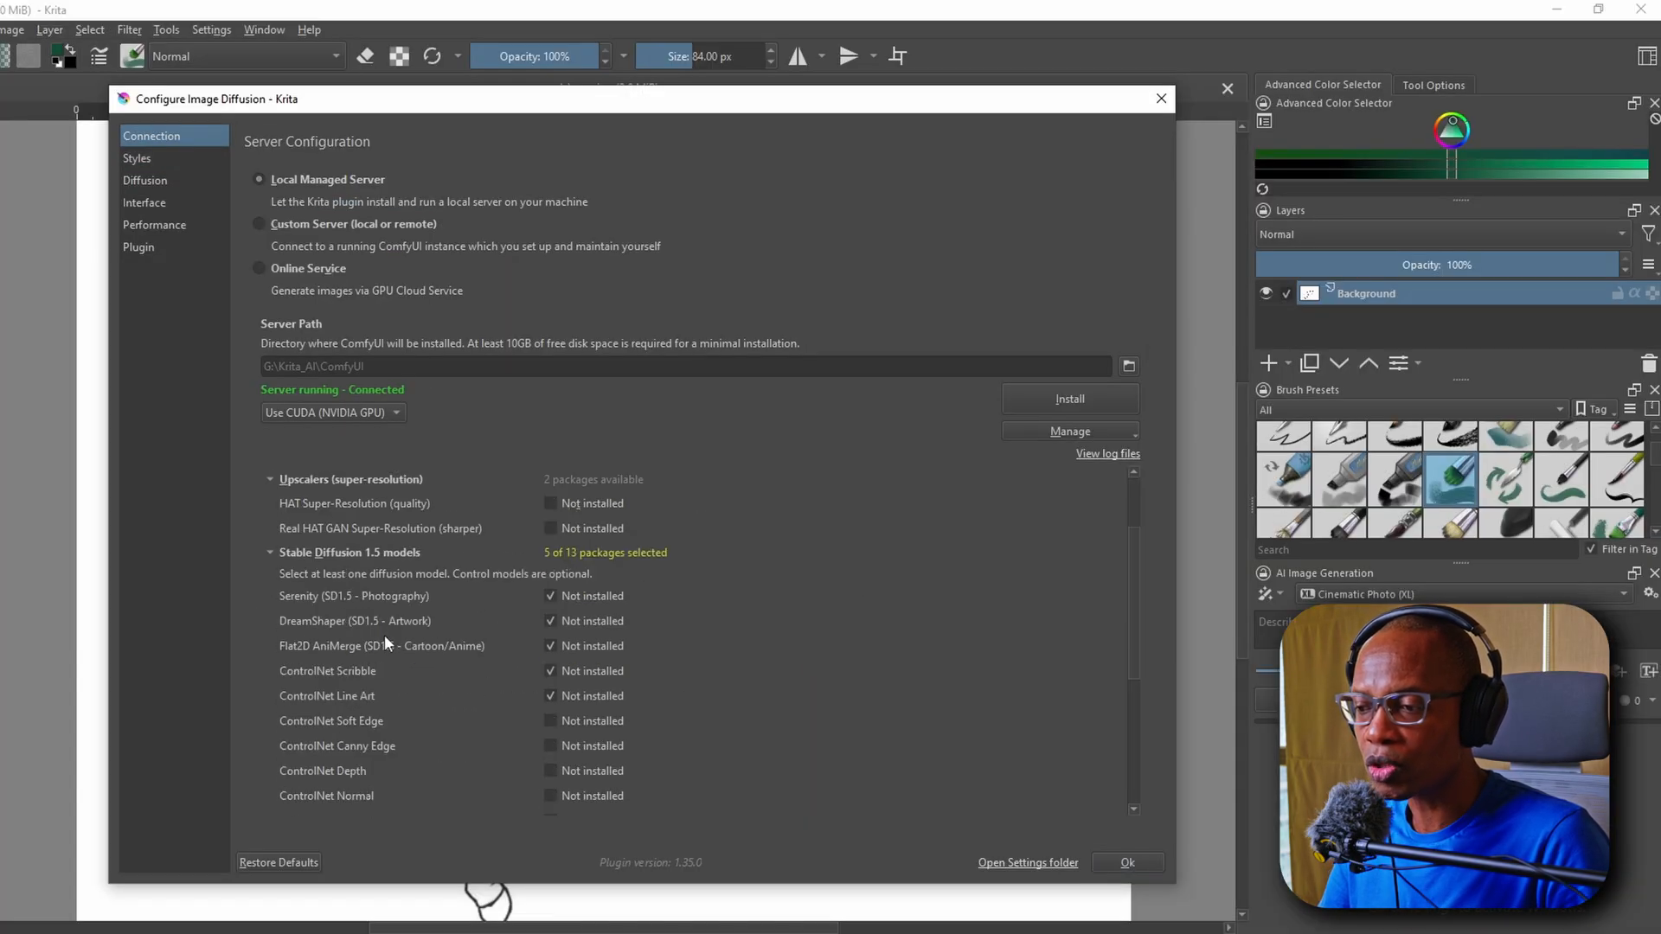
{"action": "scroll", "scroll_direction": "down", "scroll_amount": 3}
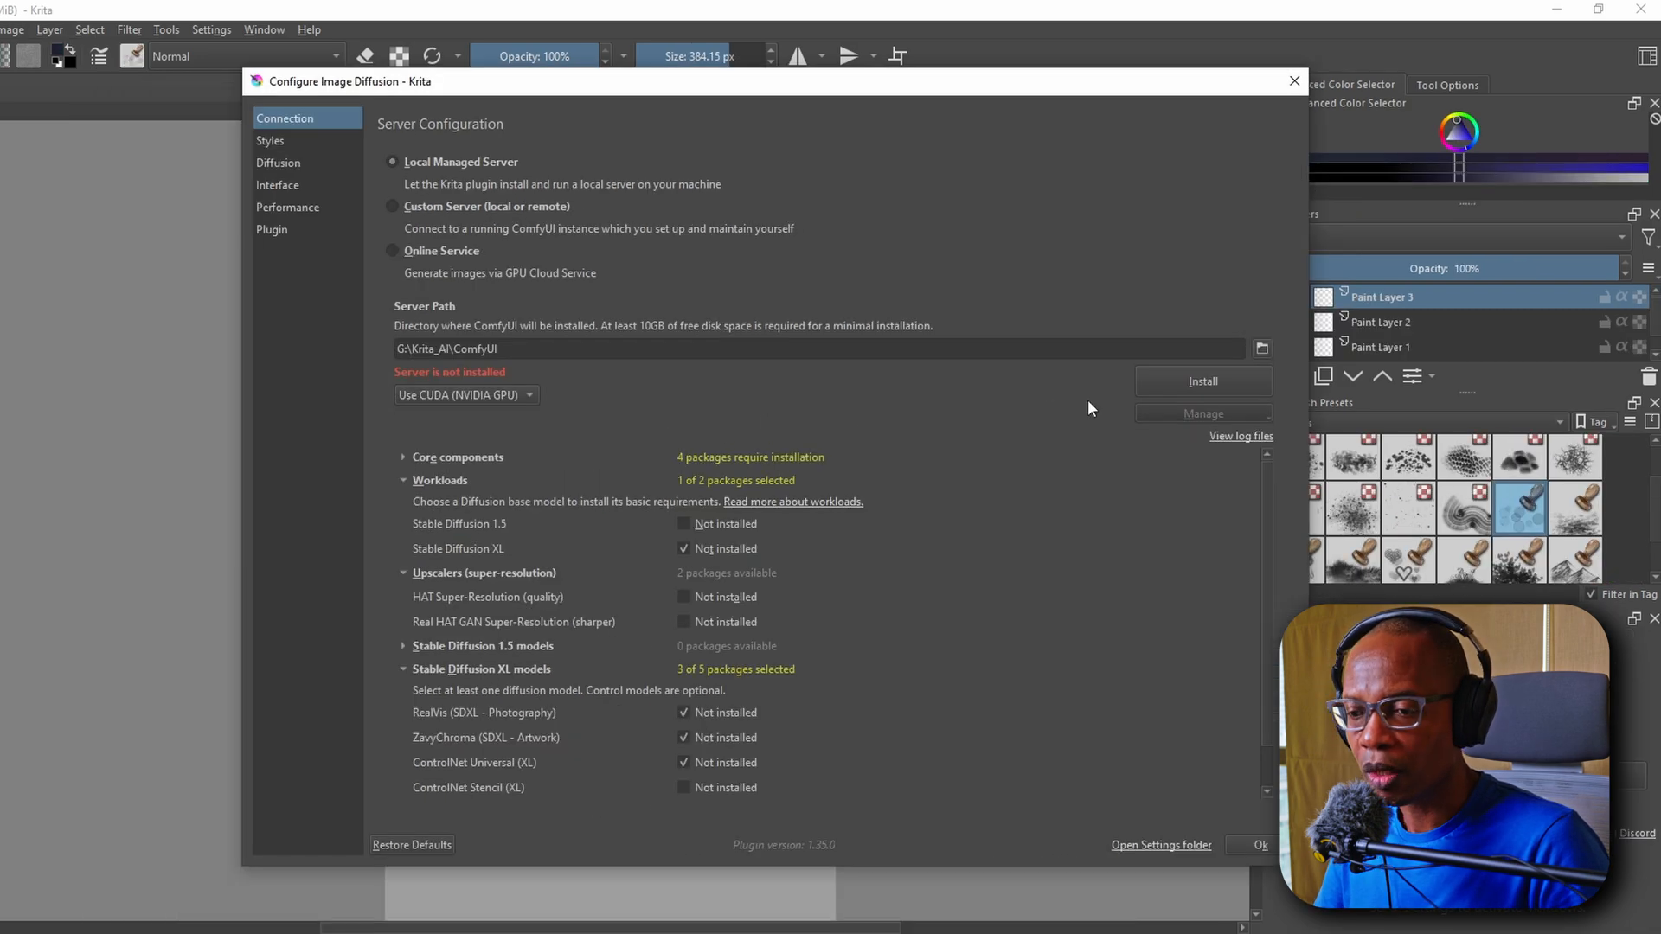
{"action": "left_click", "coordinate": [1203, 381]}
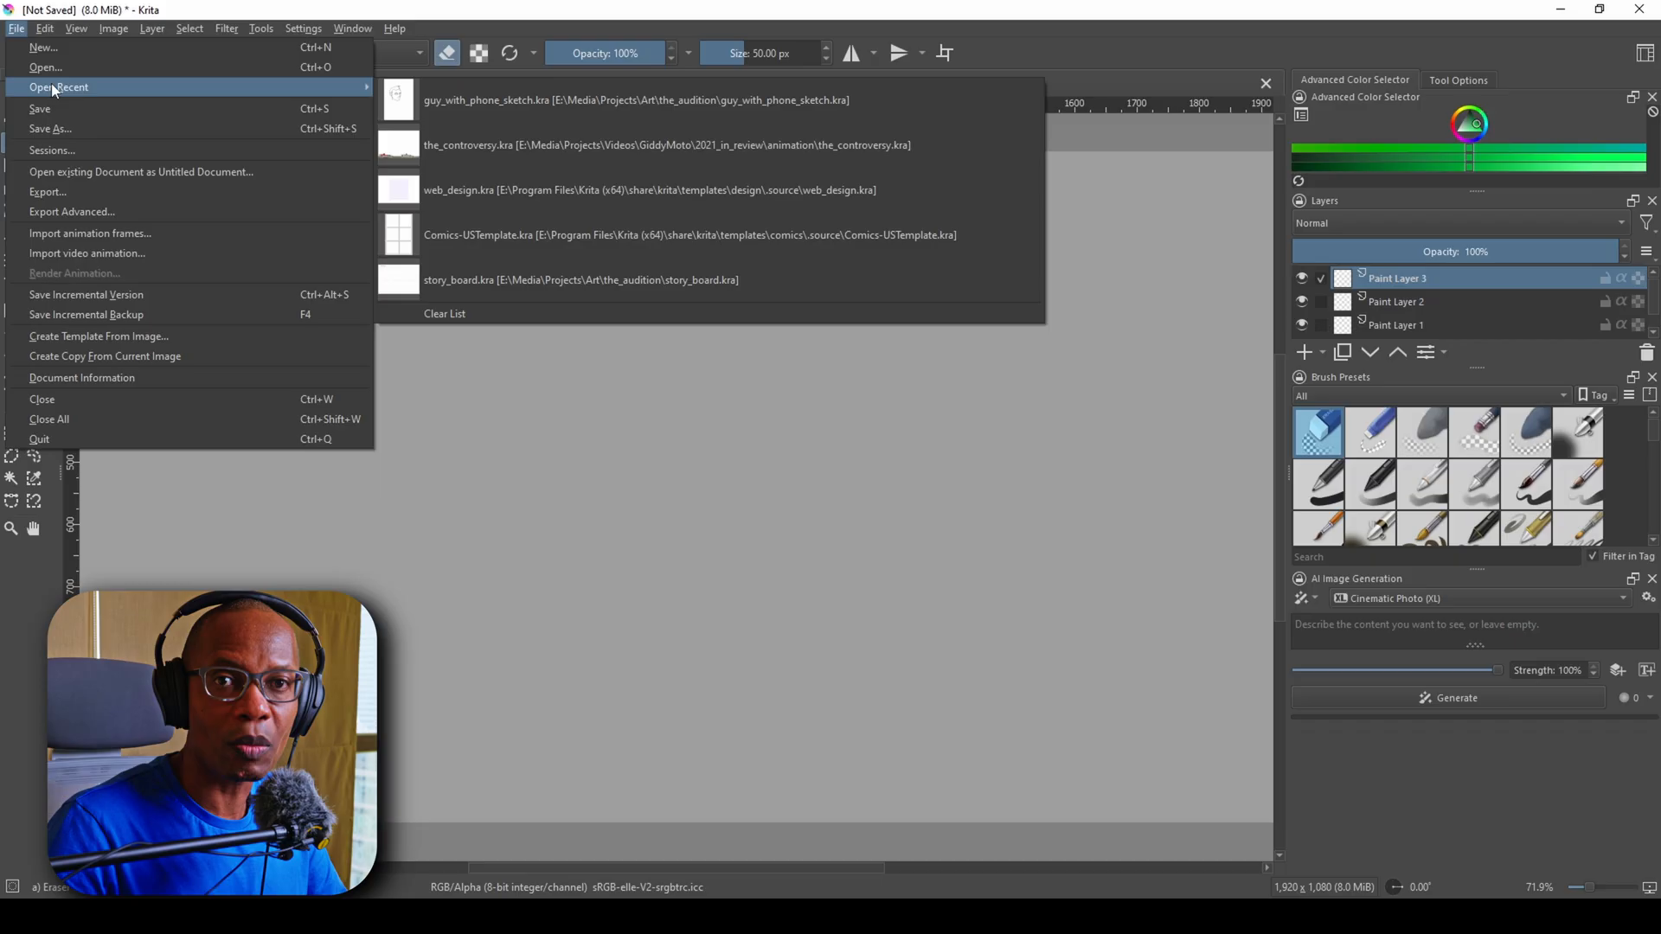
Open a rally photo from the Pictures\WRC_2023_06_22 folder.
{"action": "left_click", "coordinate": [51, 68]}
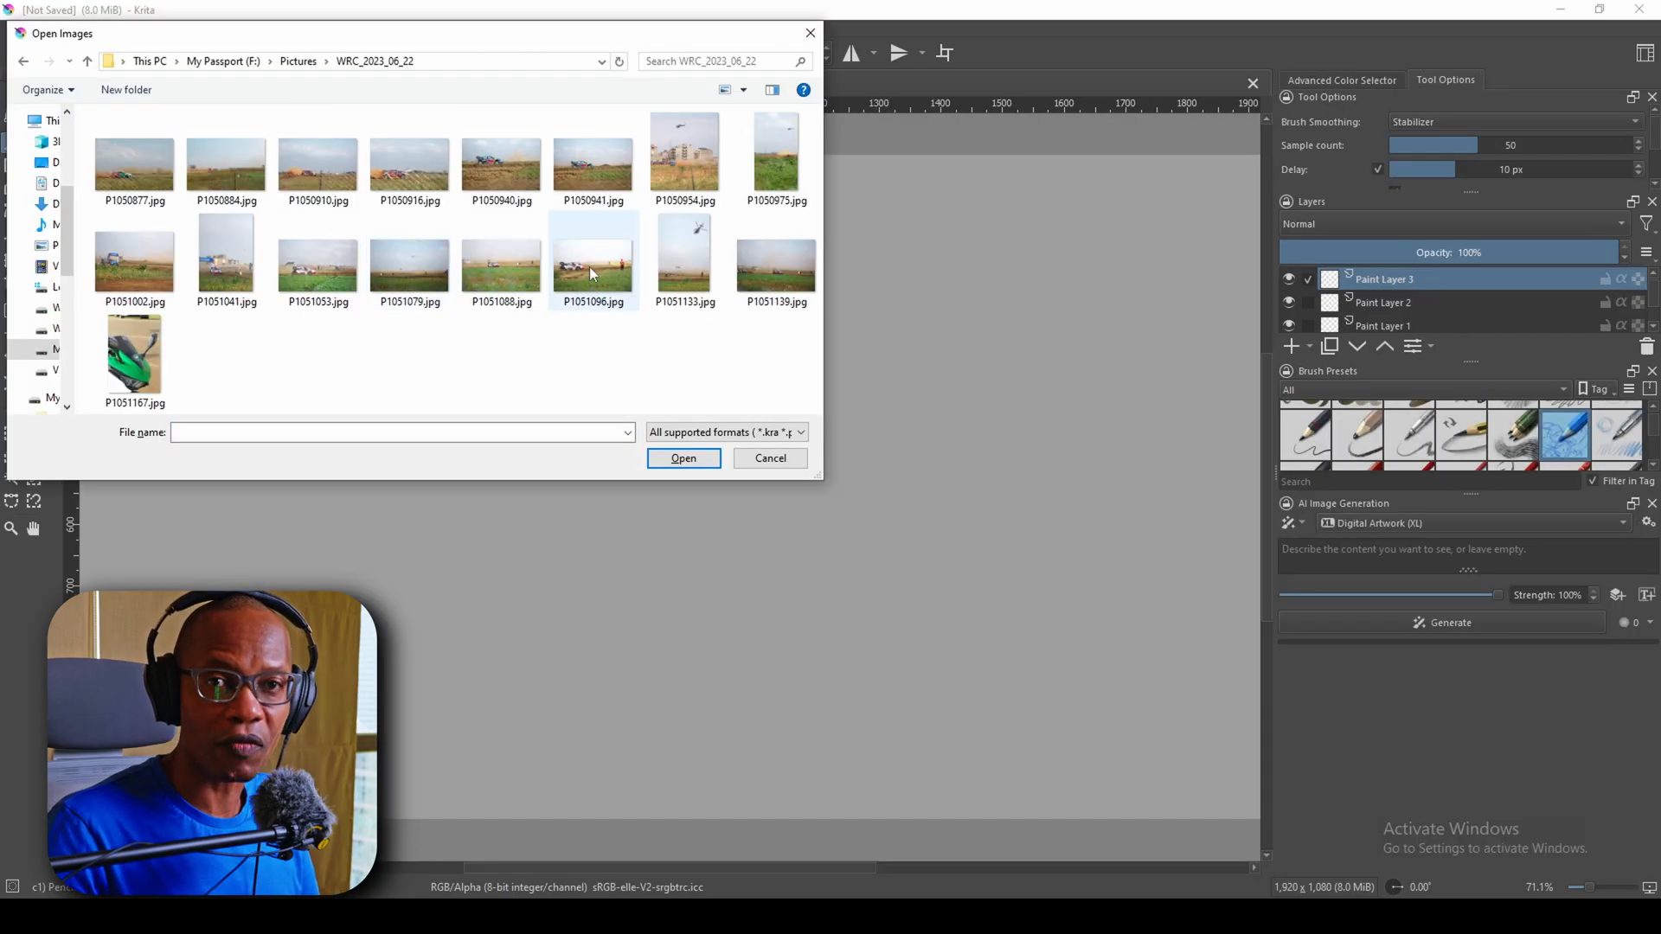
{"action": "left_click", "coordinate": [683, 459]}
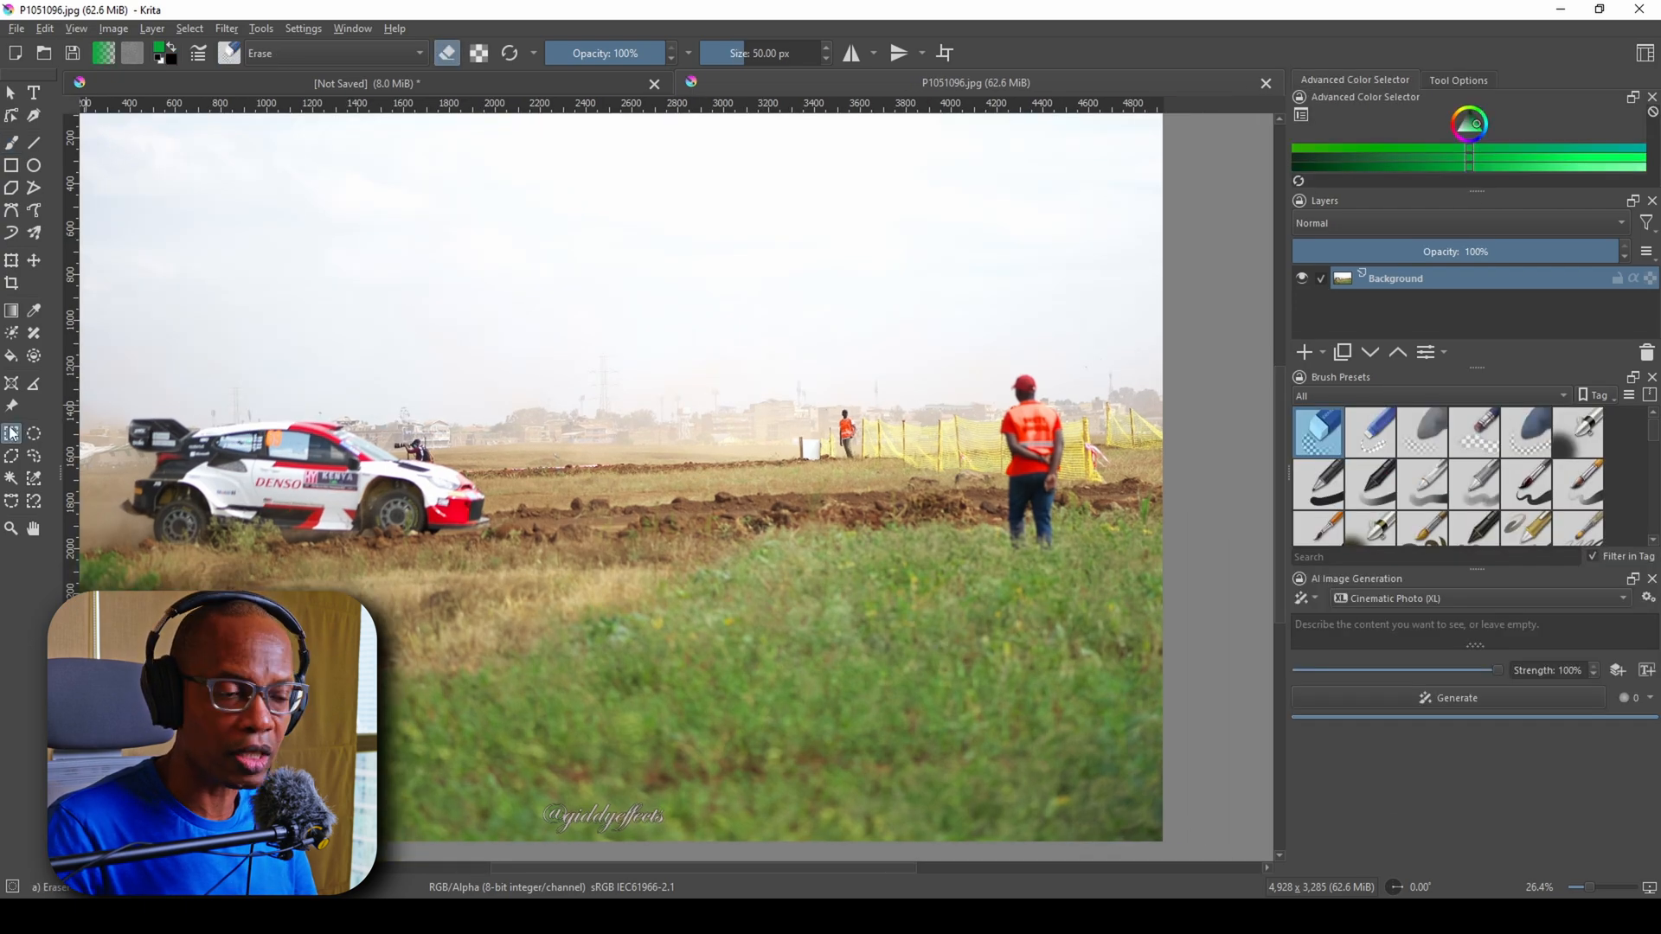
Select the man in the orange vest and run Remove Content with prompt 'remove the man'.
{"action": "left_click_drag", "start_coordinate": [982, 363], "coordinate": [1085, 575]}
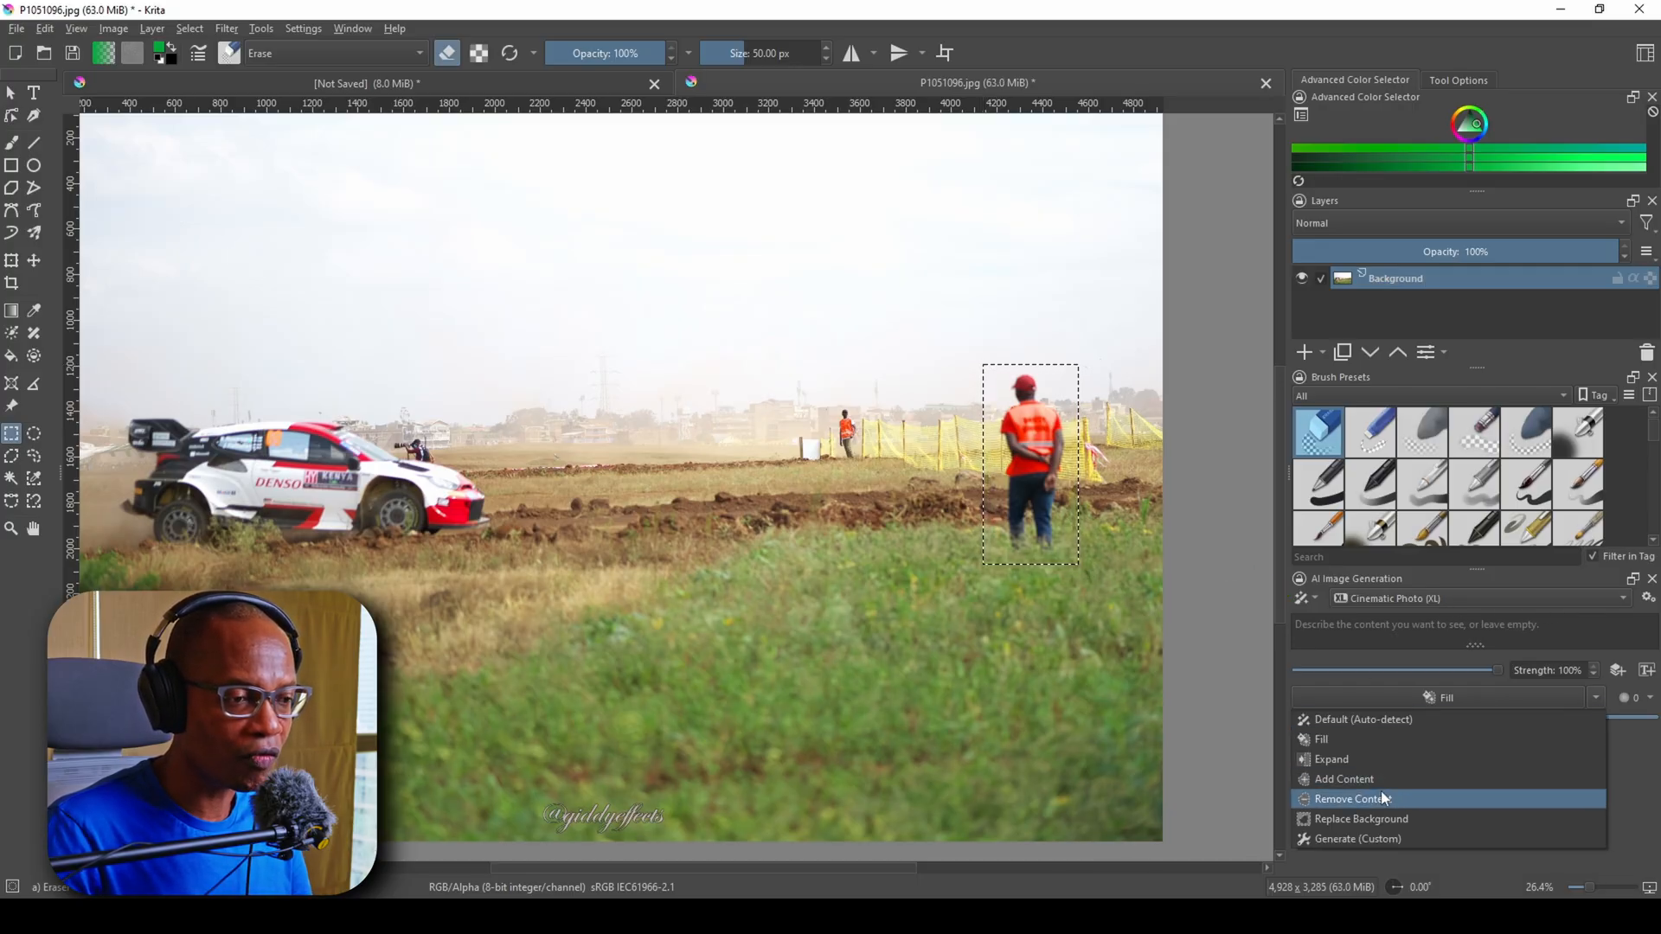
{"action": "left_click", "coordinate": [1351, 798]}
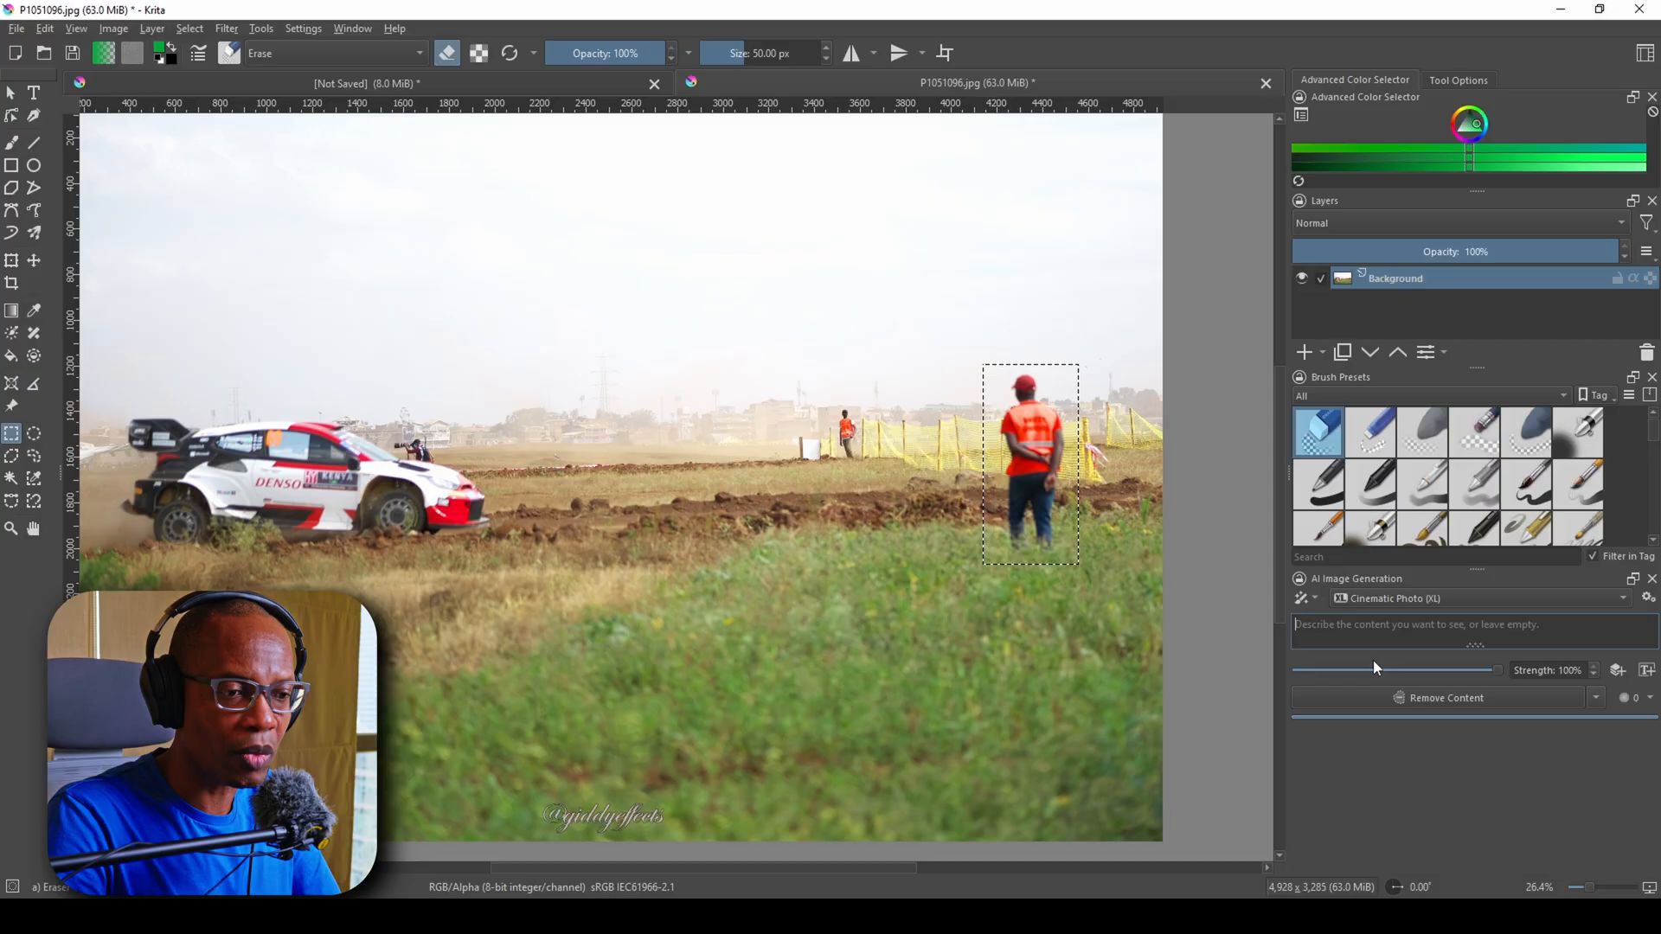
{"action": "type", "text": "remove the man"}
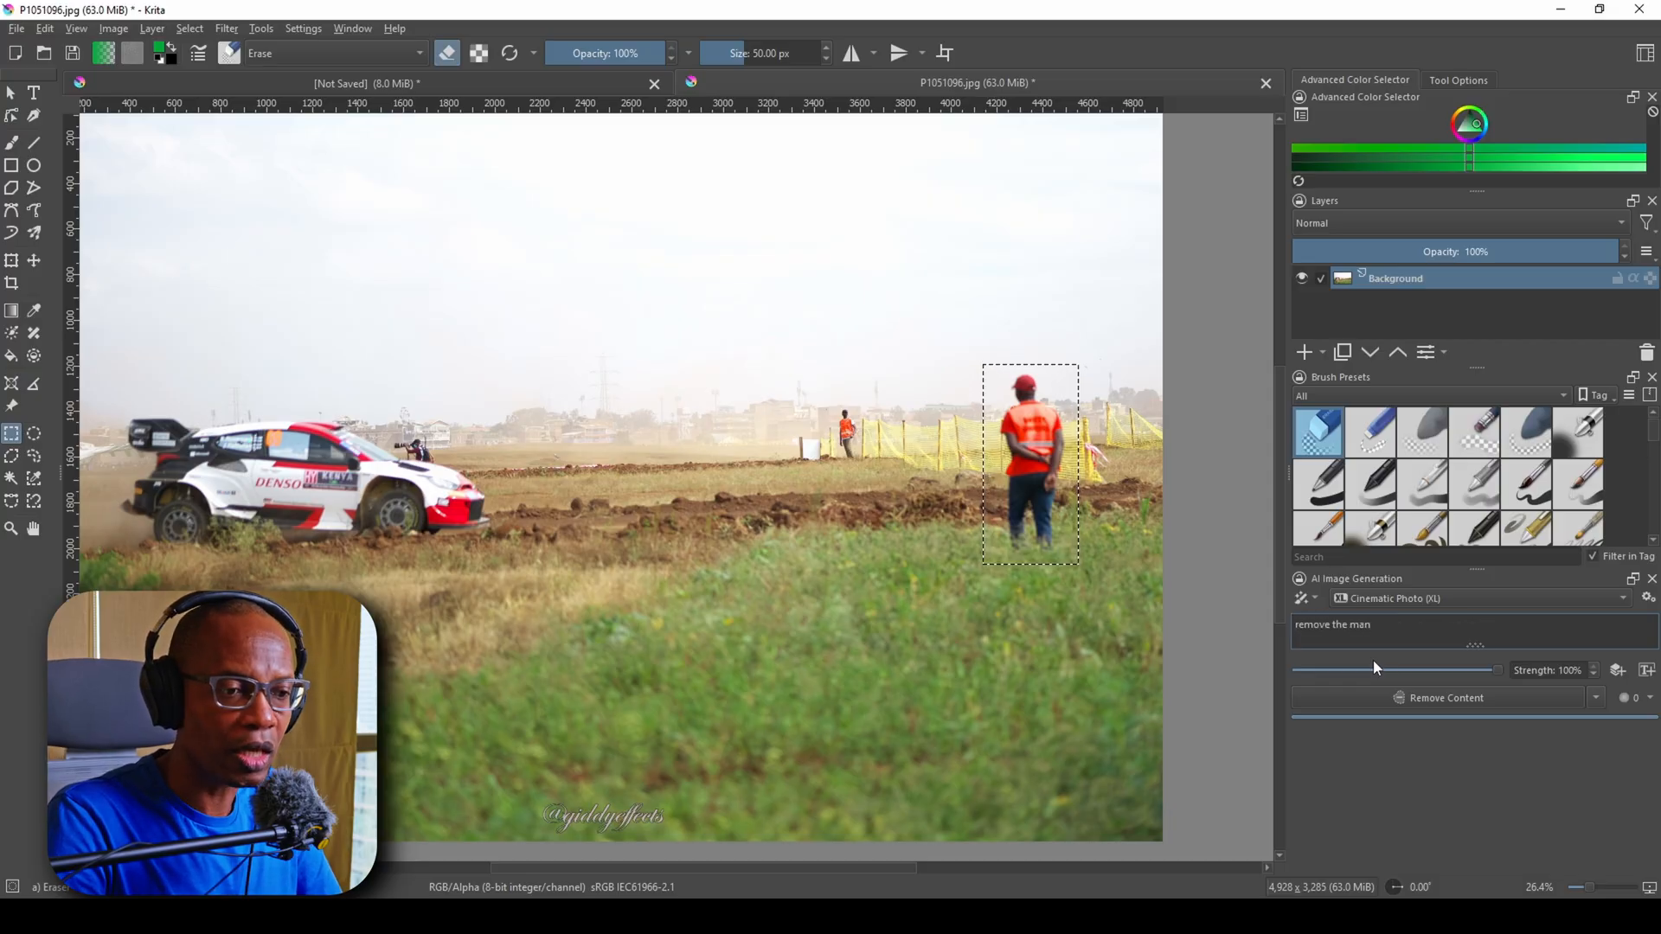
{"action": "left_click", "coordinate": [1446, 697]}
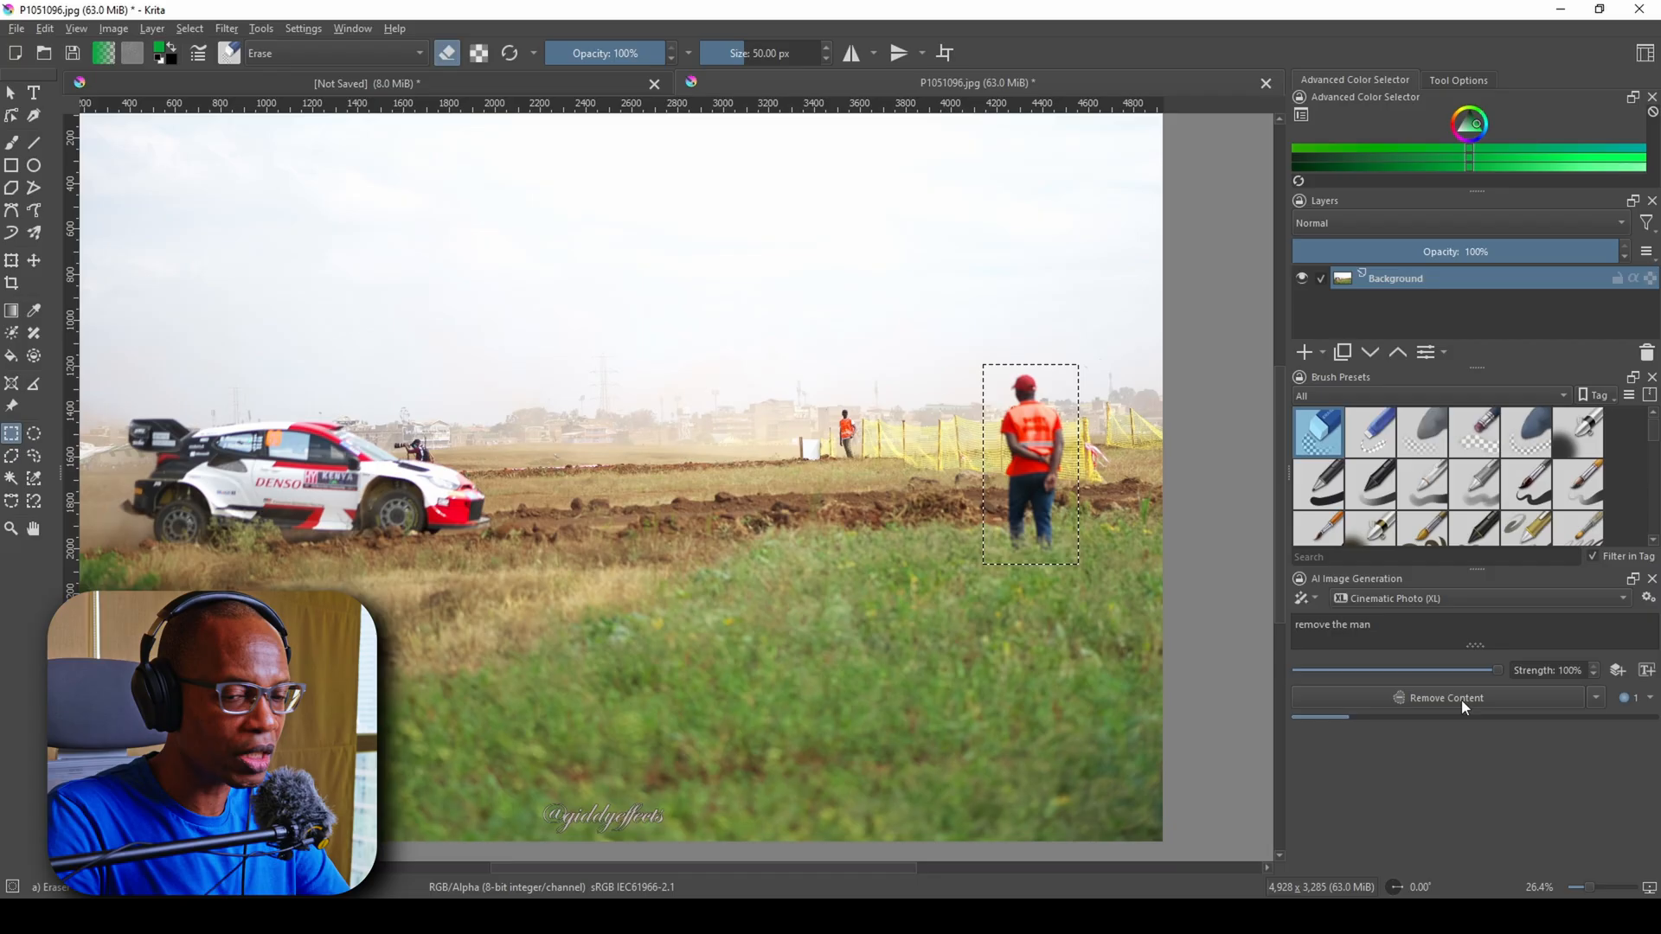
{"action": "left_click", "coordinate": [1445, 698]}
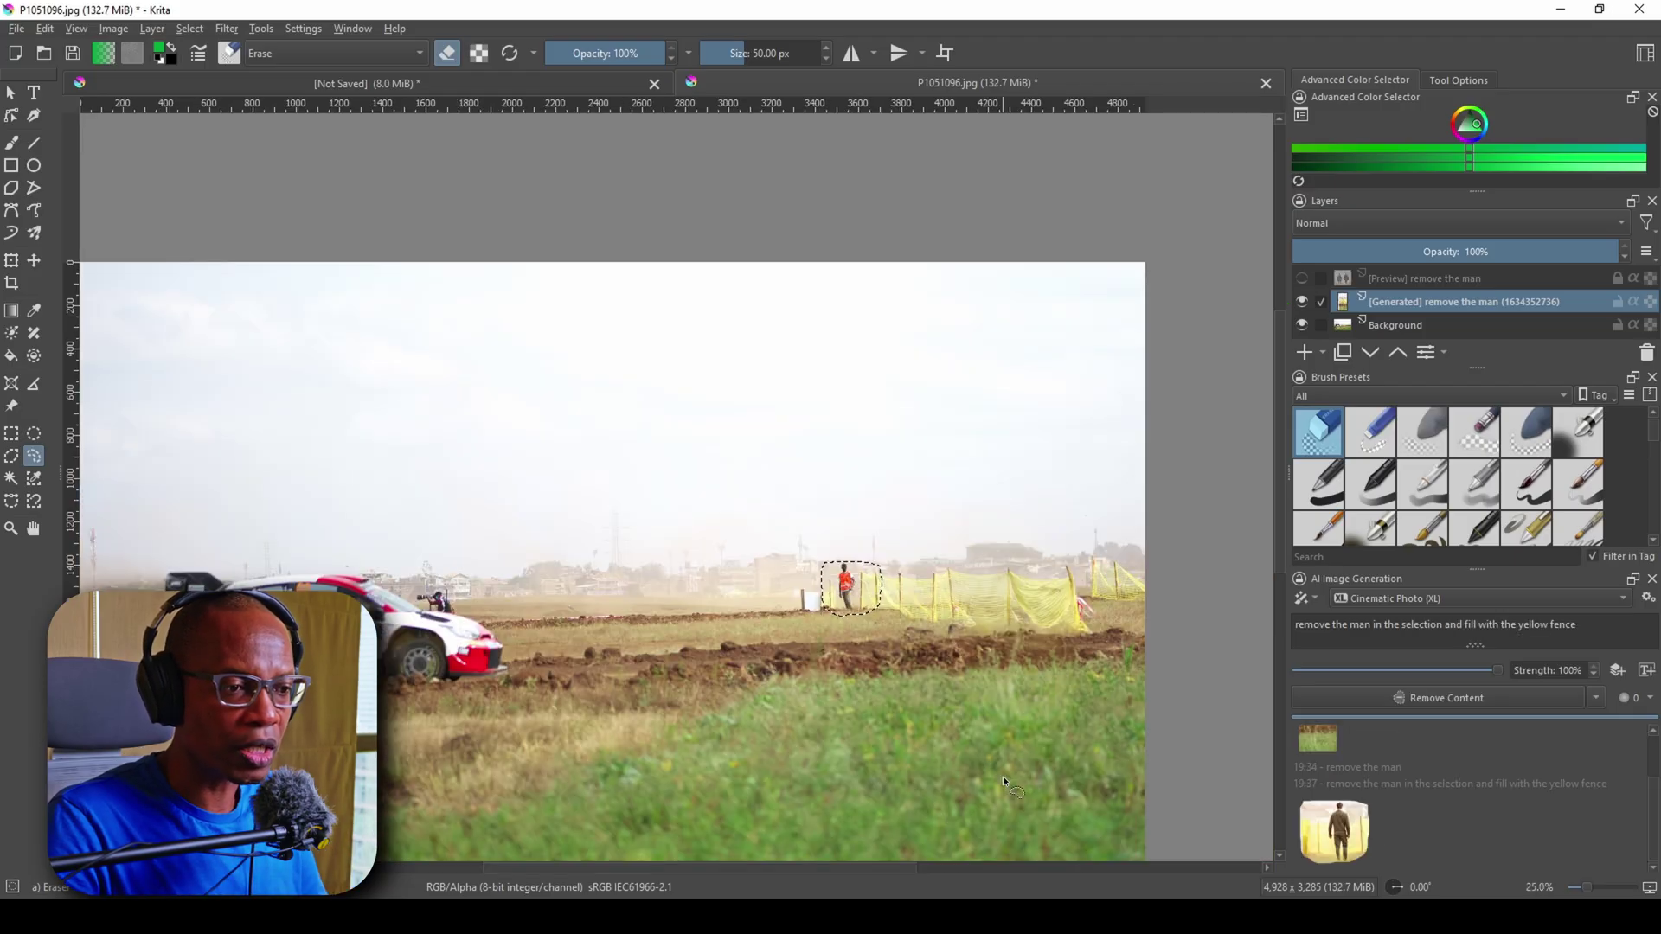
{"action": "mouse_move", "coordinate": [1475, 779]}
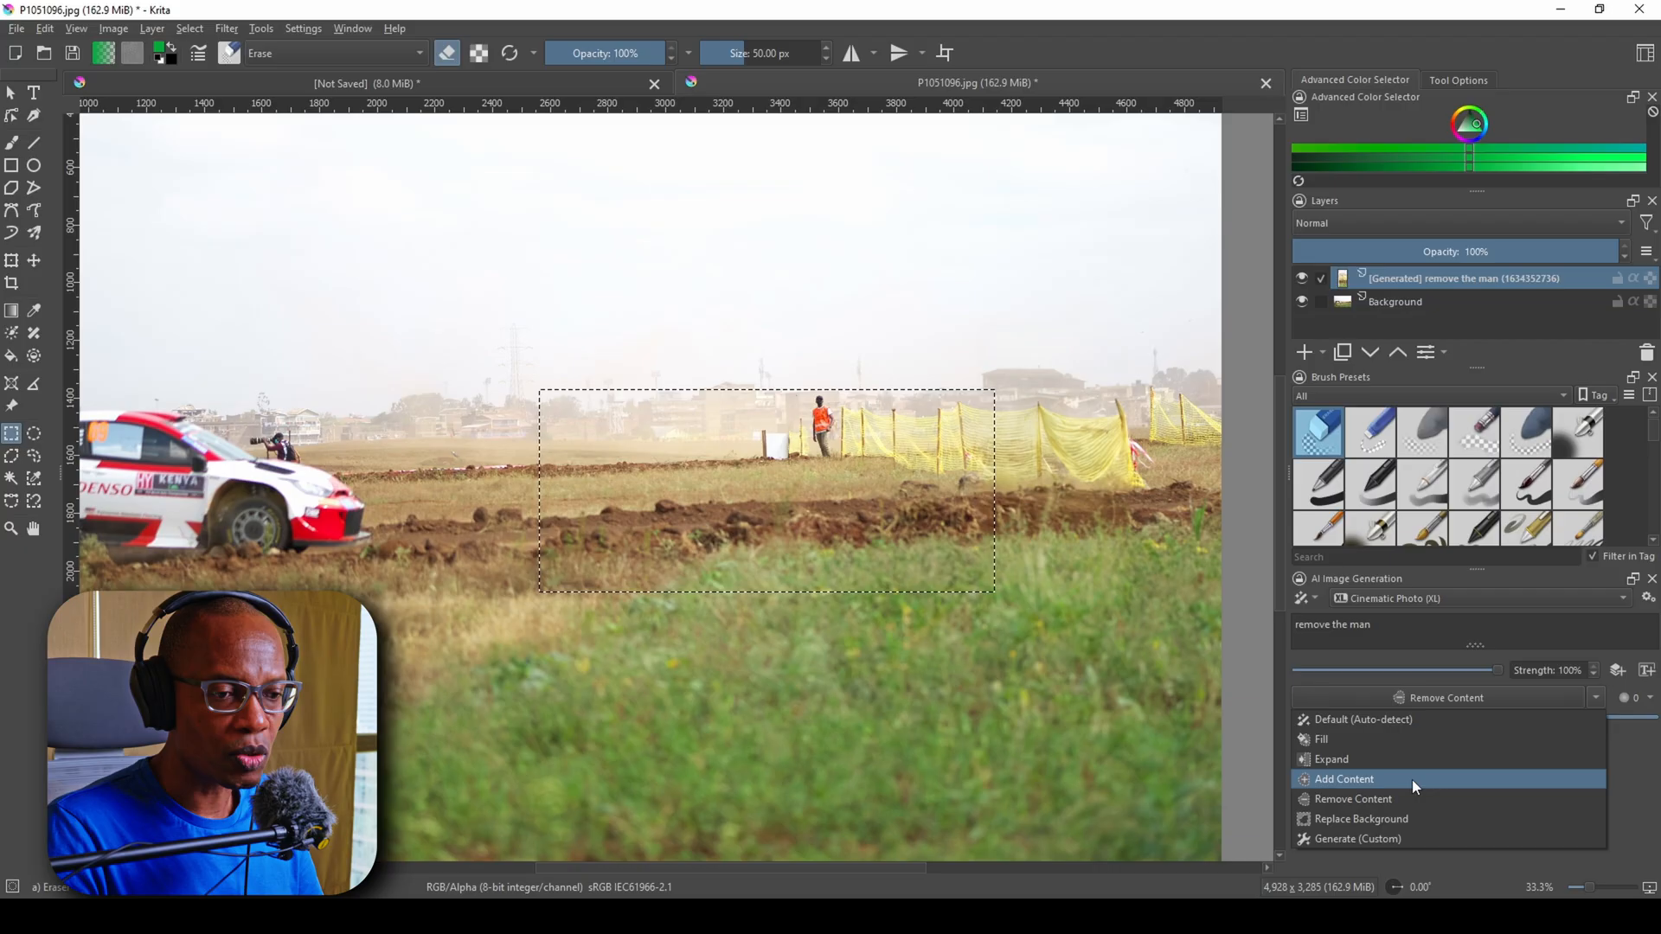
Switch to Add Content mode and generate a rally car in the selected area.
{"action": "left_click", "coordinate": [1344, 779]}
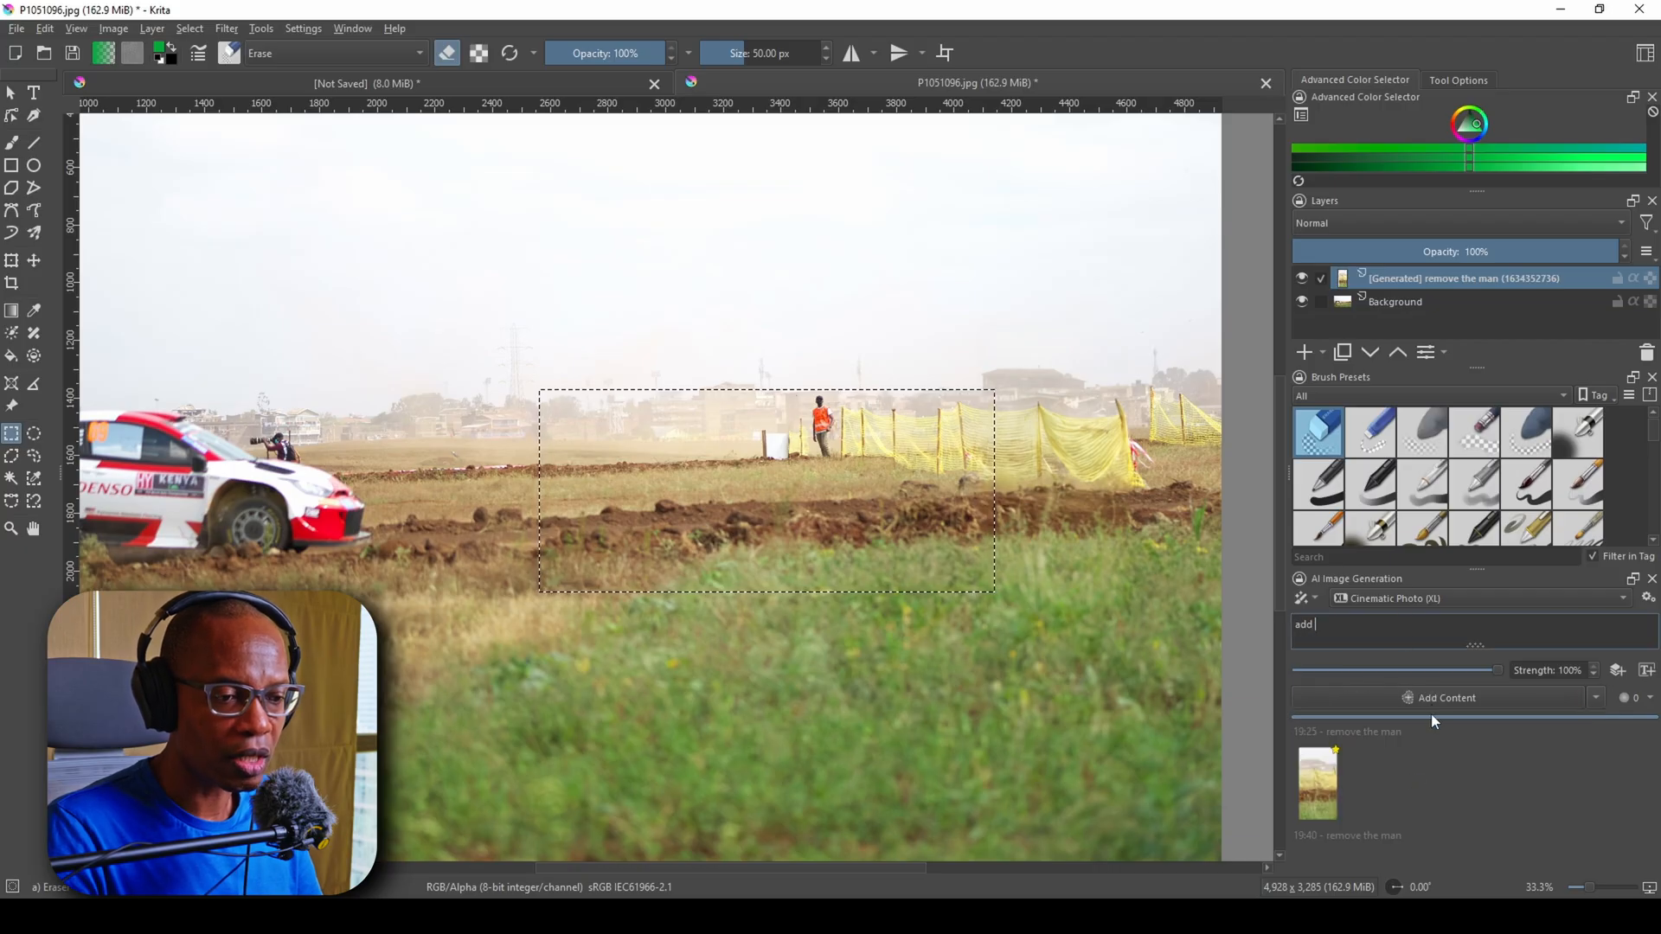
{"action": "left_click", "coordinate": [1447, 697]}
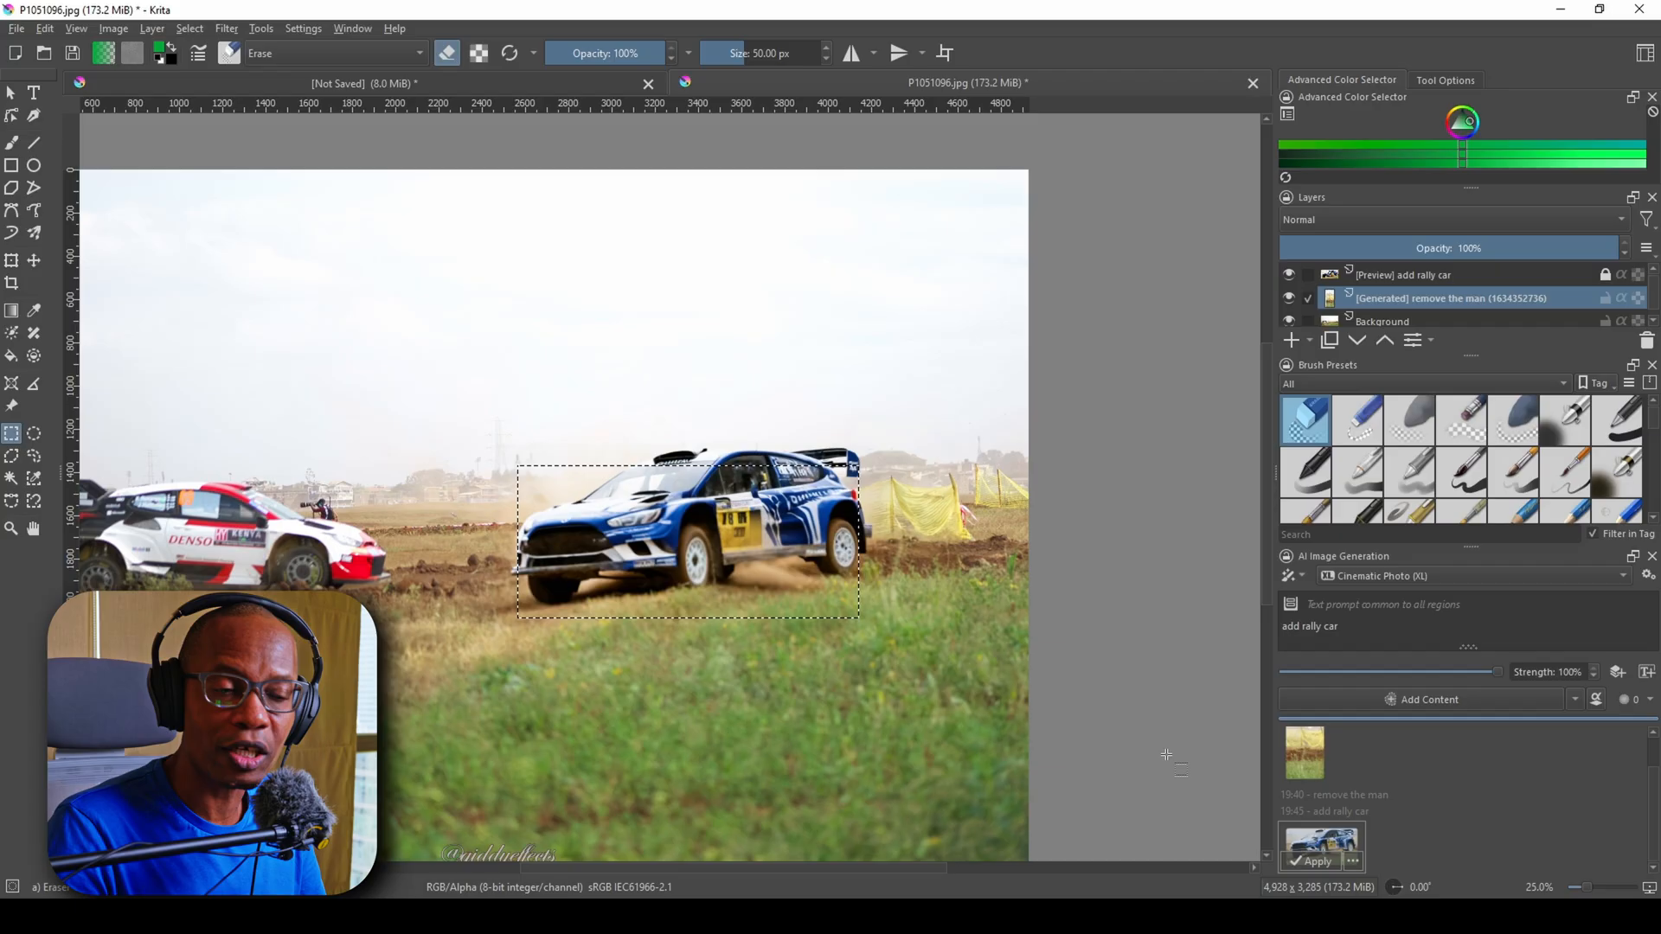
{"action": "mouse_move", "coordinate": [1118, 736]}
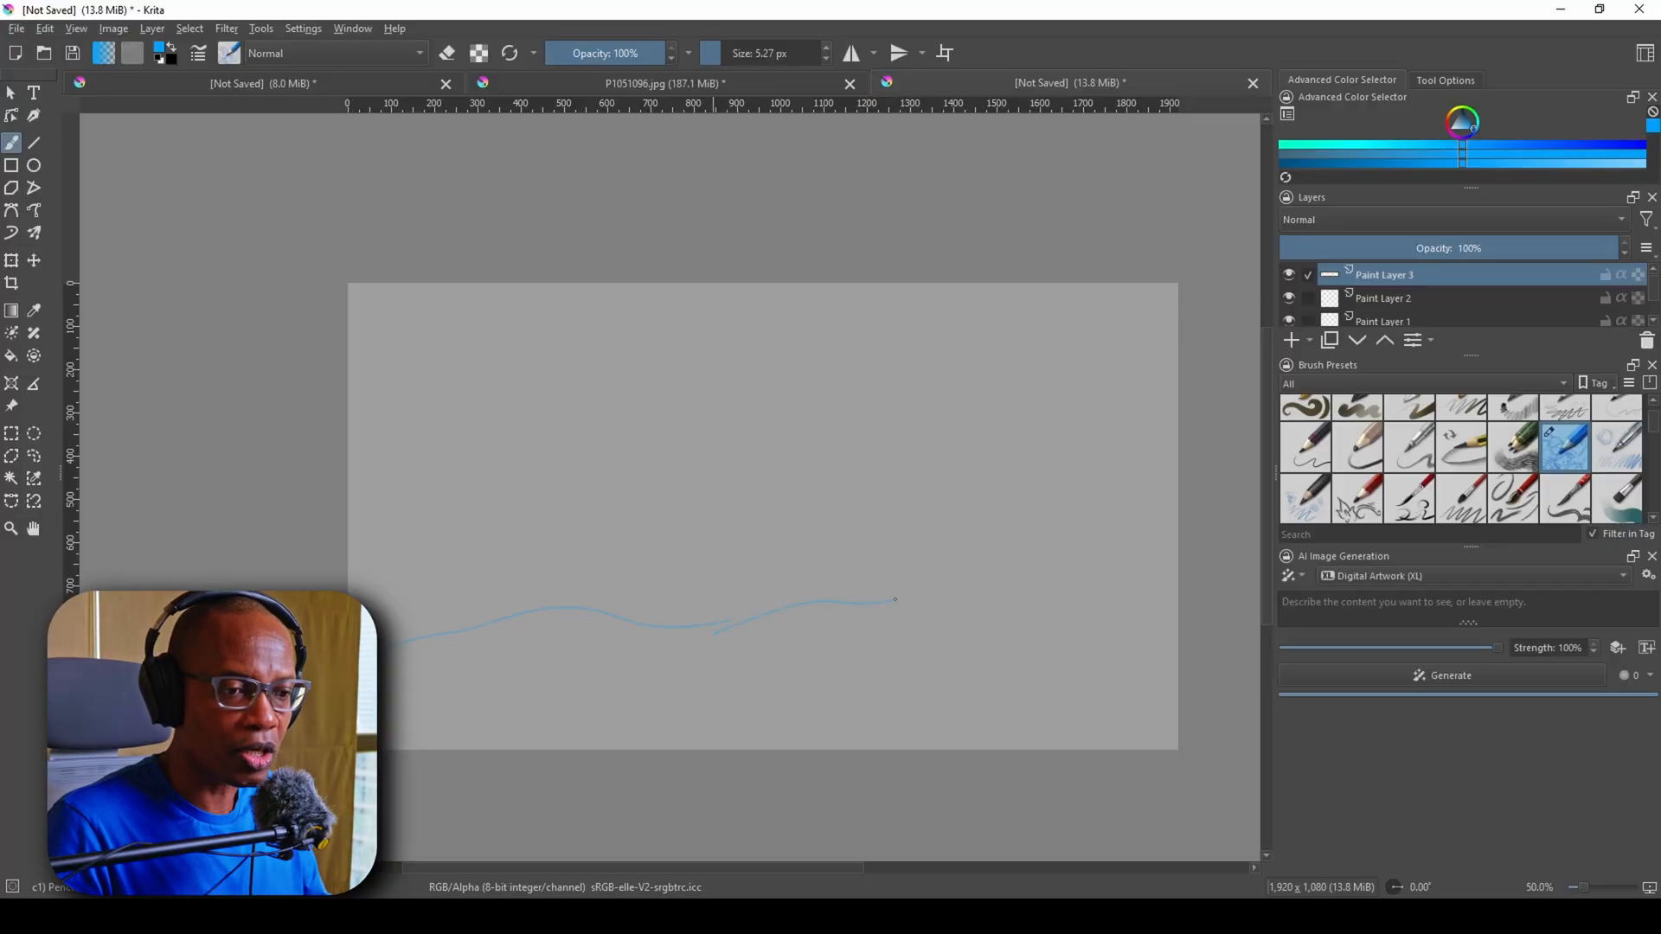
Sketch a wavy hill line on the canvas and add a Scribble control layer from the sketch.
{"action": "left_click_drag", "start_coordinate": [896, 600], "coordinate": [1176, 585]}
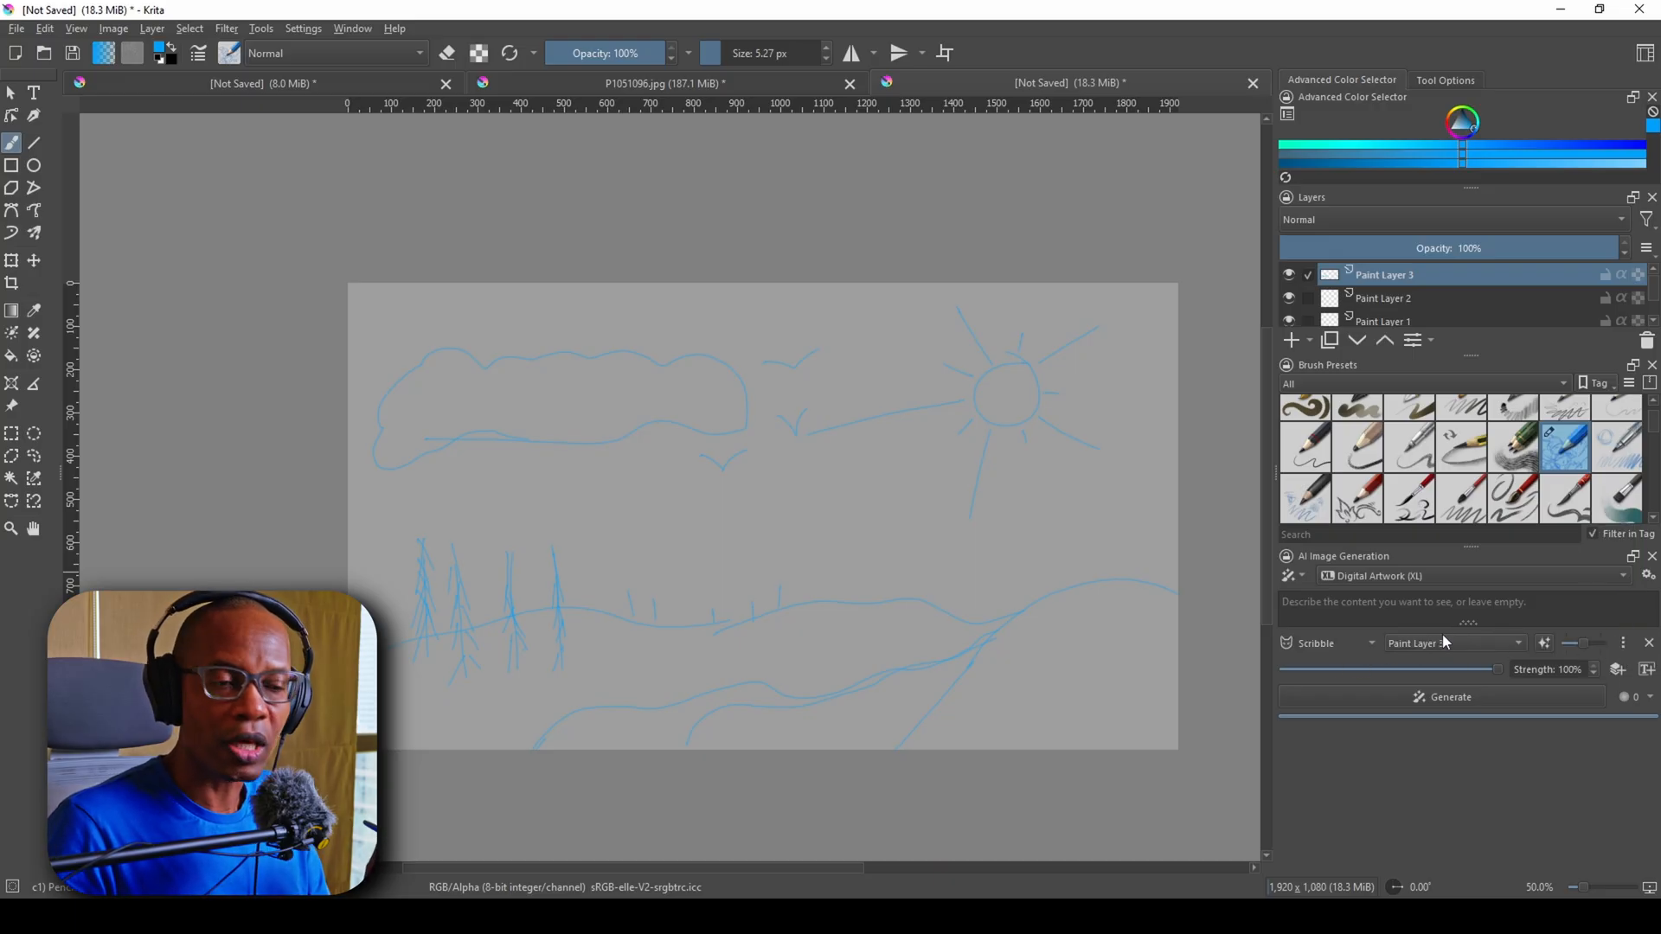
{"action": "left_click", "coordinate": [1454, 643]}
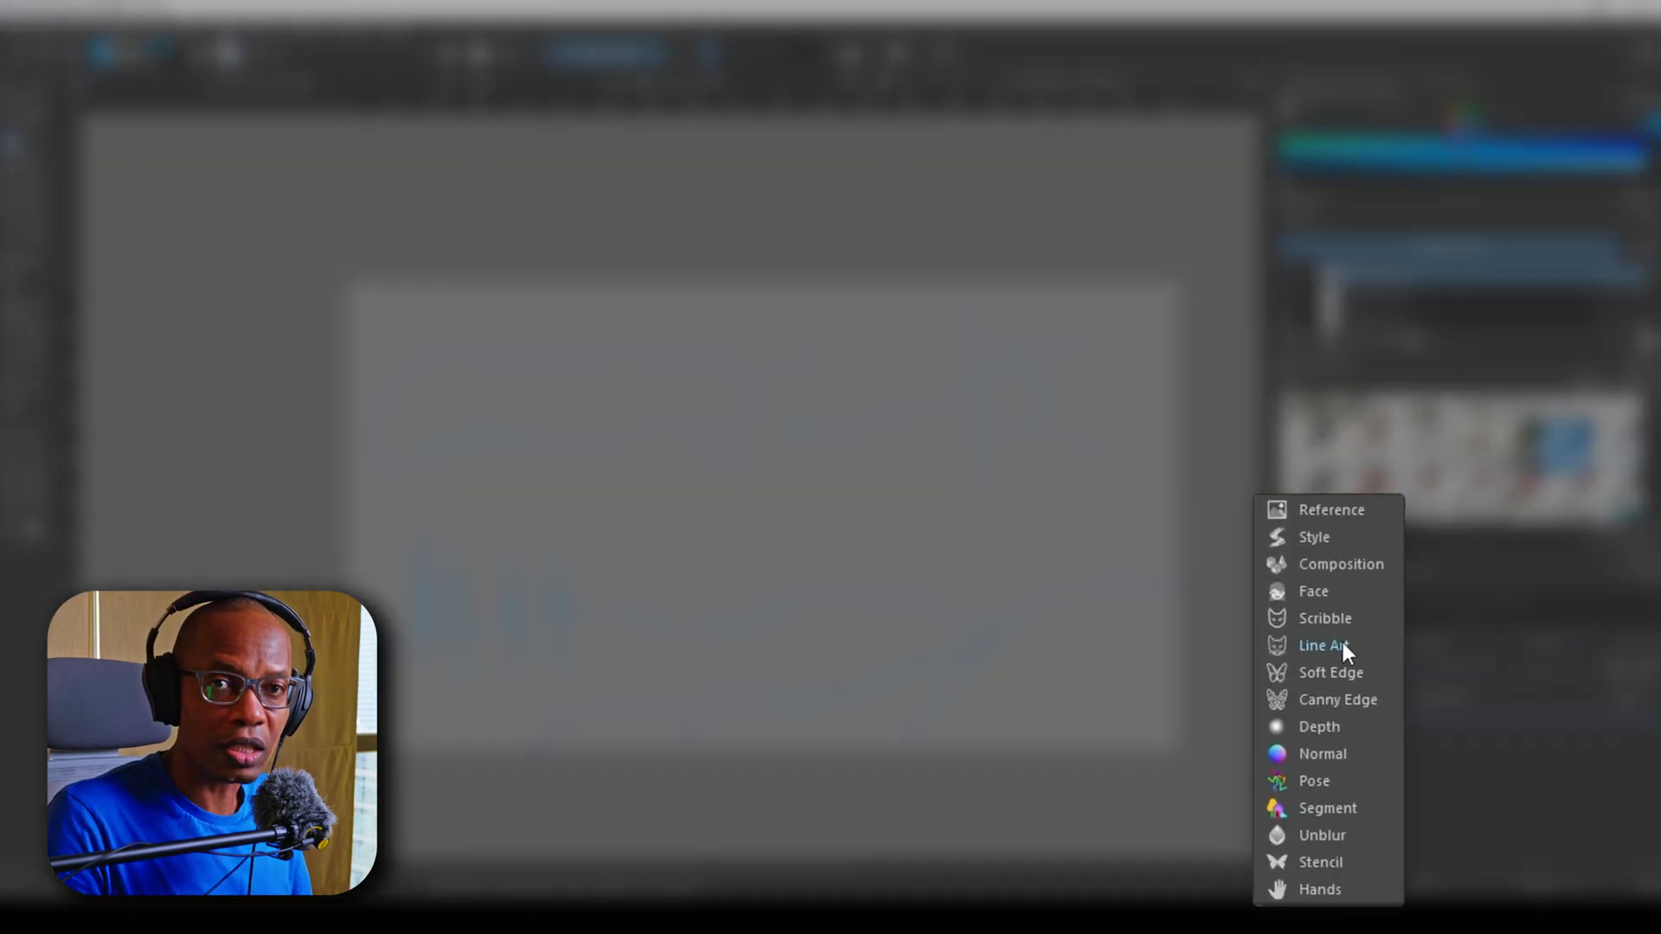
Keep the Scribble control on the sketch and generate the green pine-and-river landscape painting.
{"action": "left_click", "coordinate": [1324, 618]}
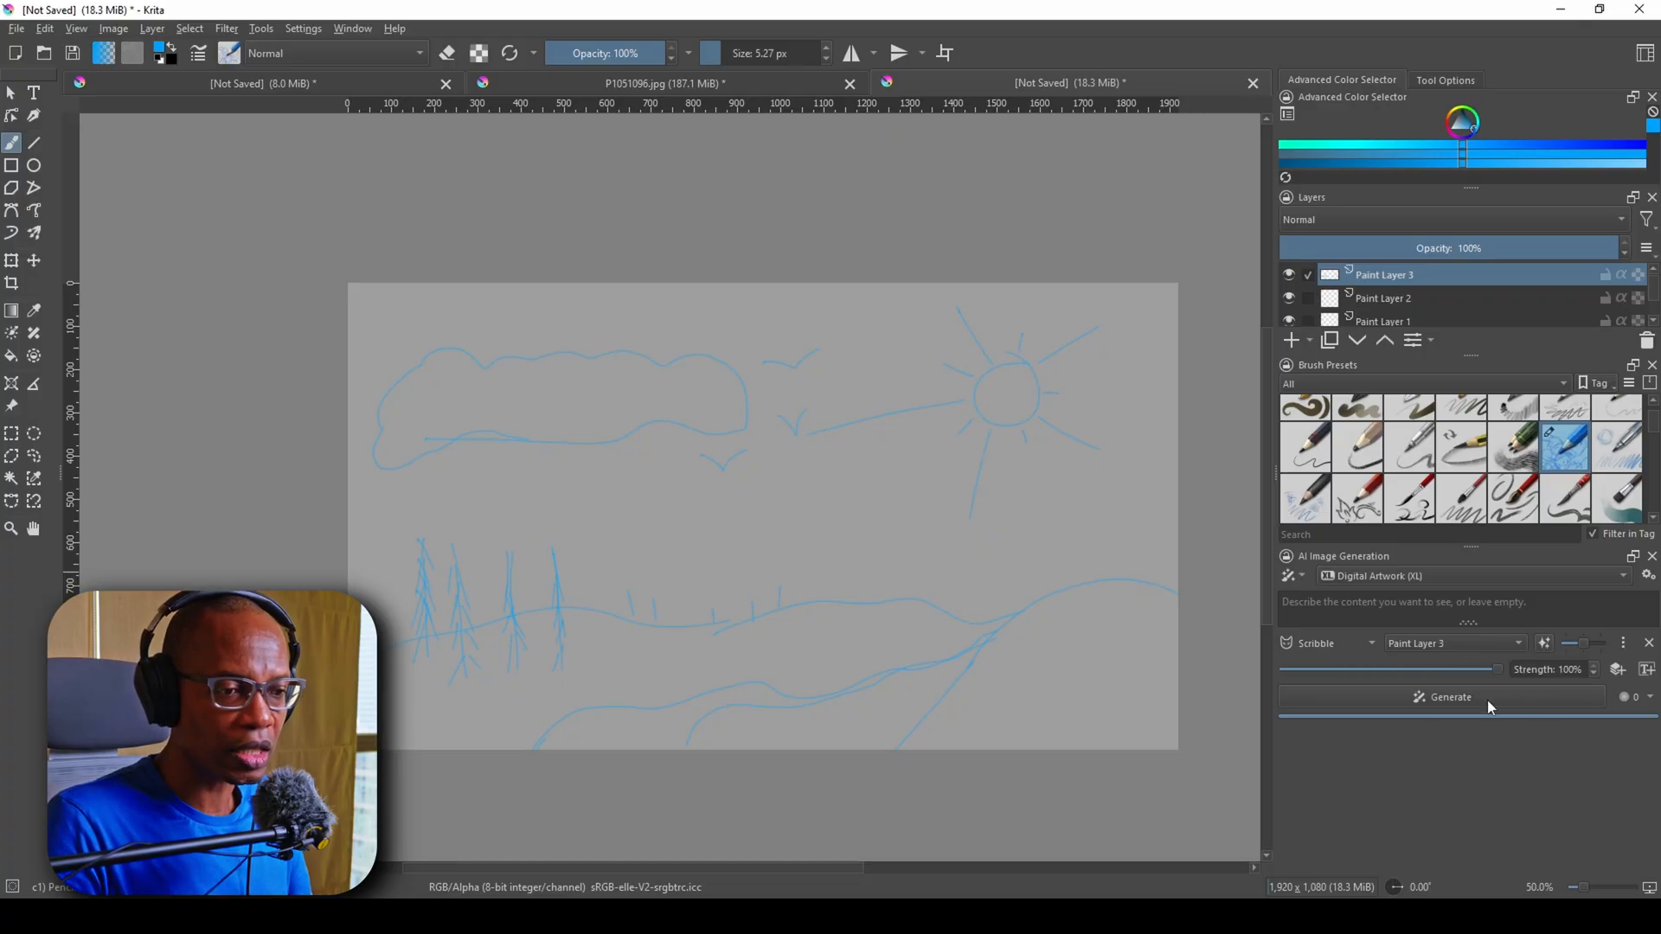
{"action": "left_click", "coordinate": [1441, 697]}
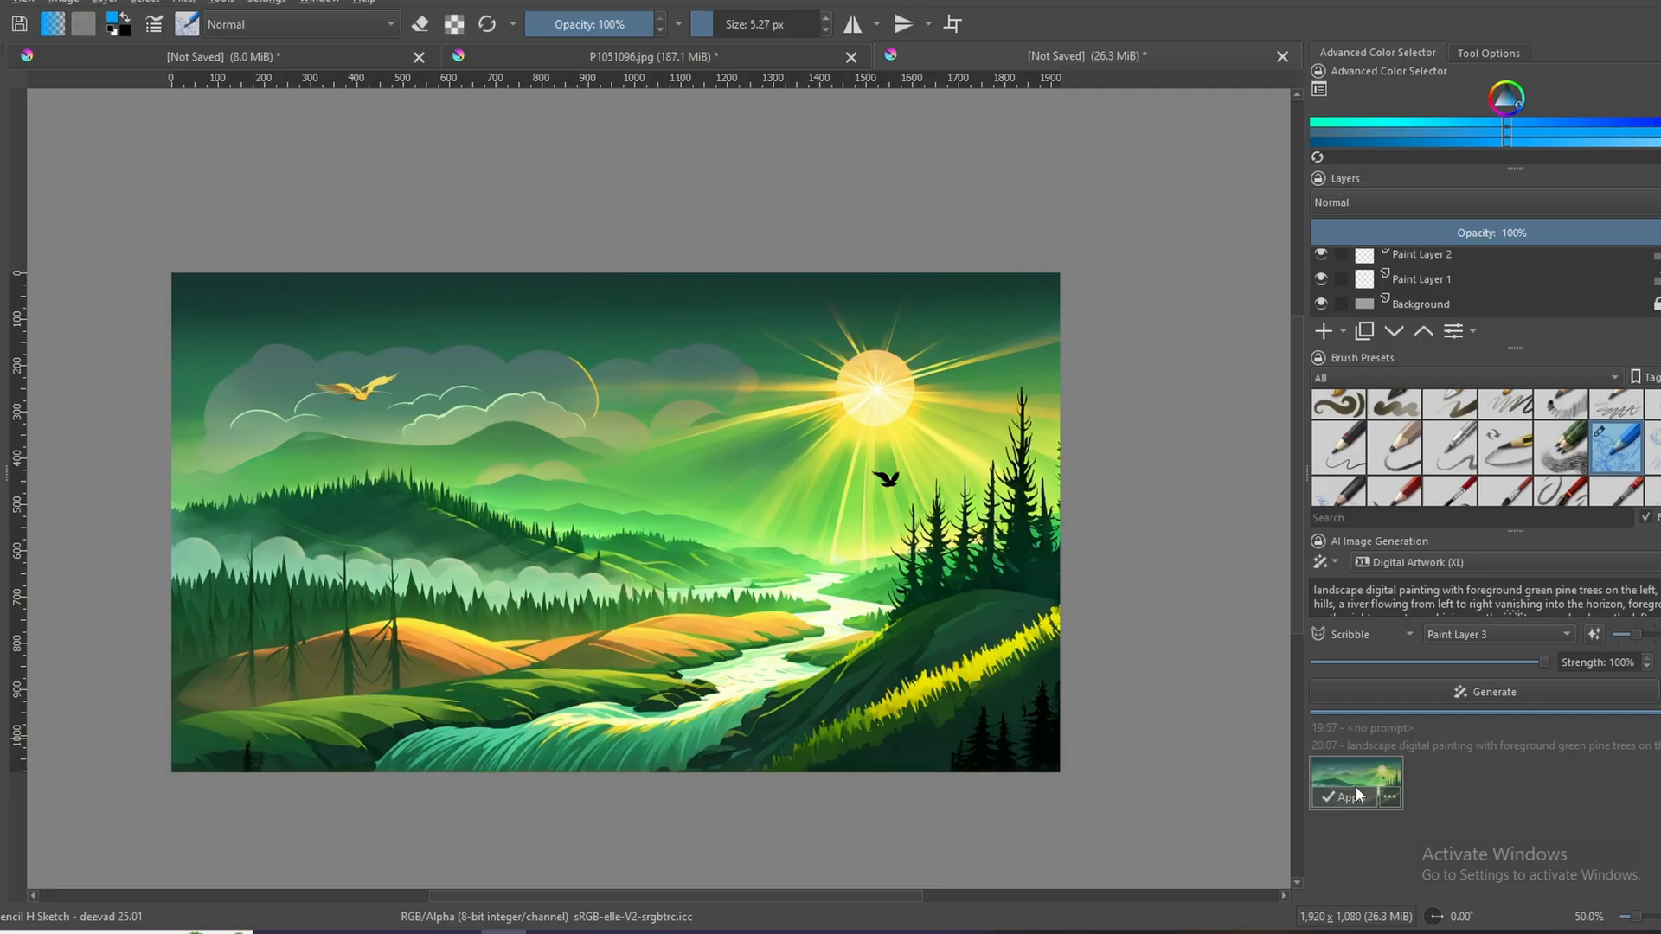
{"action": "mouse_move", "coordinate": [1359, 806]}
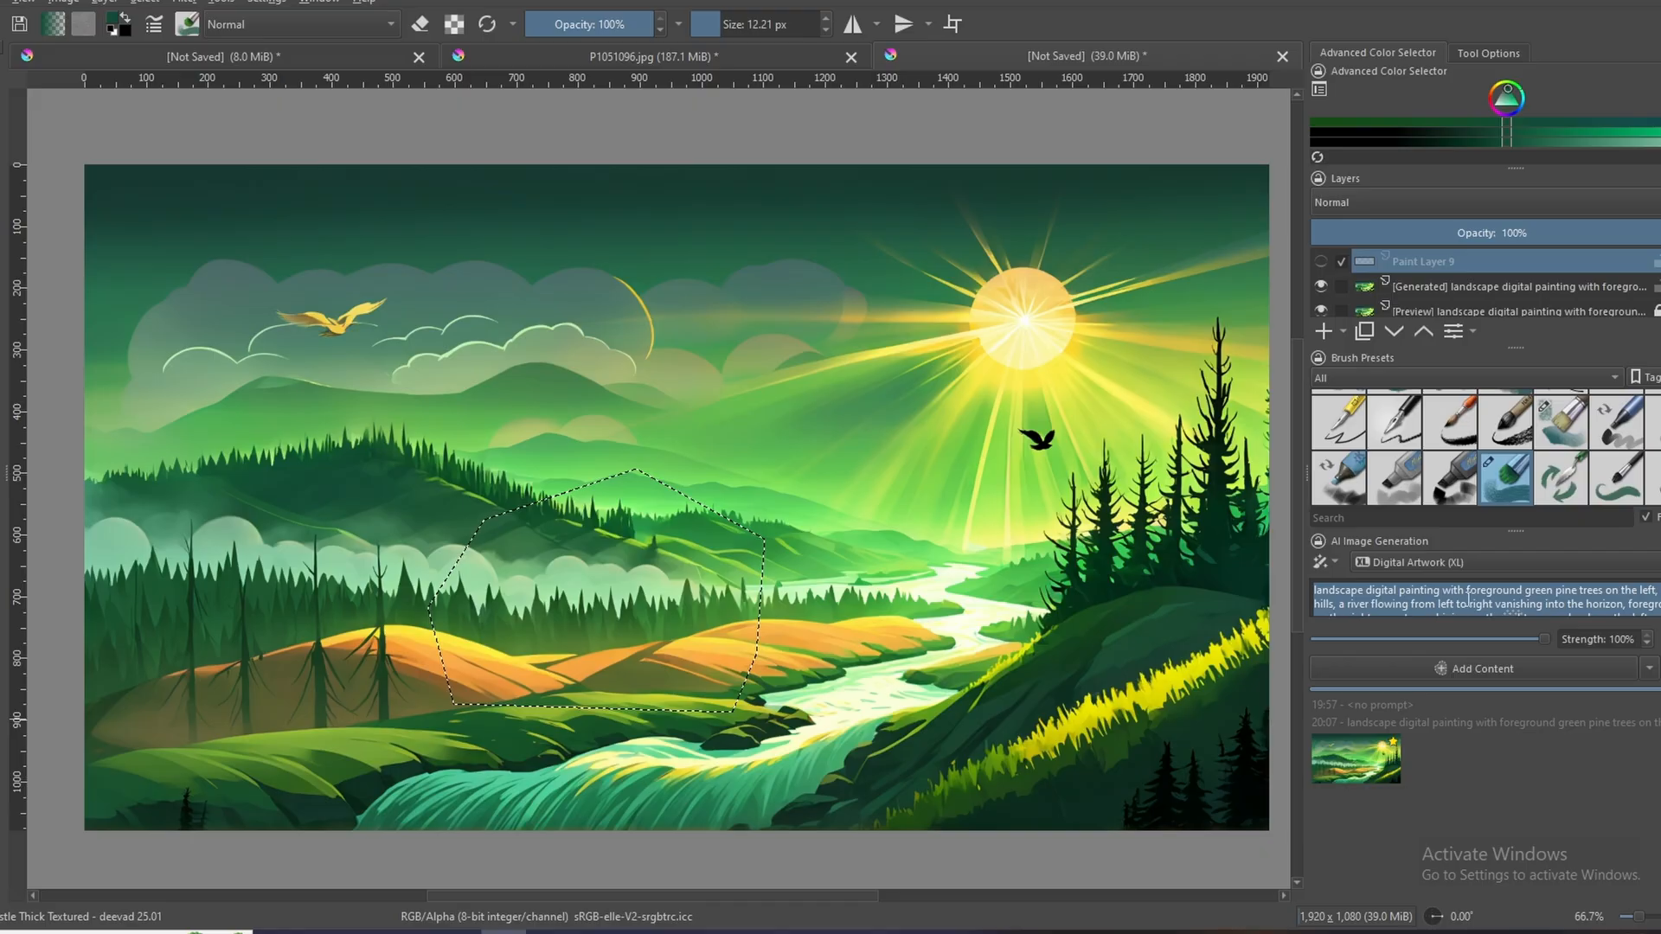
Replace the landscape prompt with a t-rex description and toggle the generated dinosaur layer's visibility.
{"action": "left_click", "coordinate": [1464, 602]}
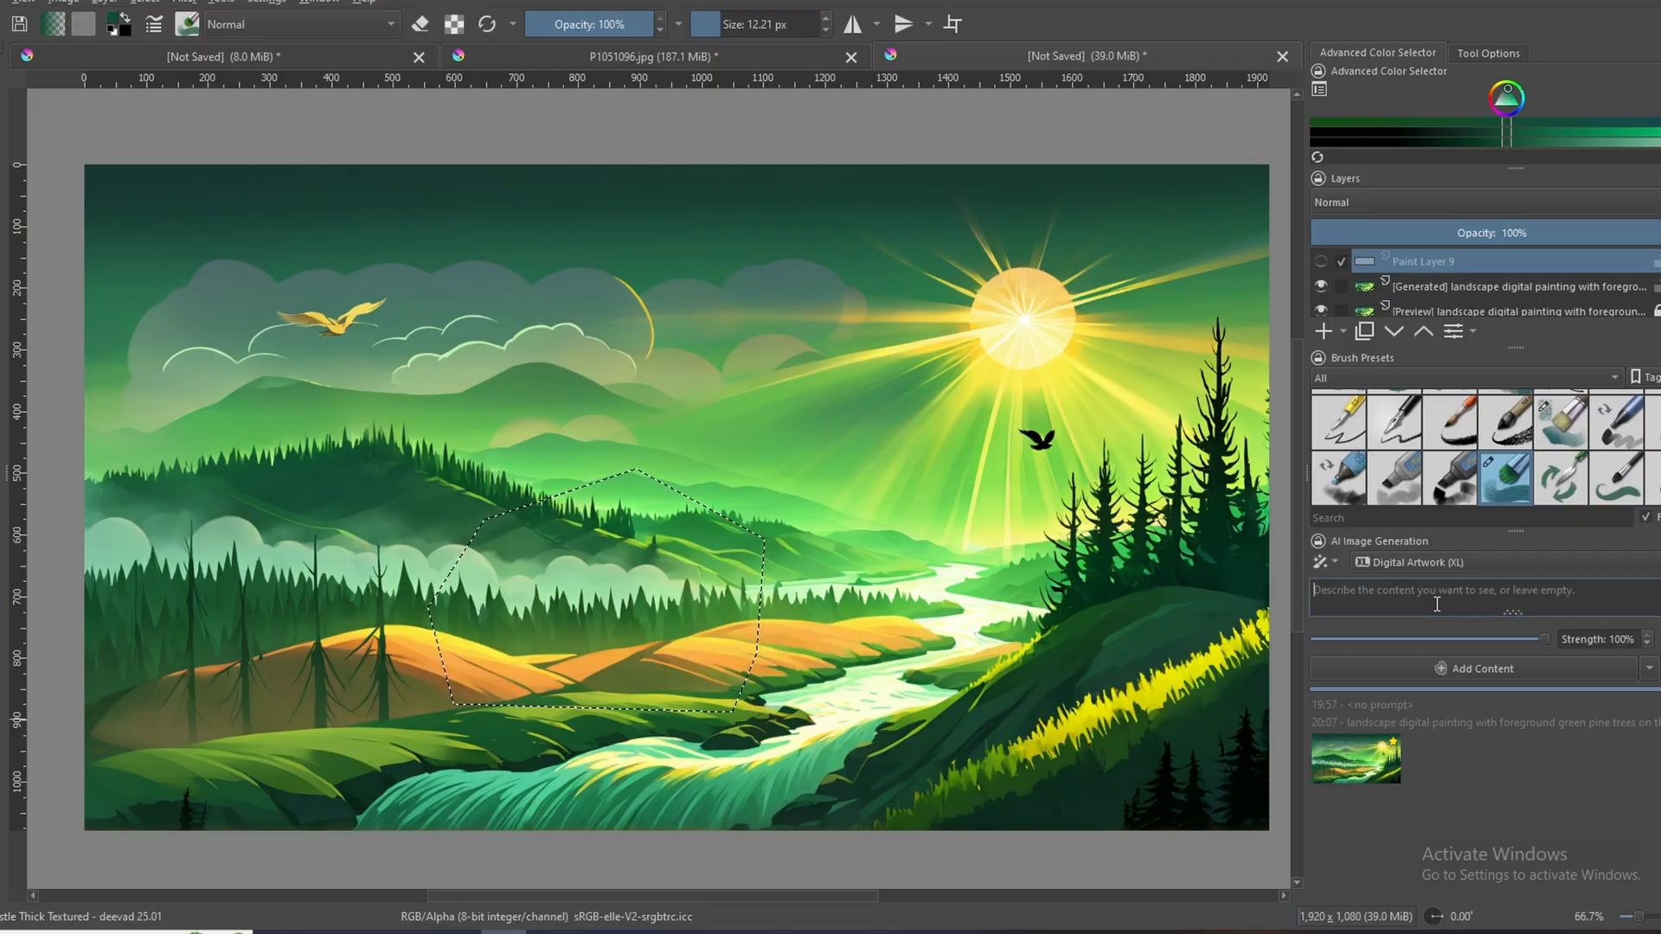
{"action": "type", "text": "add a t-rex dinosaur in the foreground"}
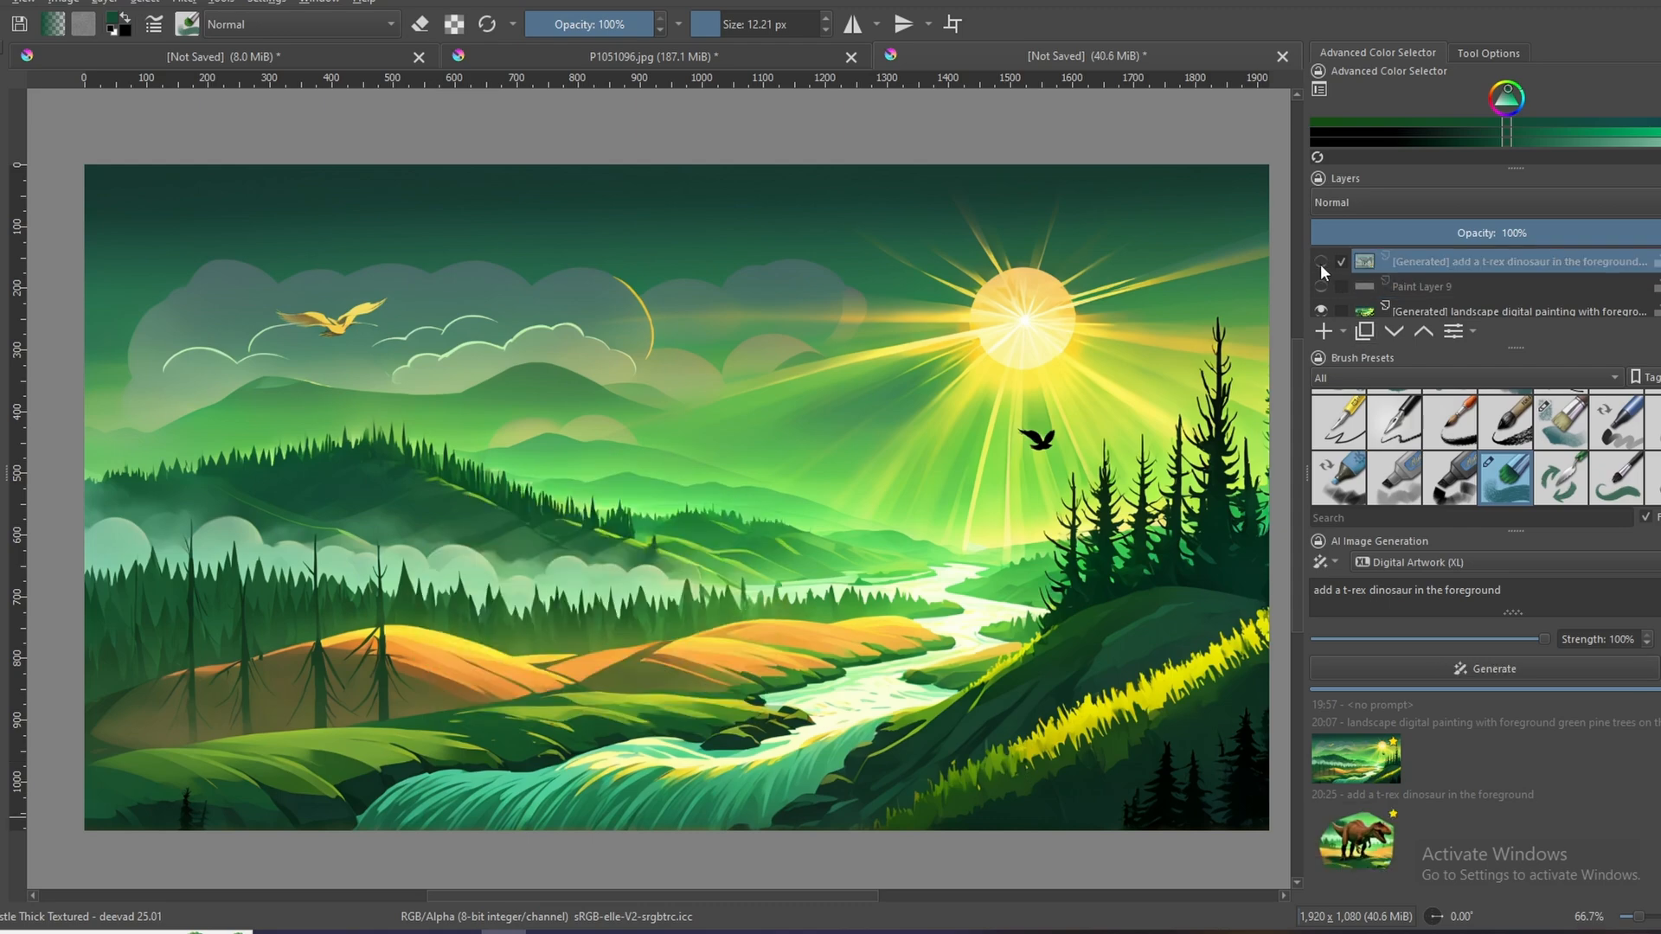
{"action": "left_click", "coordinate": [1321, 262]}
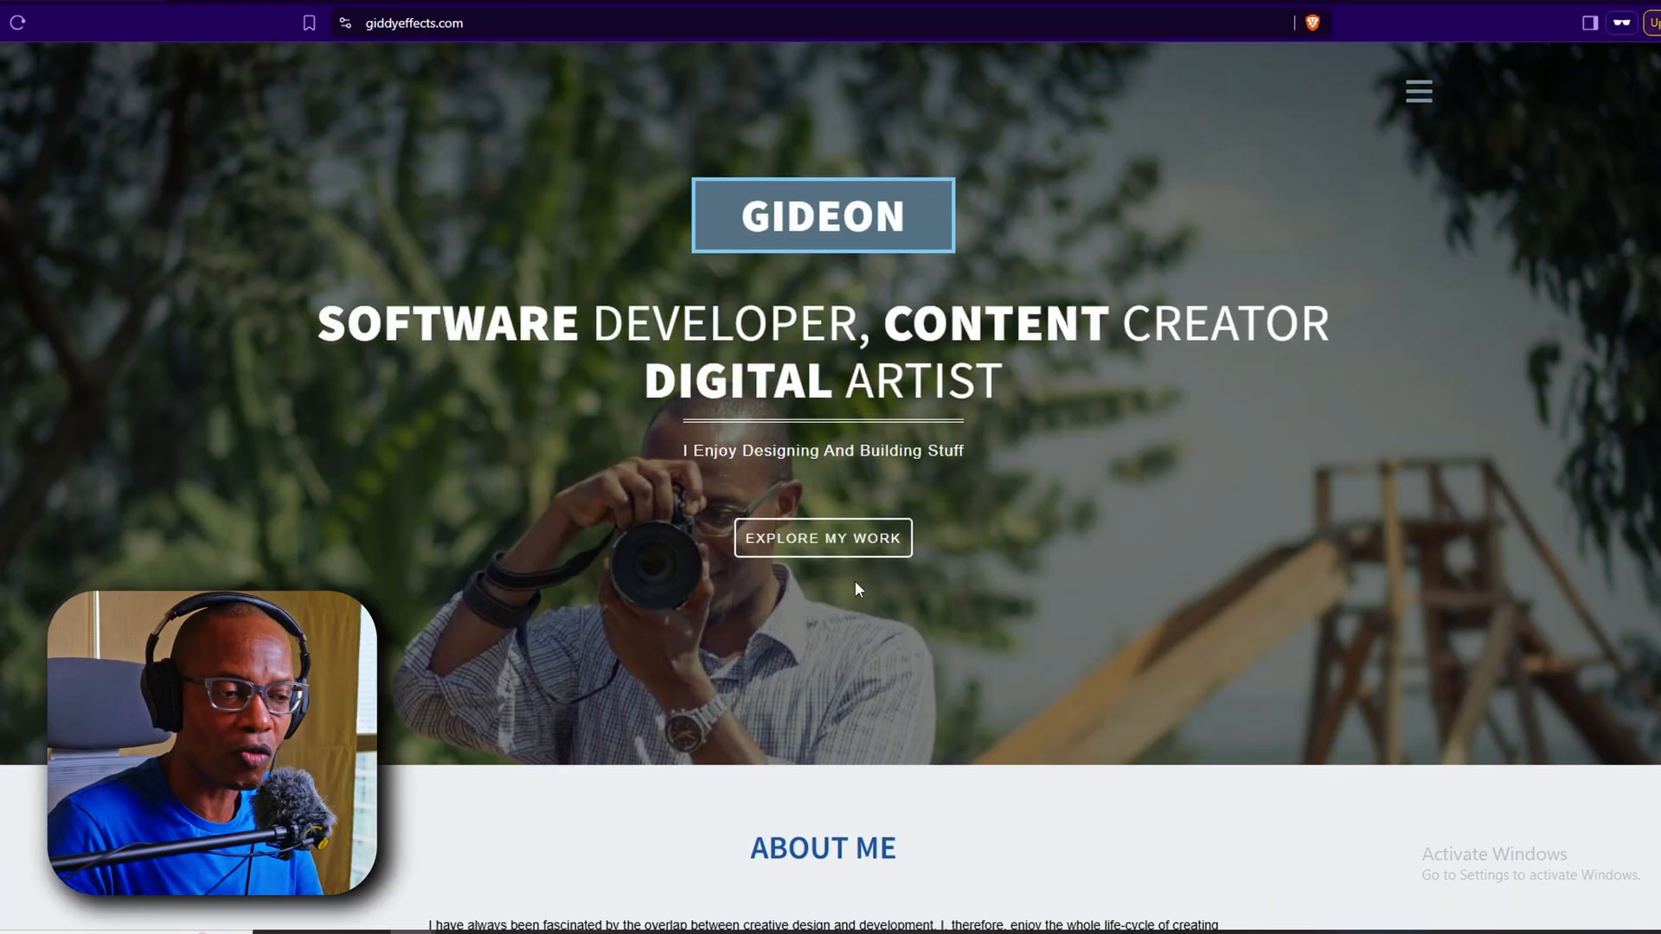
Browse the portfolio's work, view the Angel Horse line drawing, then visit the About section.
{"action": "left_click", "coordinate": [824, 538]}
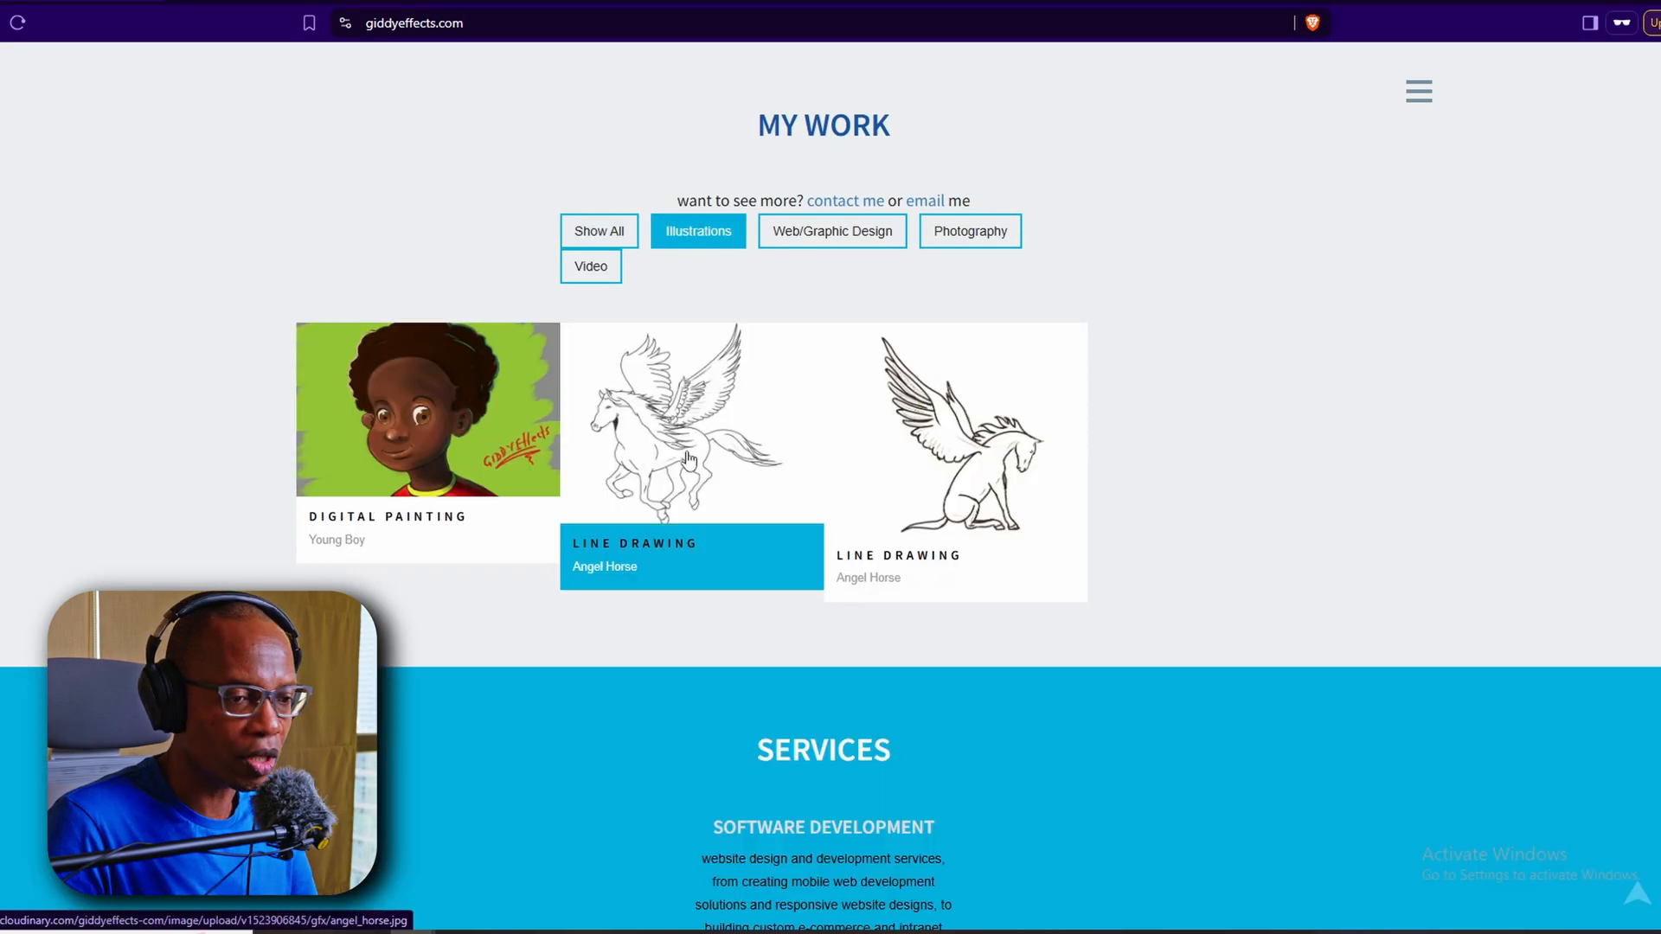
{"action": "left_click", "coordinate": [690, 456]}
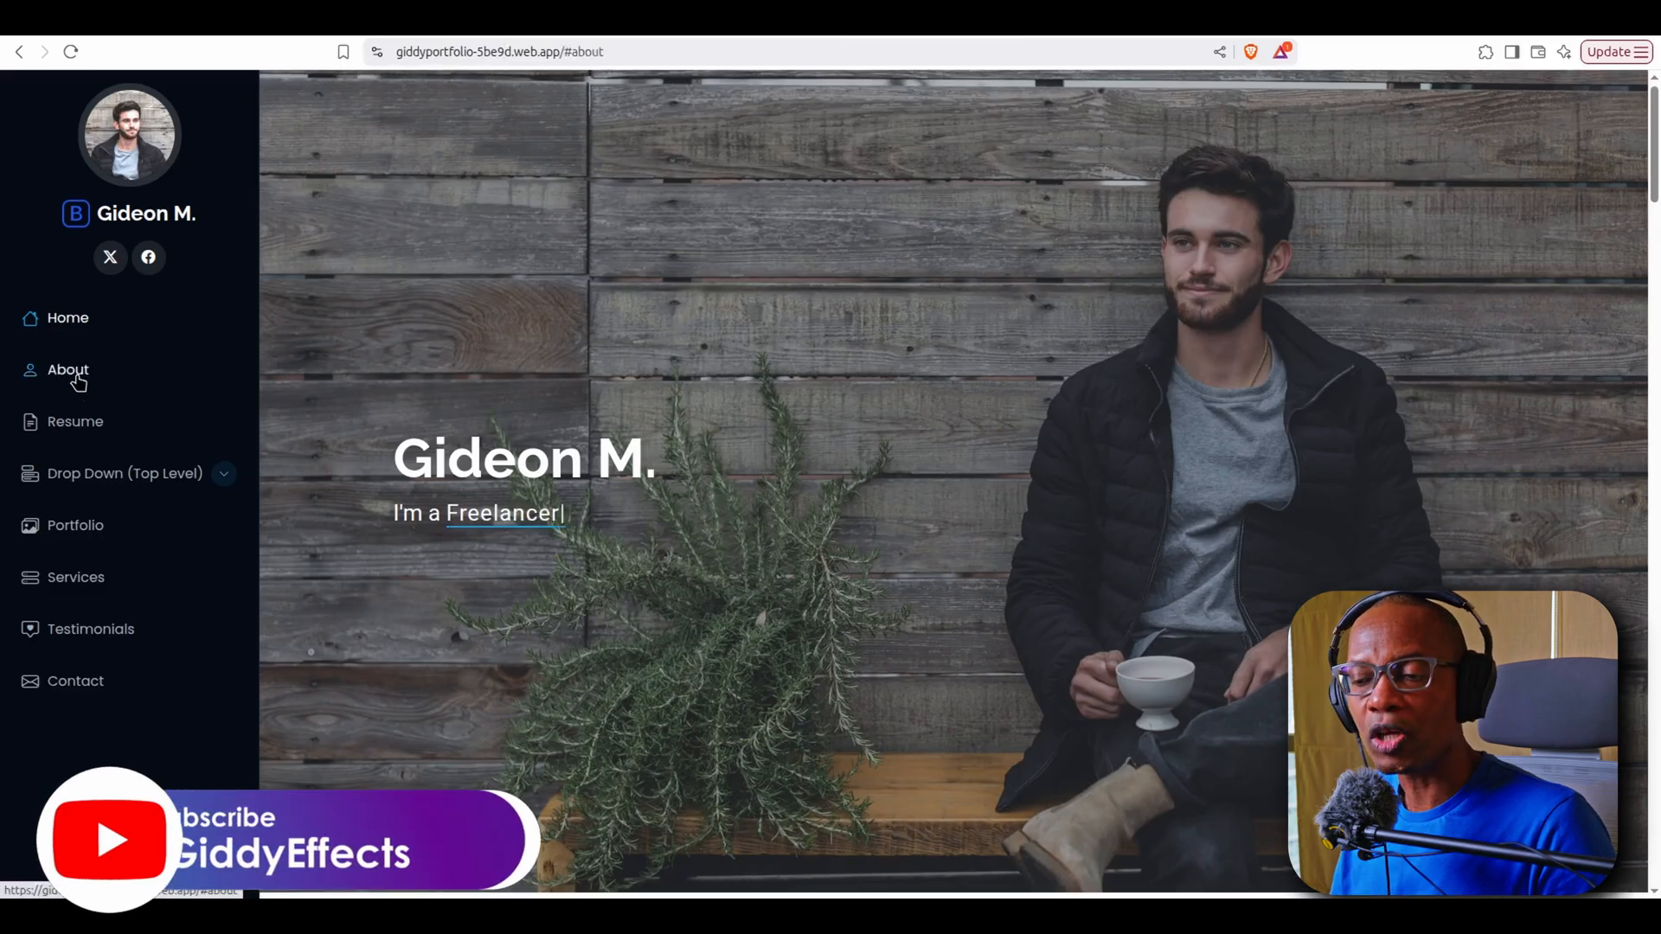
{"action": "left_click", "coordinate": [67, 370]}
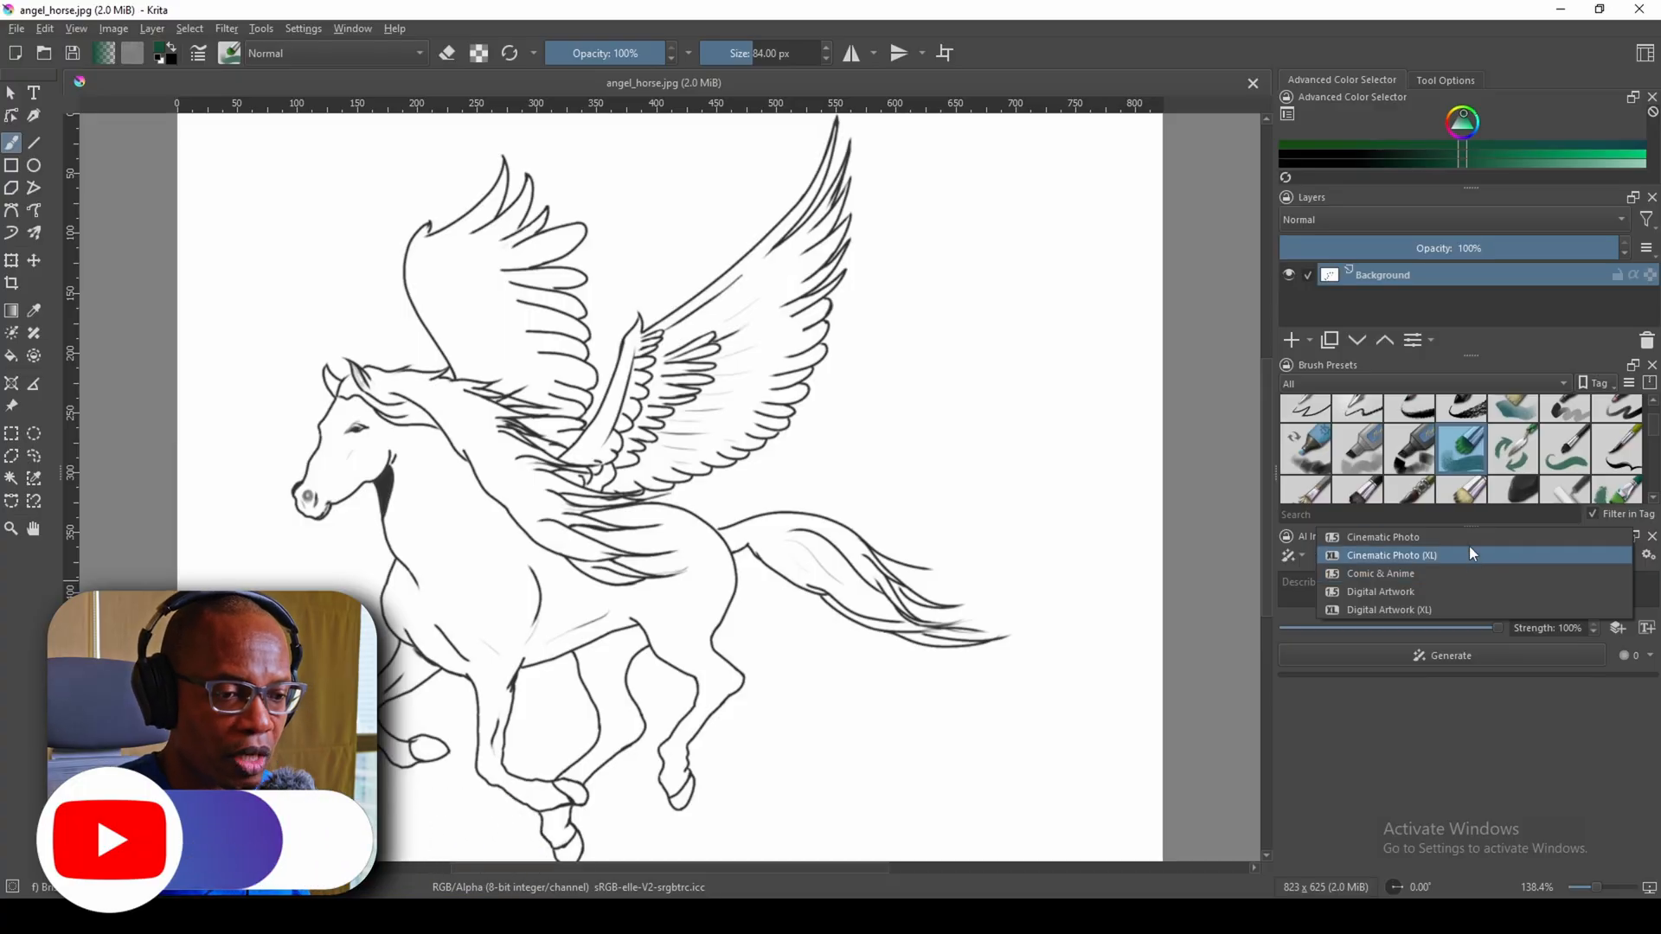
Choose the Digital Artwork style and set the drawing's control type to Line Art.
{"action": "left_click", "coordinate": [1381, 592]}
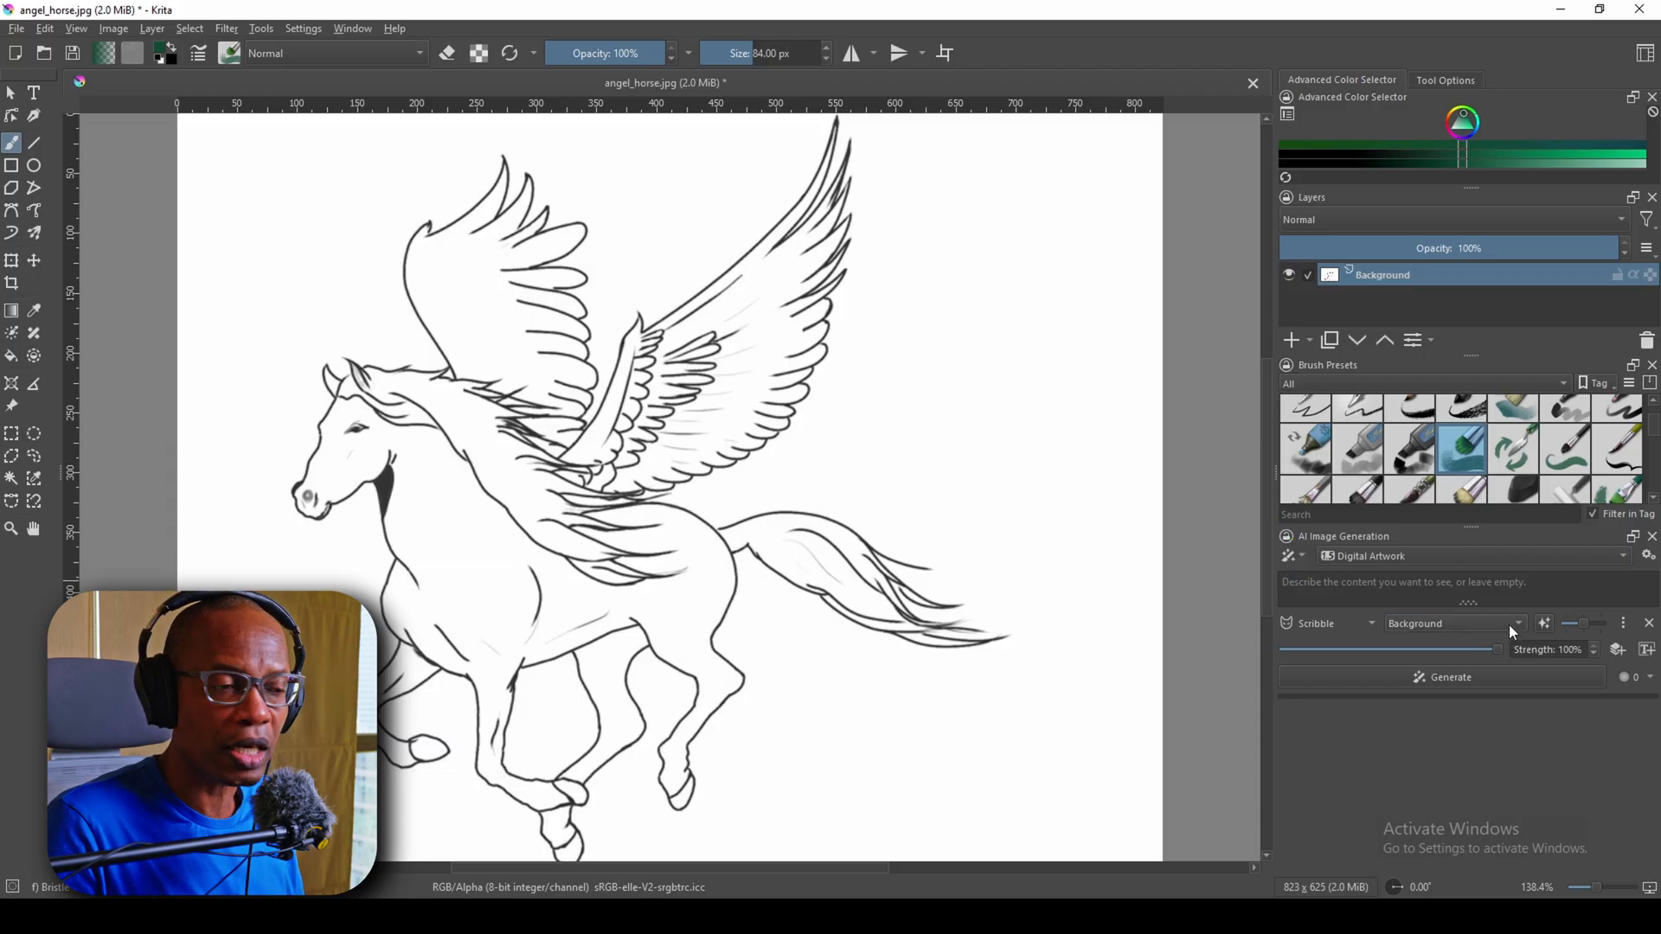
{"action": "left_click", "coordinate": [1327, 625]}
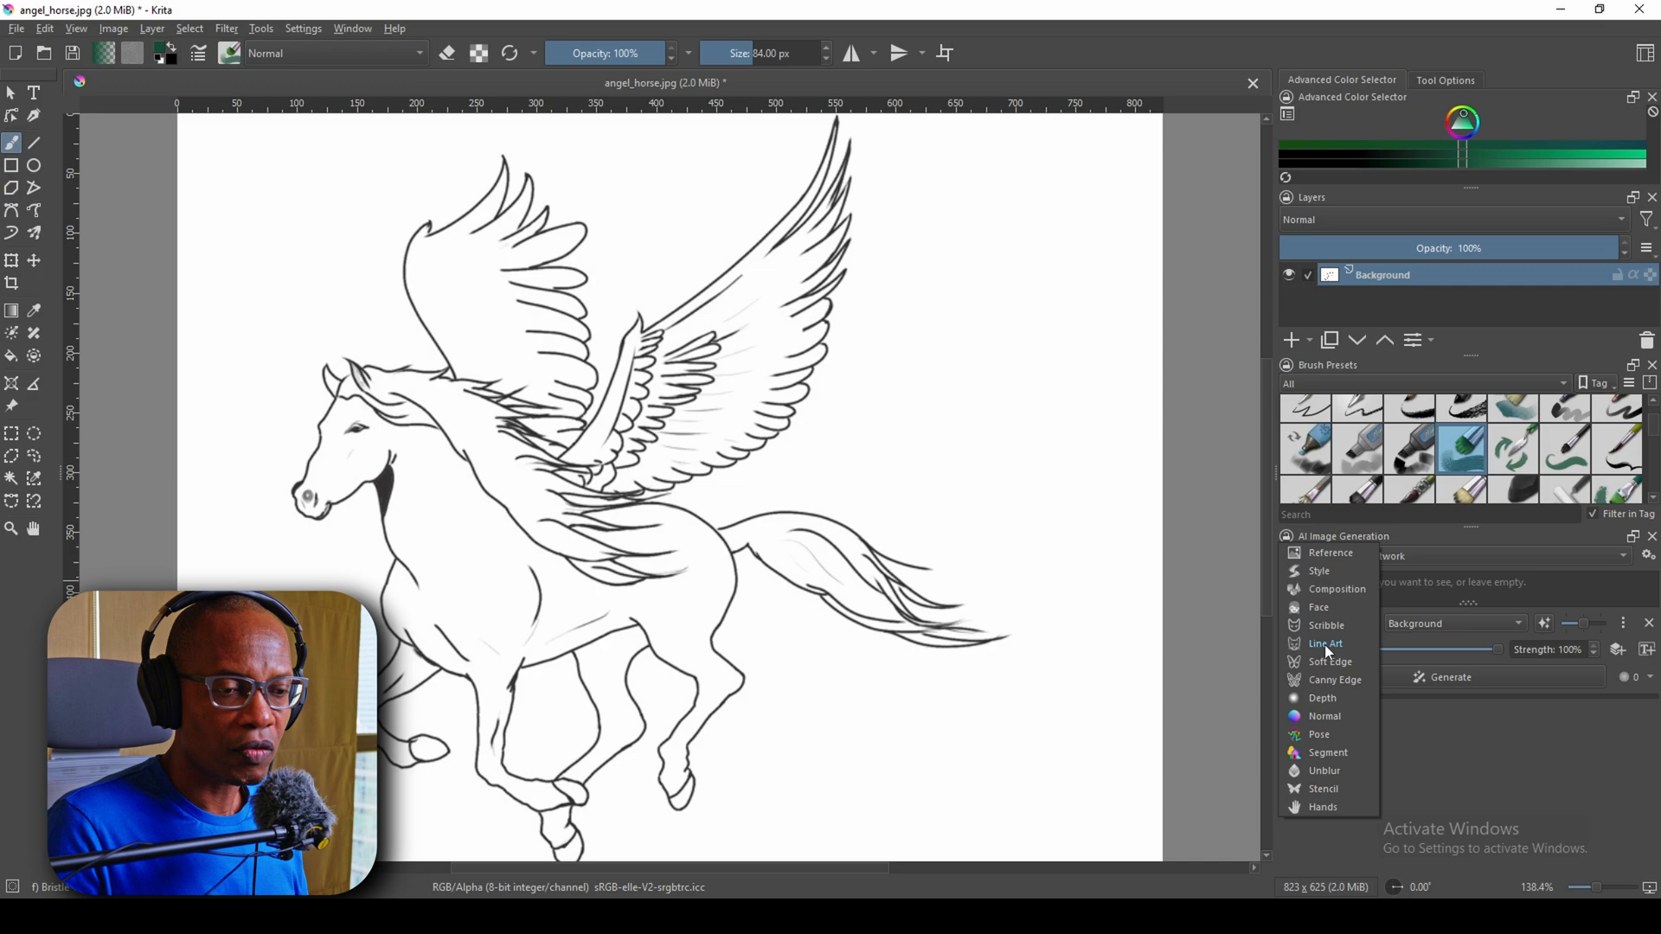
{"action": "left_click", "coordinate": [1324, 644]}
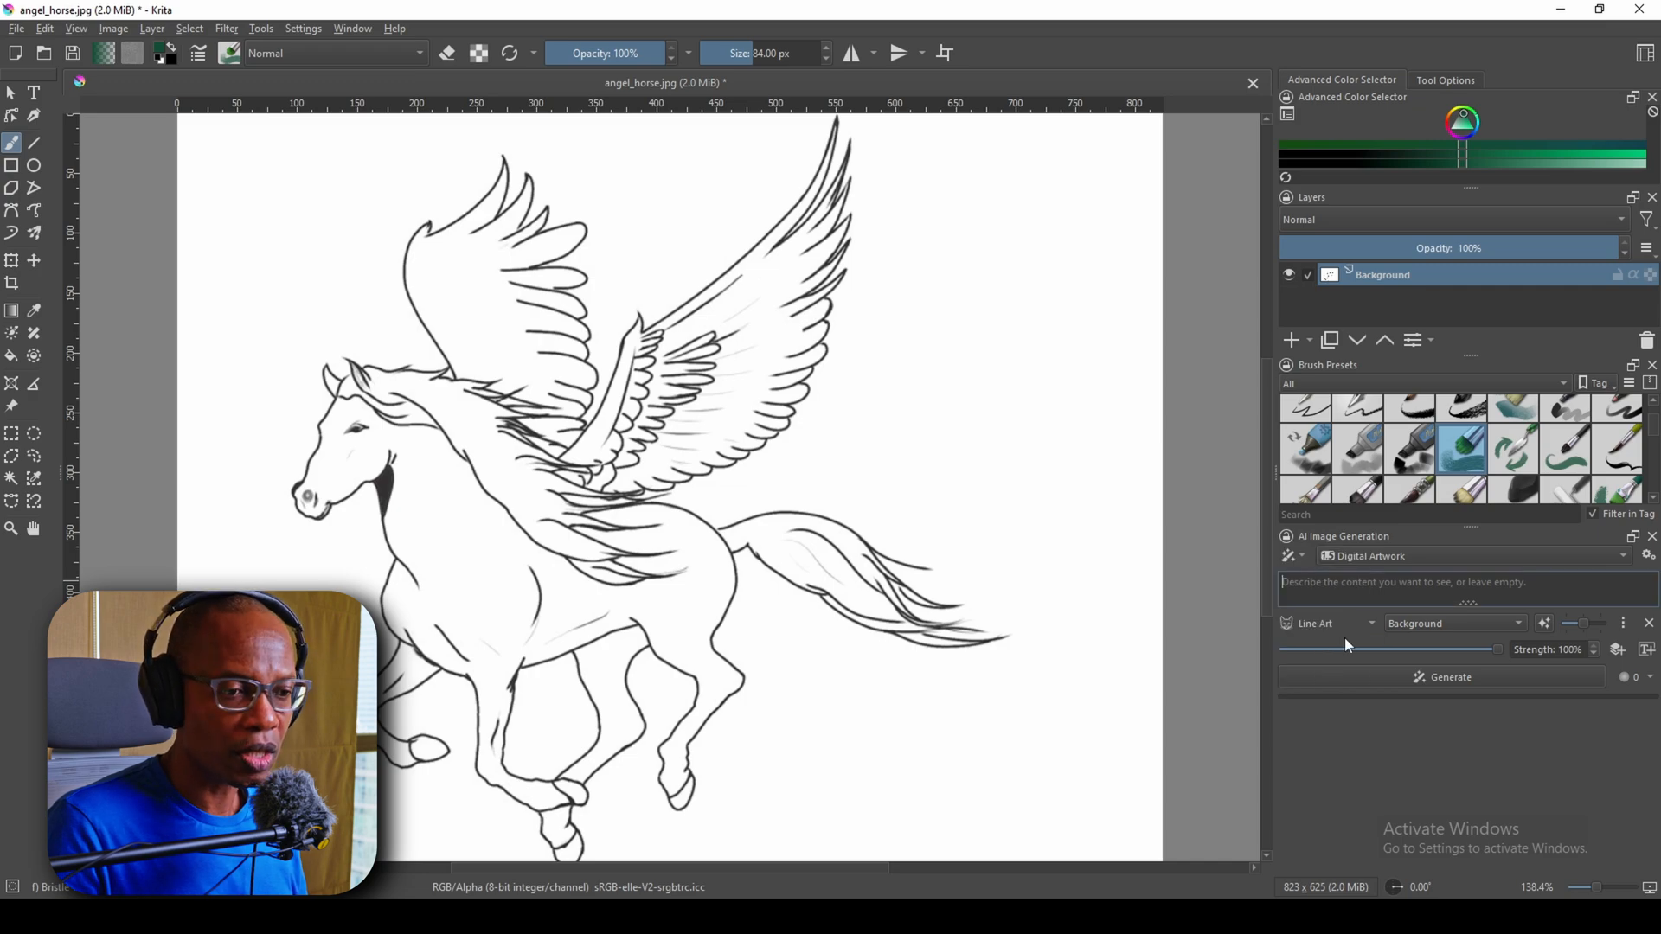
Prompt 'angelic black horse with white wings' and apply the generated pegasus painting.
{"action": "type", "text": "angelic black horse with"}
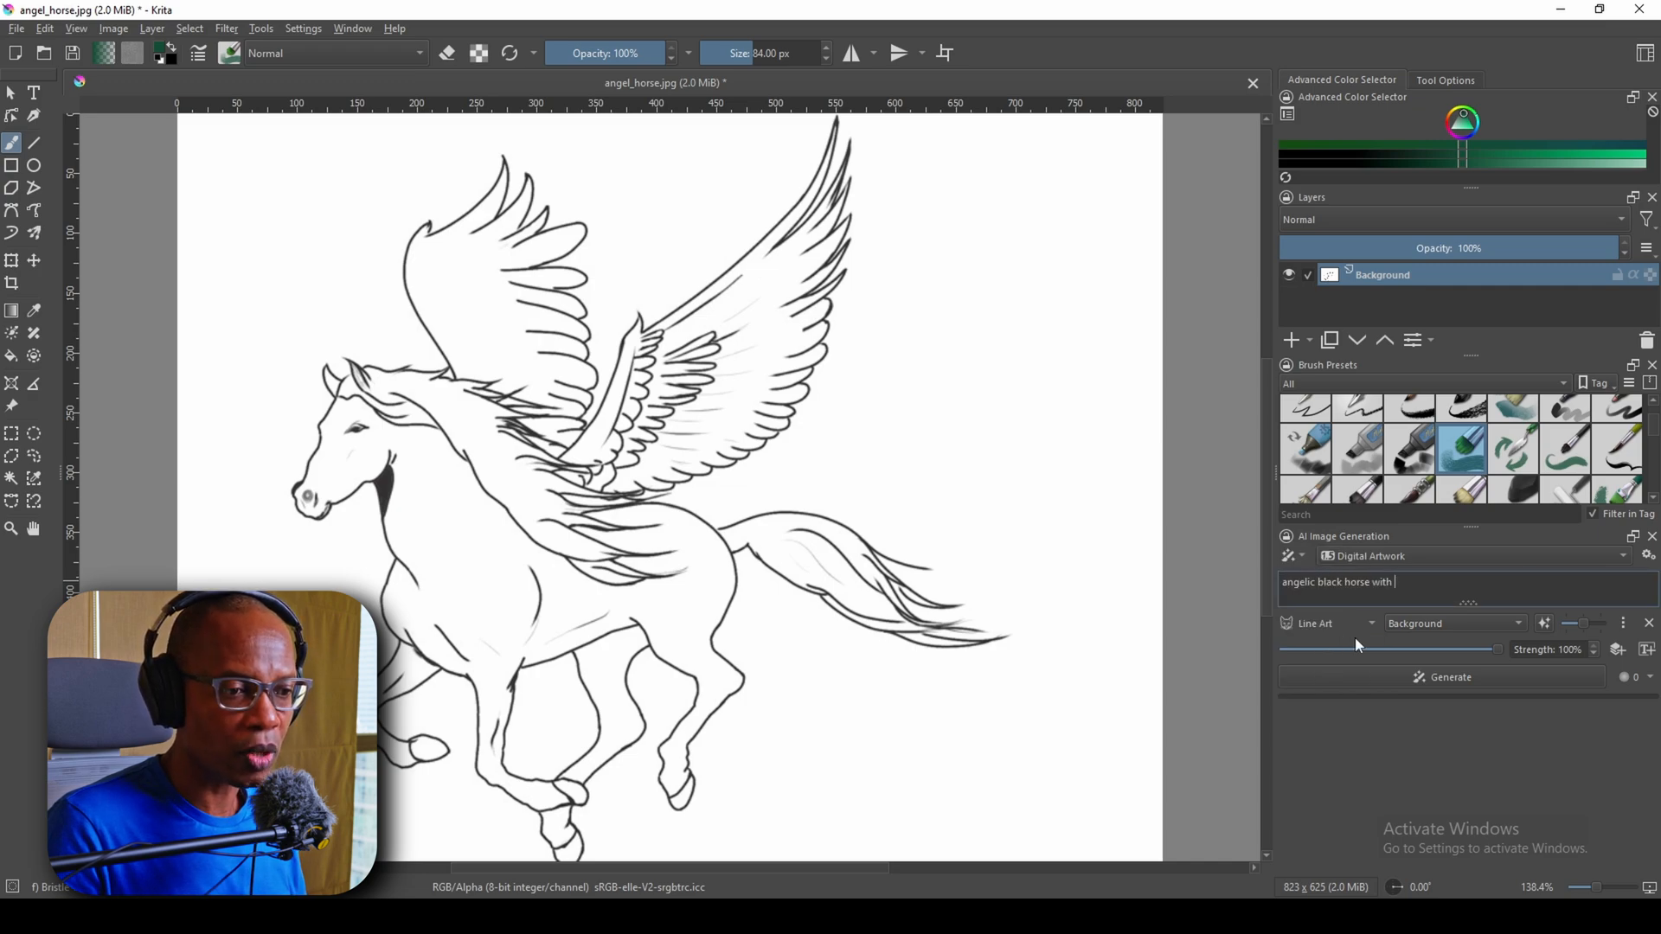
{"action": "type", "text": "white wings"}
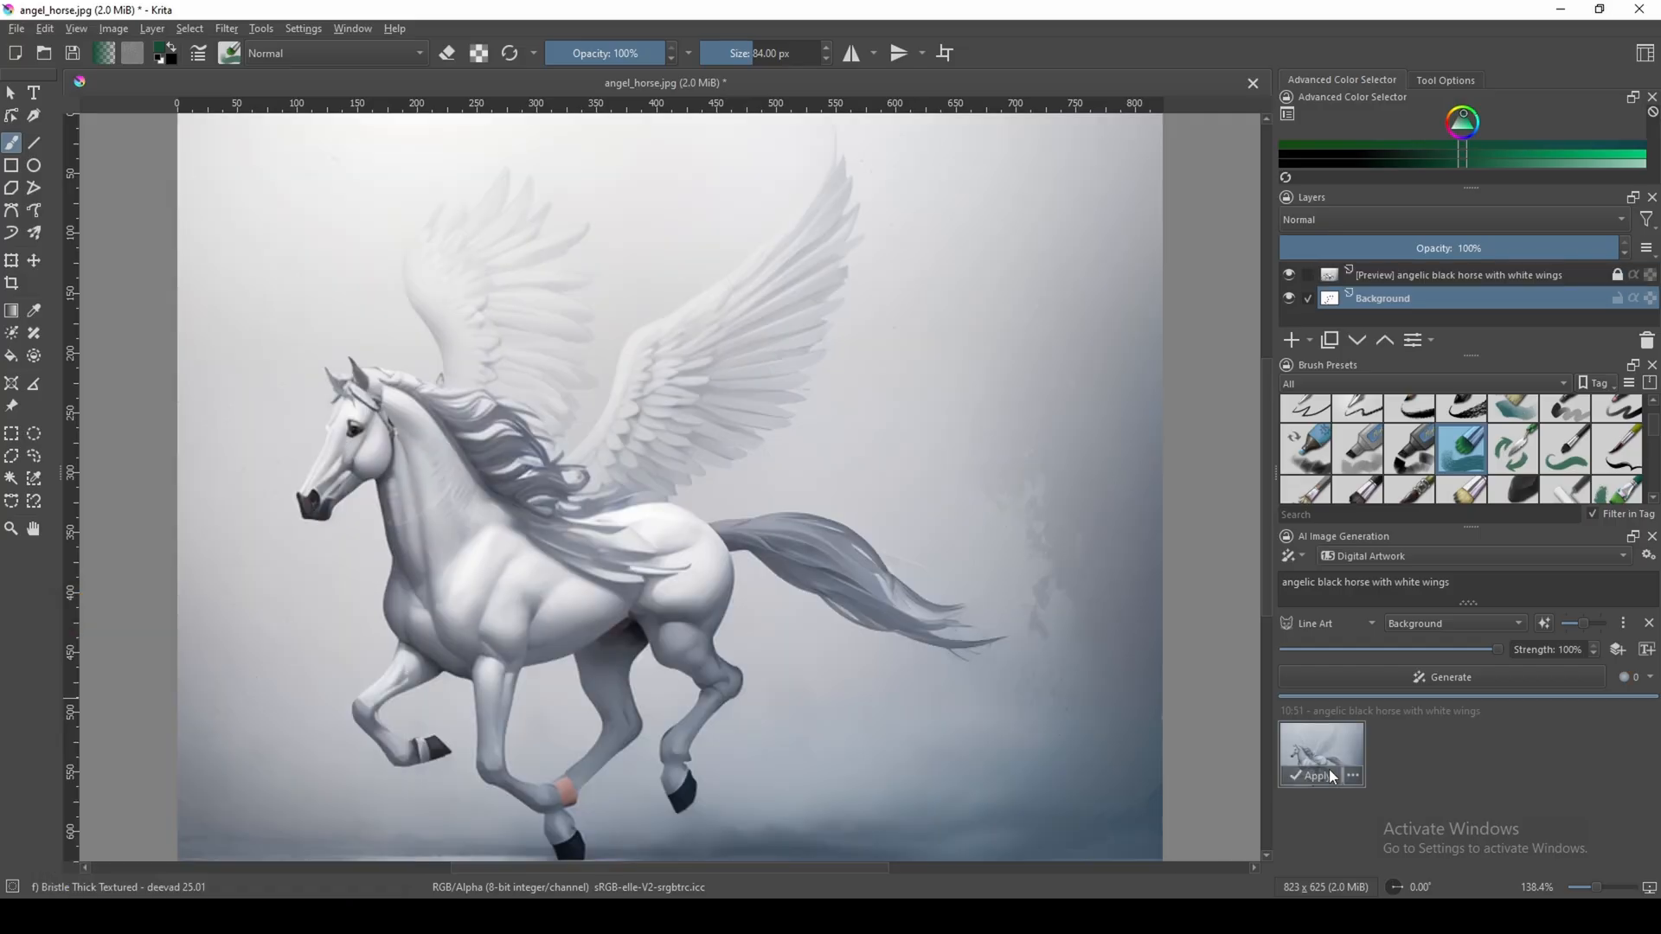
{"action": "left_click", "coordinate": [1308, 776]}
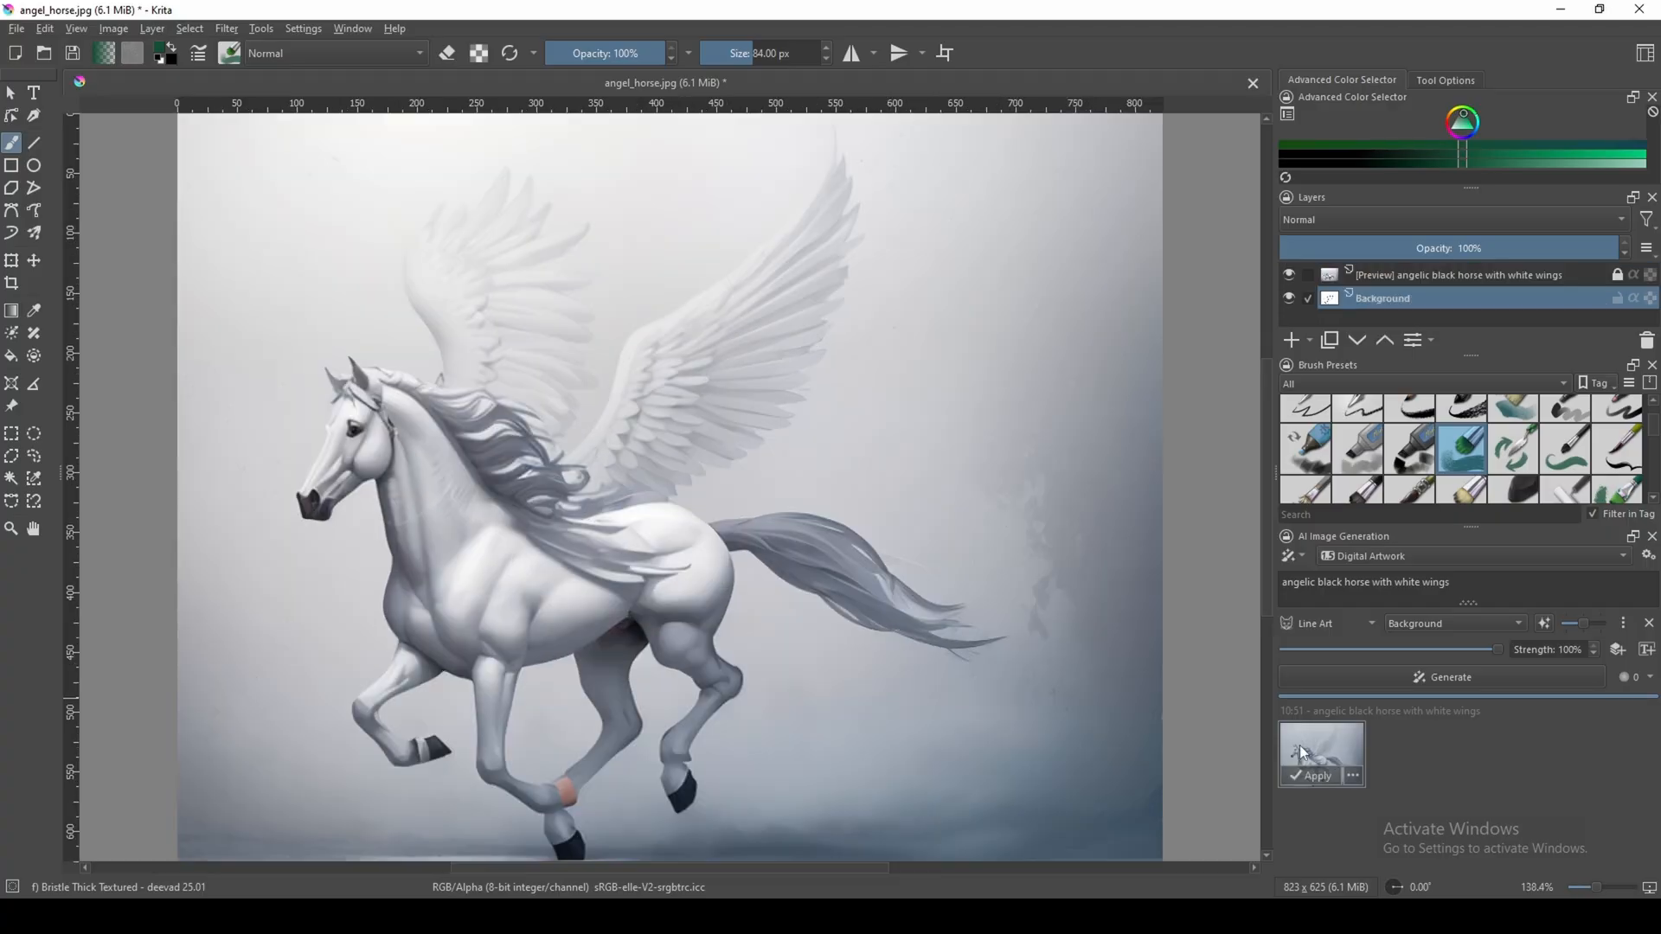
{"action": "mouse_move", "coordinate": [1271, 552]}
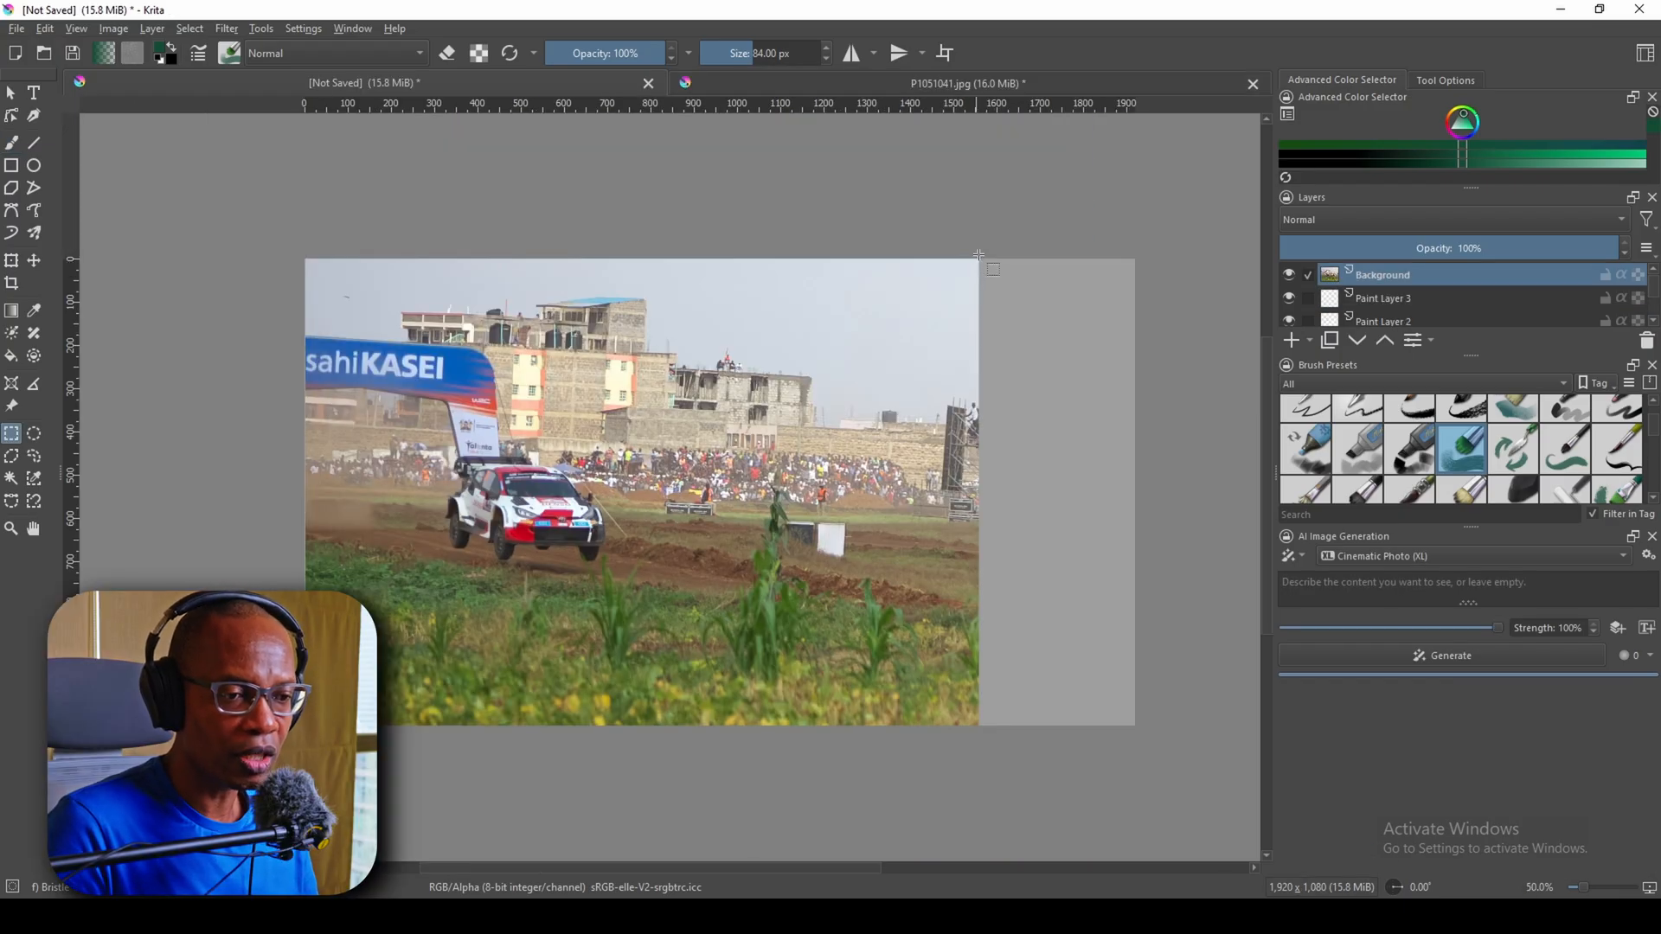
Select the blank strip right of the rally photo and switch generation mode to Expand.
{"action": "left_click_drag", "start_coordinate": [977, 258], "coordinate": [1186, 708]}
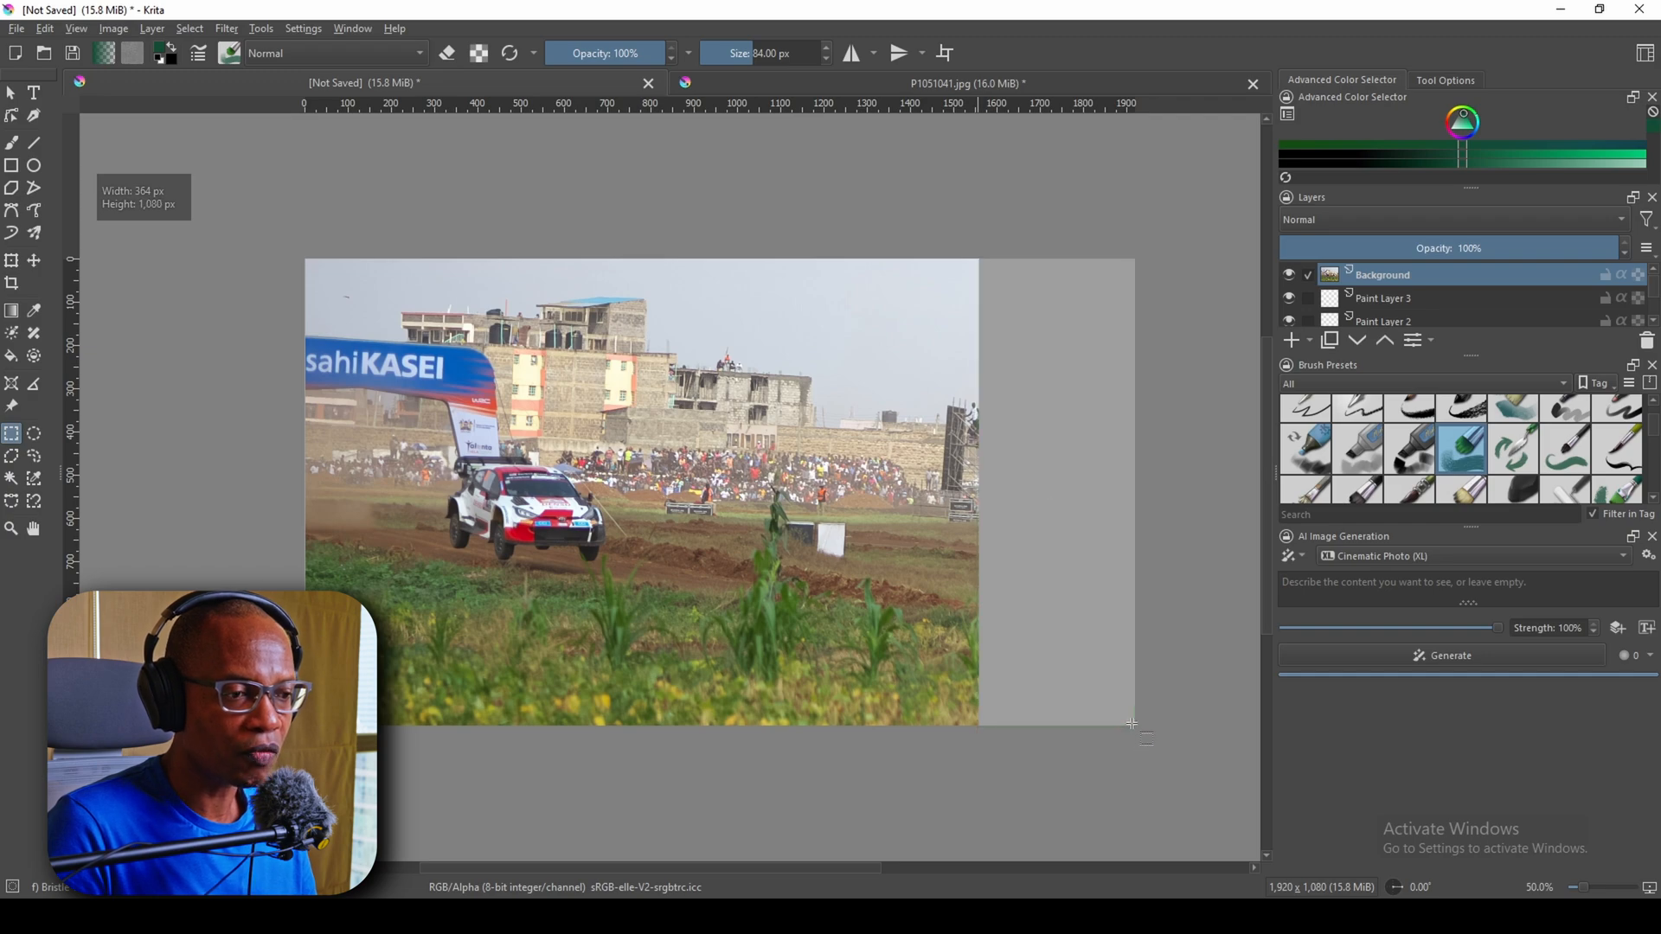
{"action": "left_click", "coordinate": [1593, 656]}
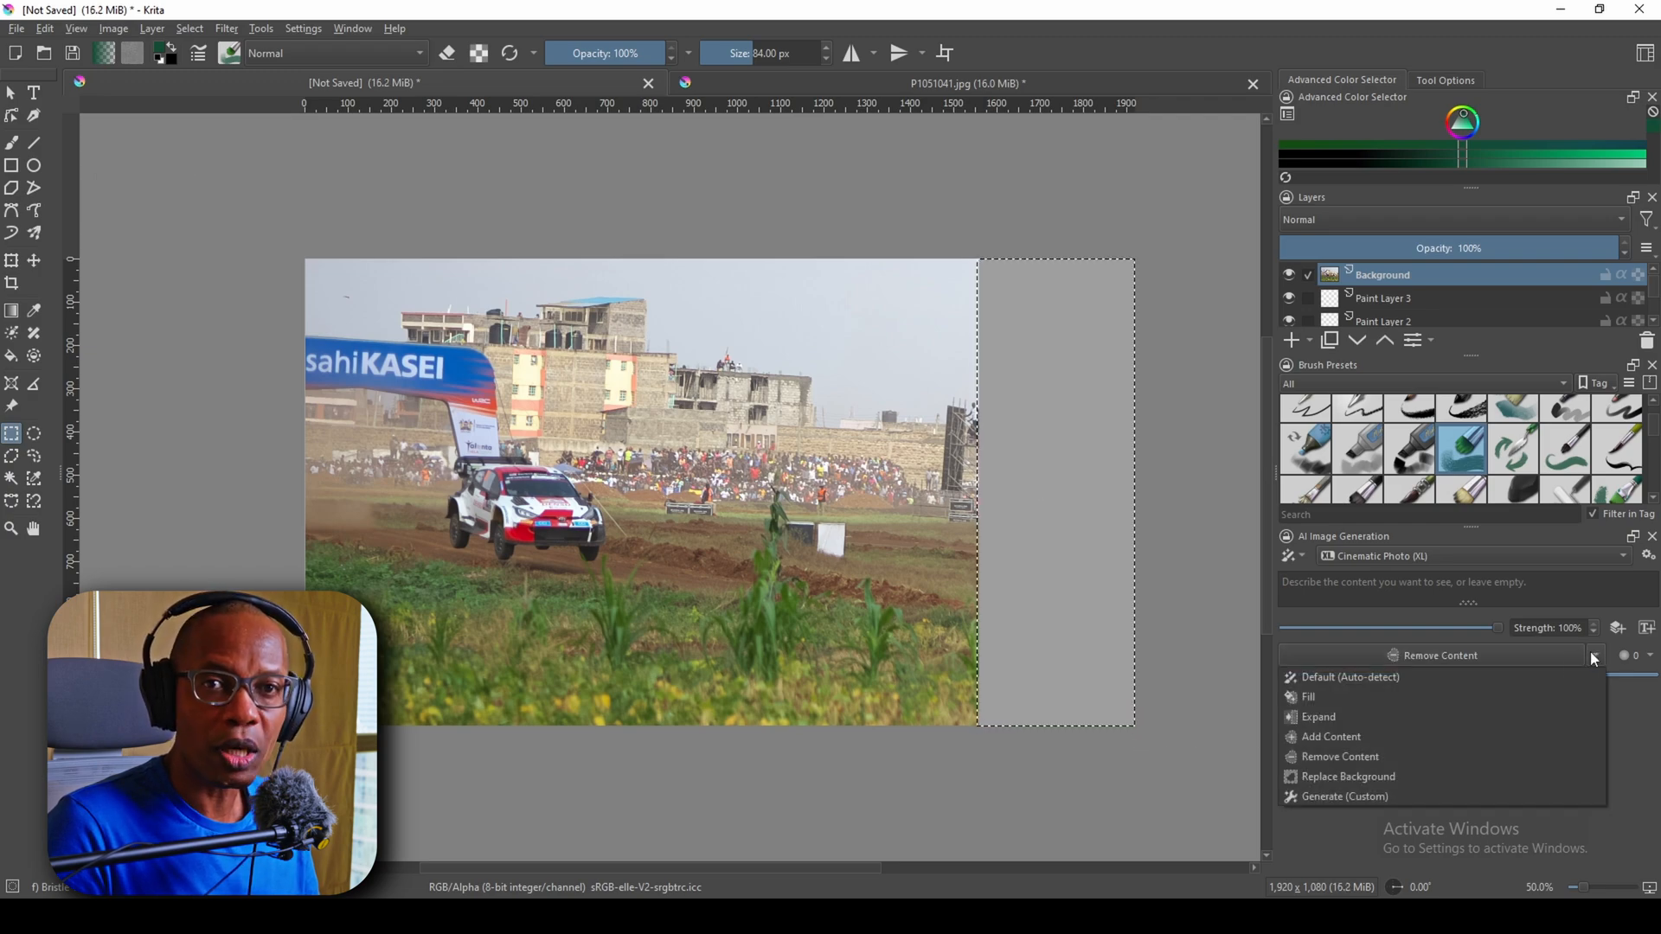
{"action": "left_click", "coordinate": [1318, 716]}
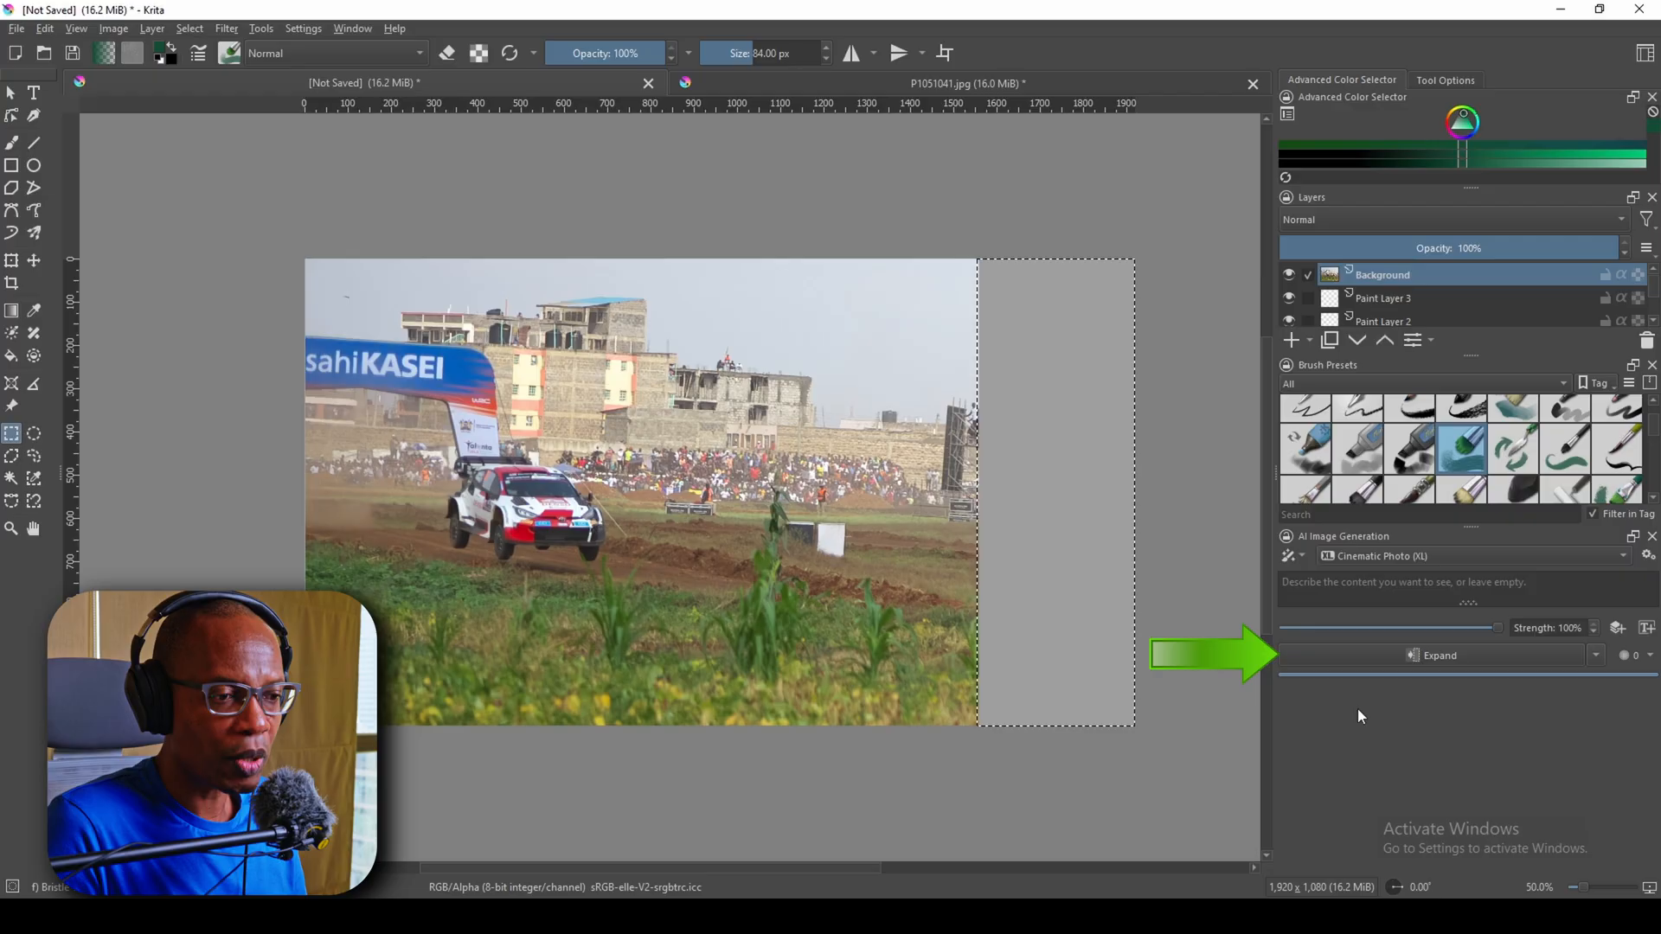